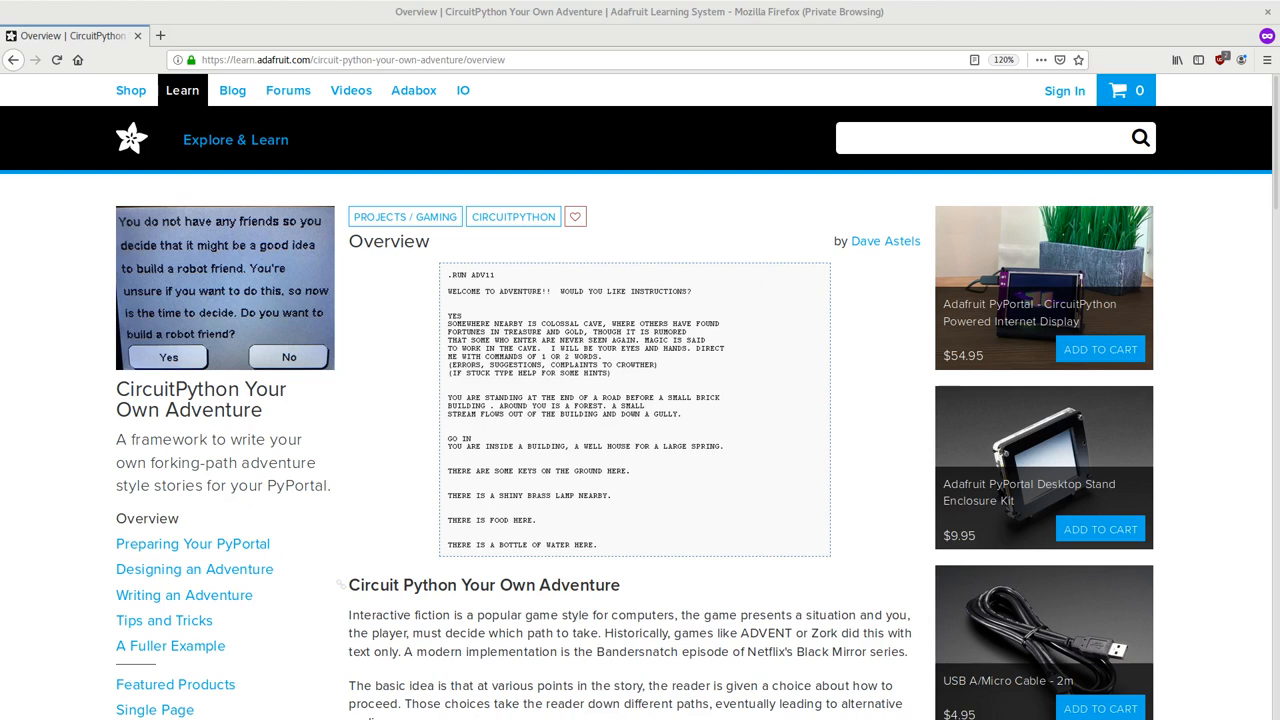
mouse_move(859, 413)
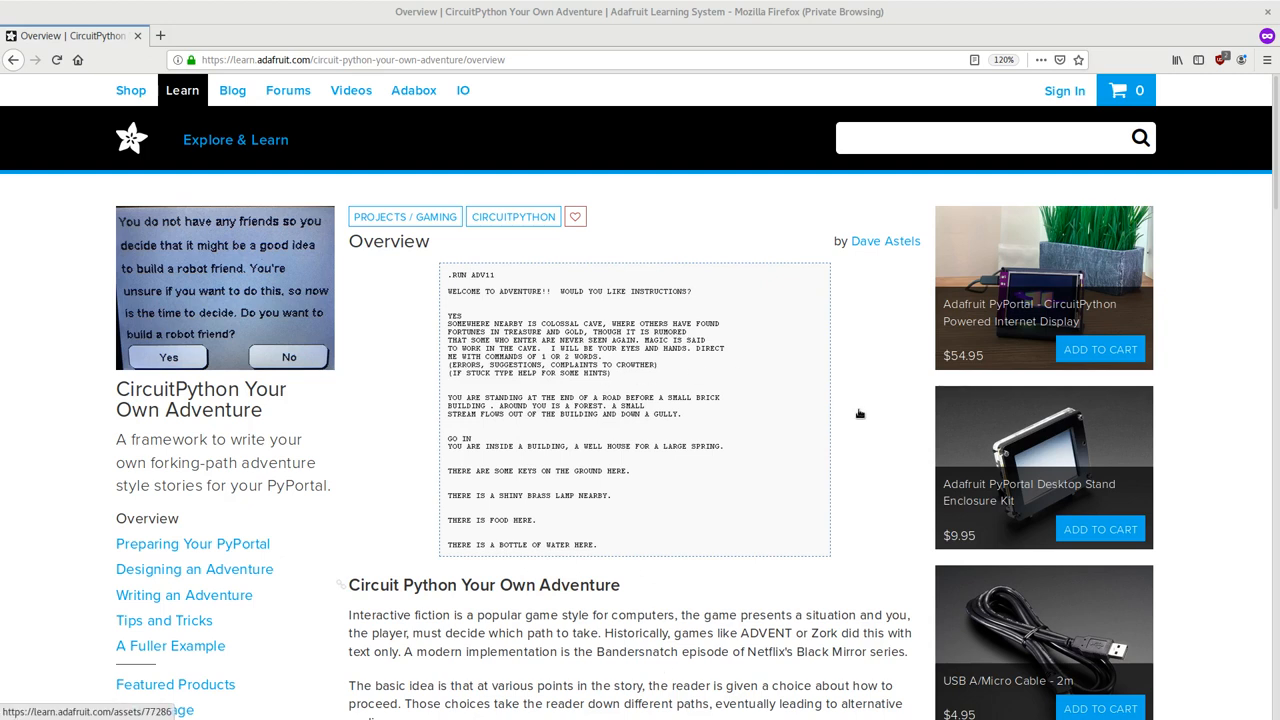
Open the guide's Designing an Adventure page from the sidebar.
scroll("down", 3)
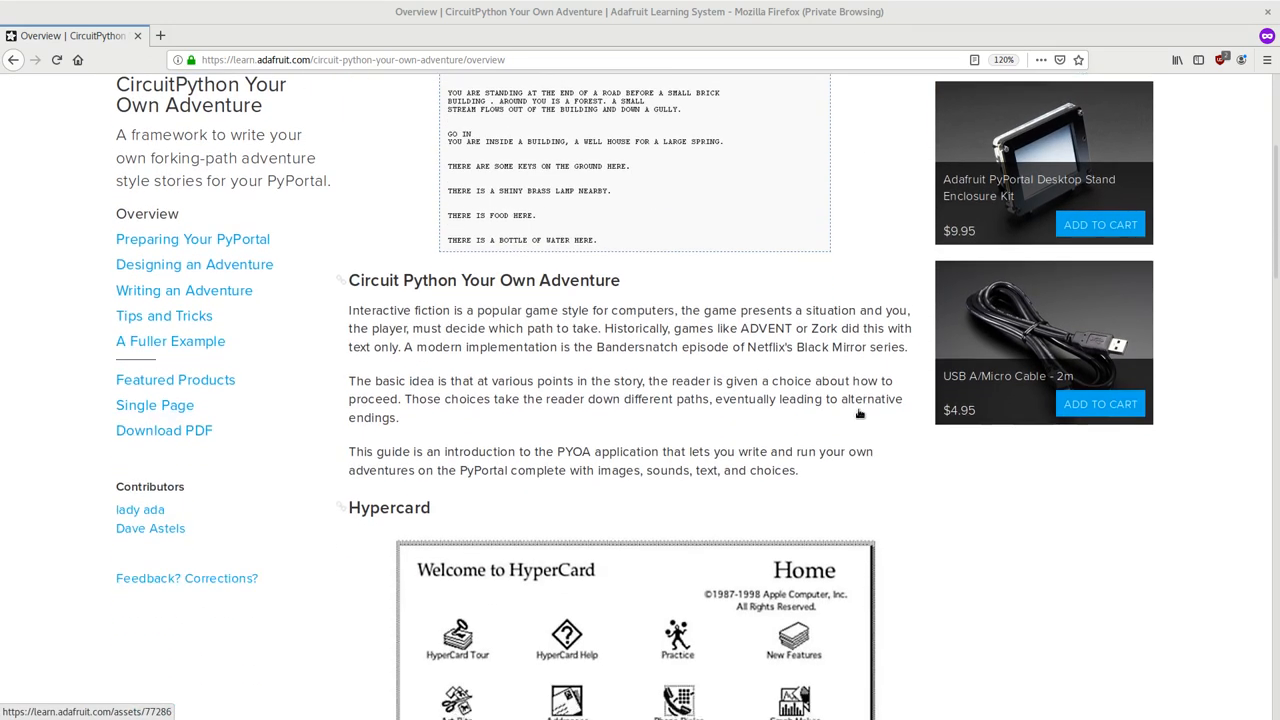
scroll("down", 3)
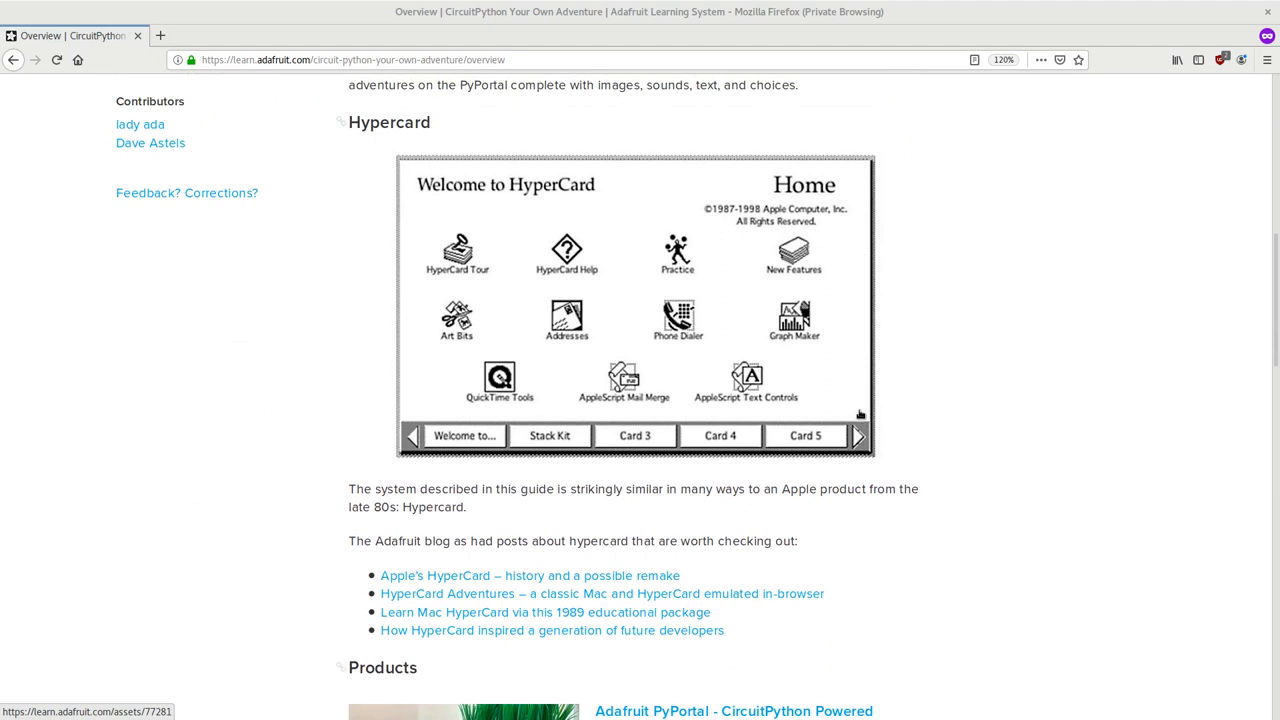
mouse_move(411, 436)
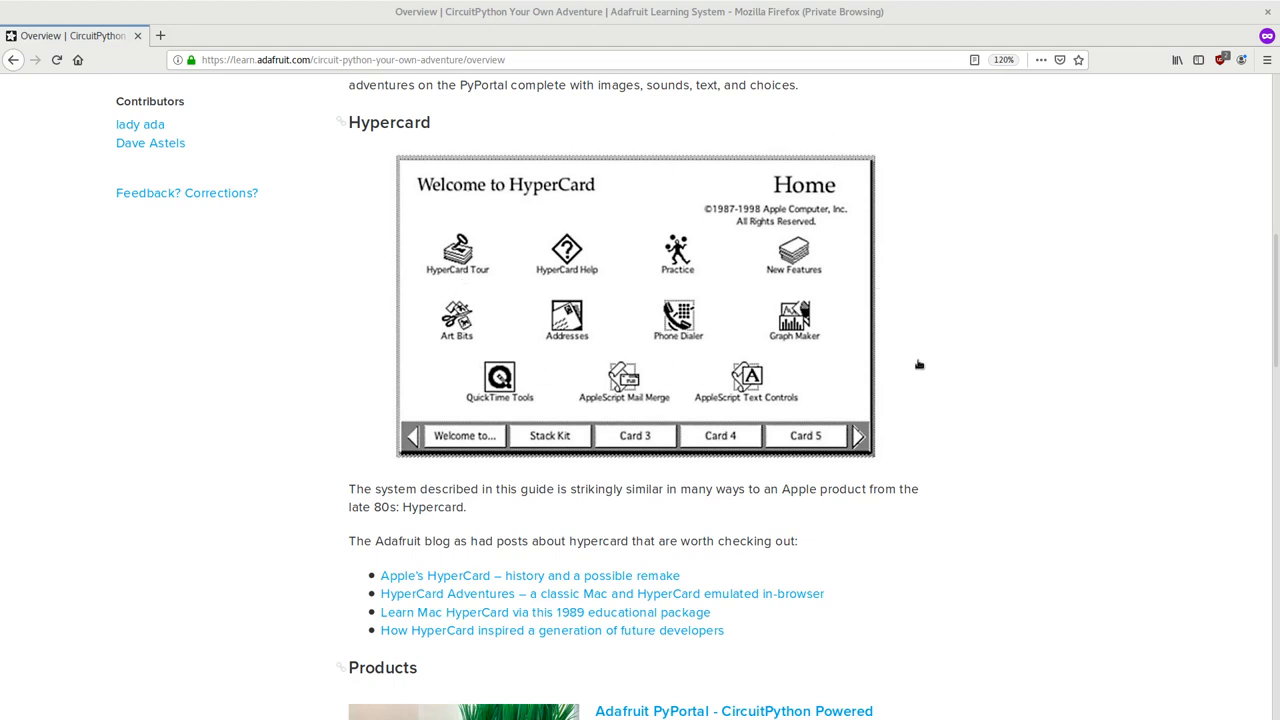
mouse_move(925, 366)
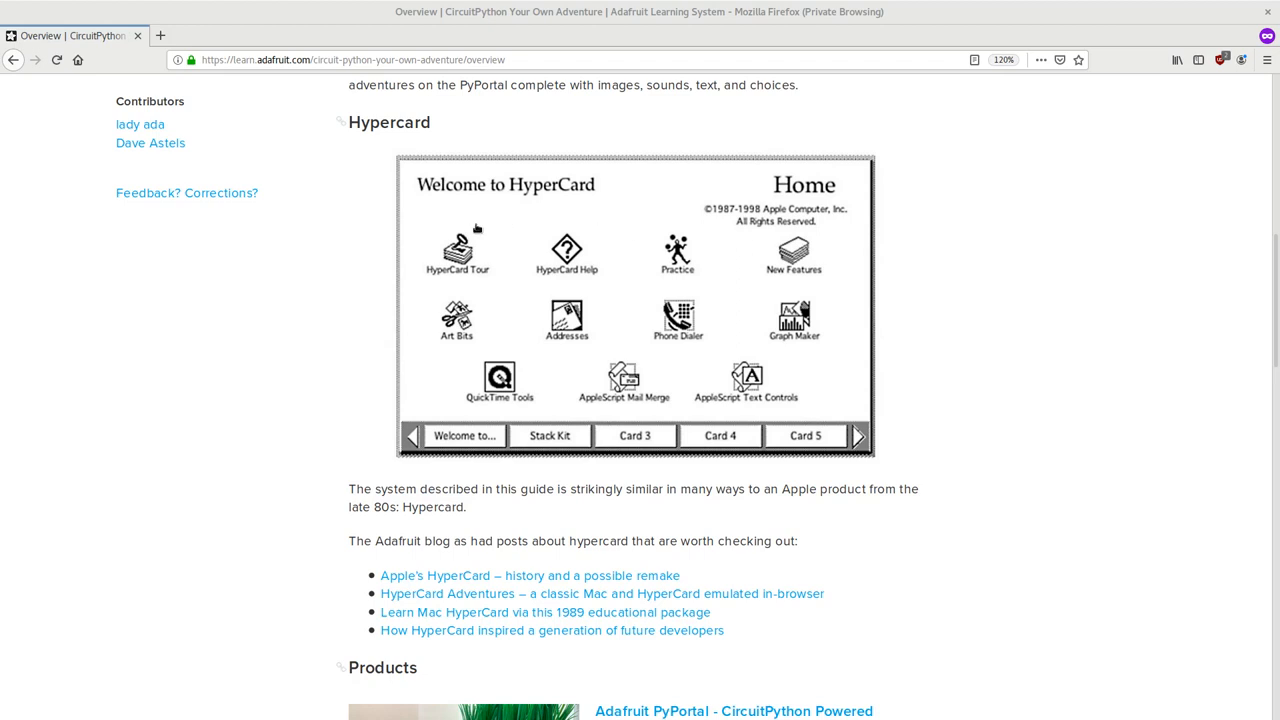
mouse_move(544, 224)
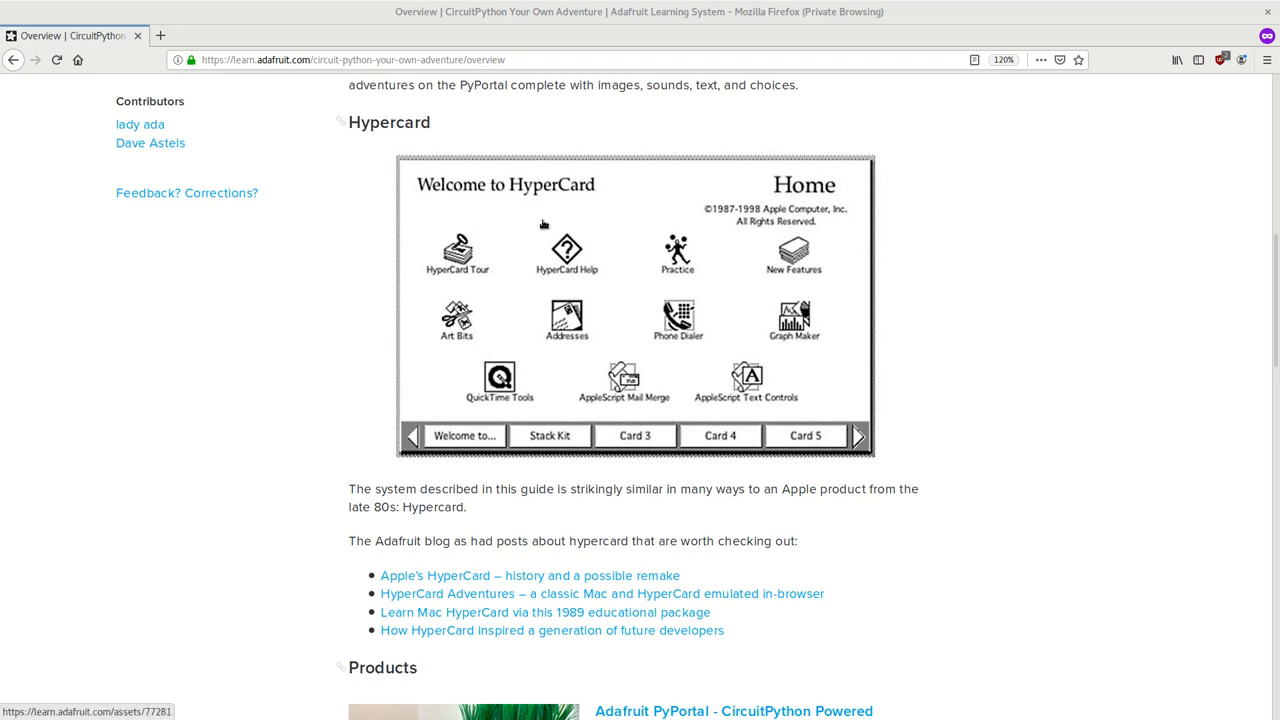
mouse_move(478, 453)
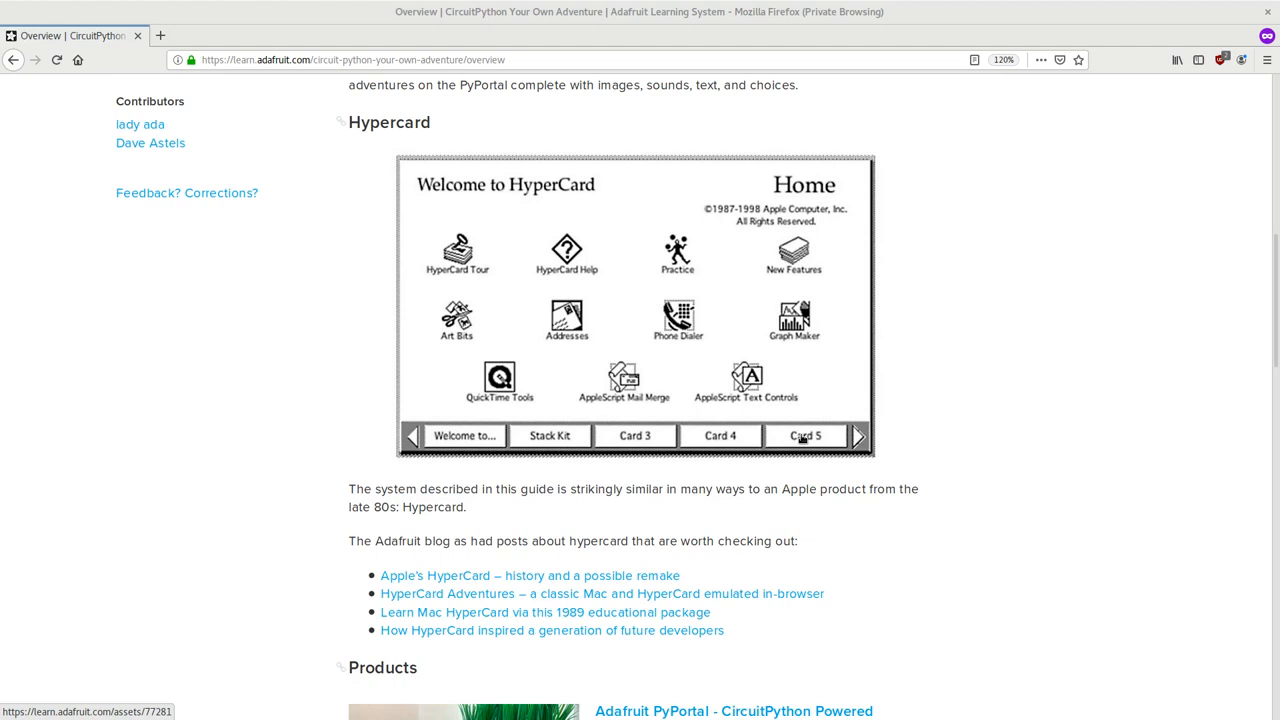
mouse_move(513, 247)
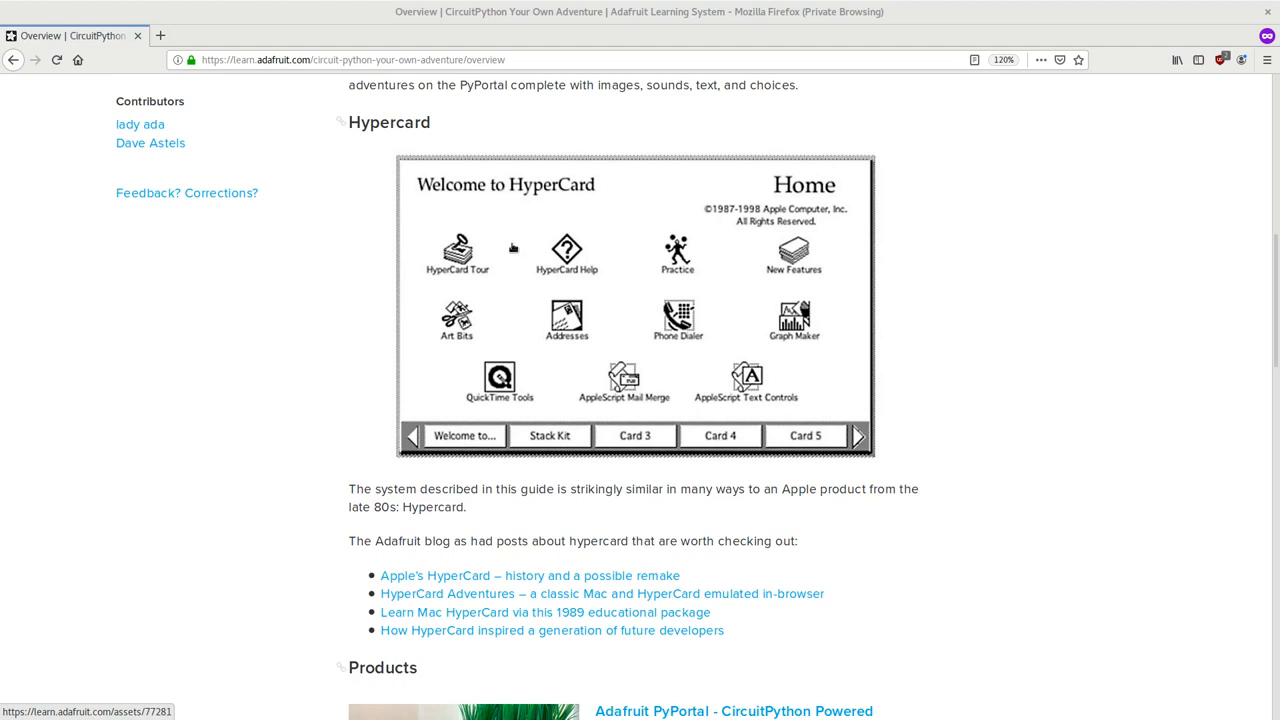
mouse_move(672, 390)
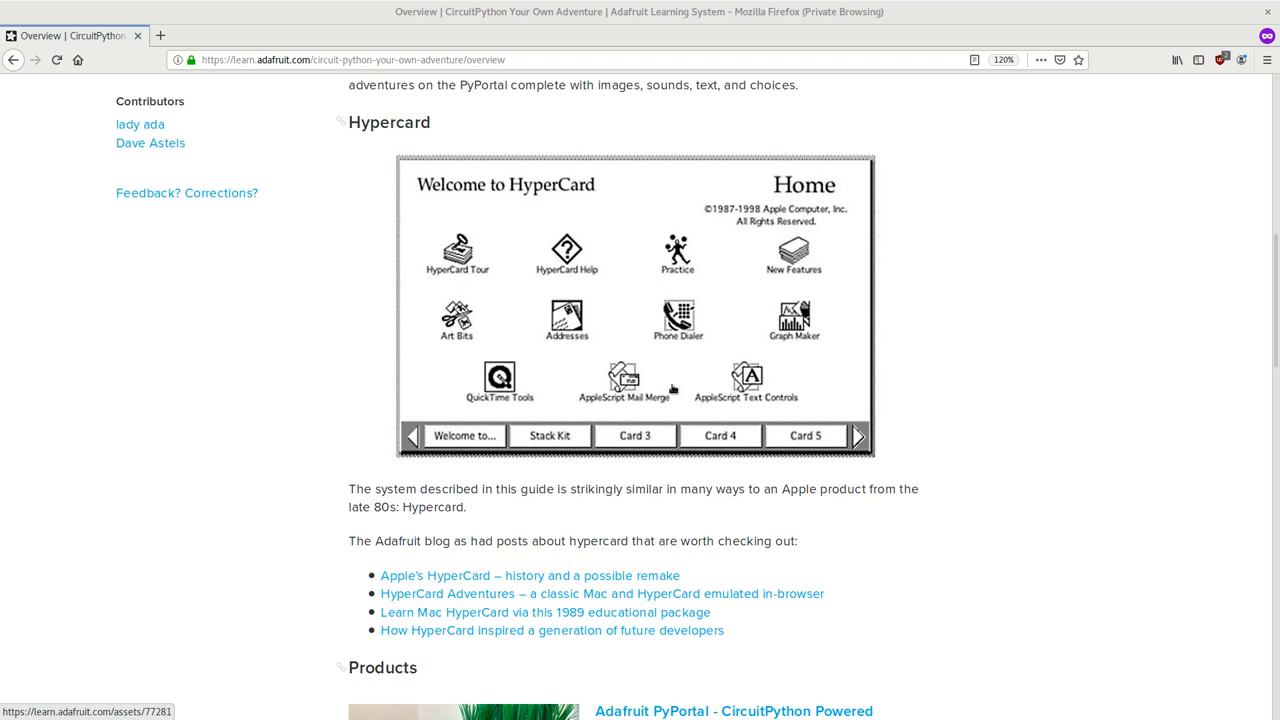
mouse_move(585, 277)
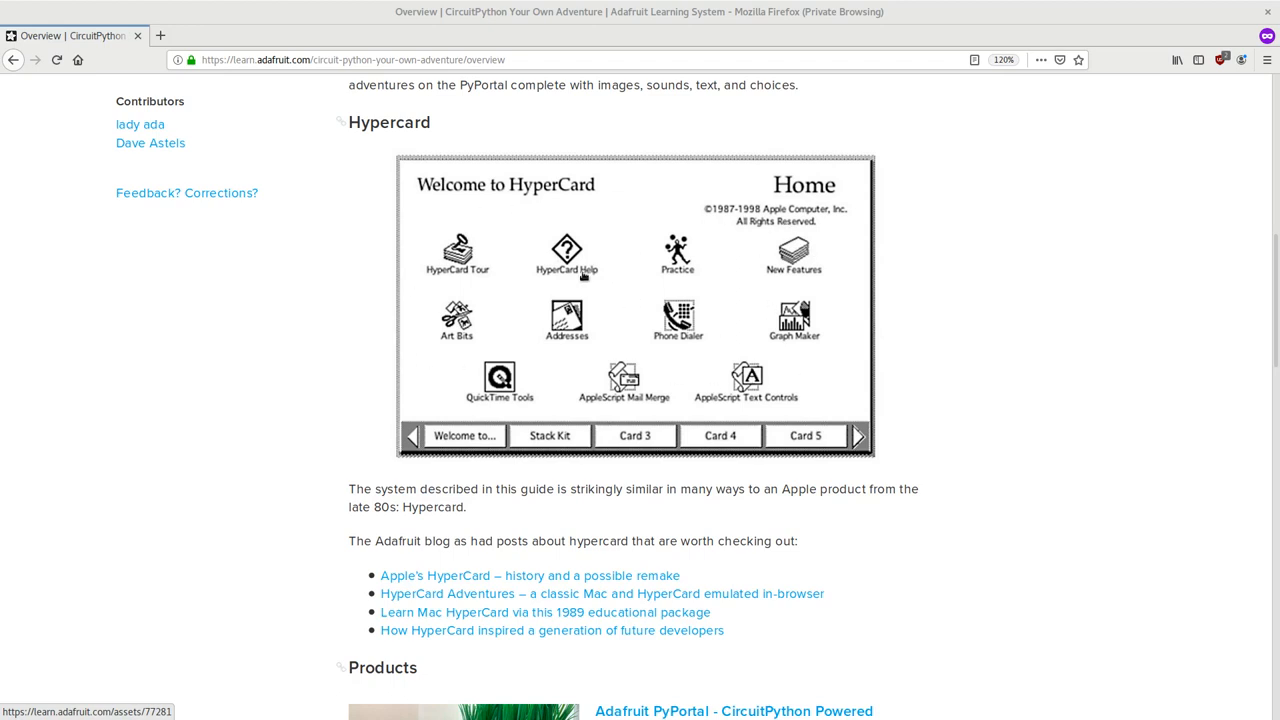
mouse_move(648, 450)
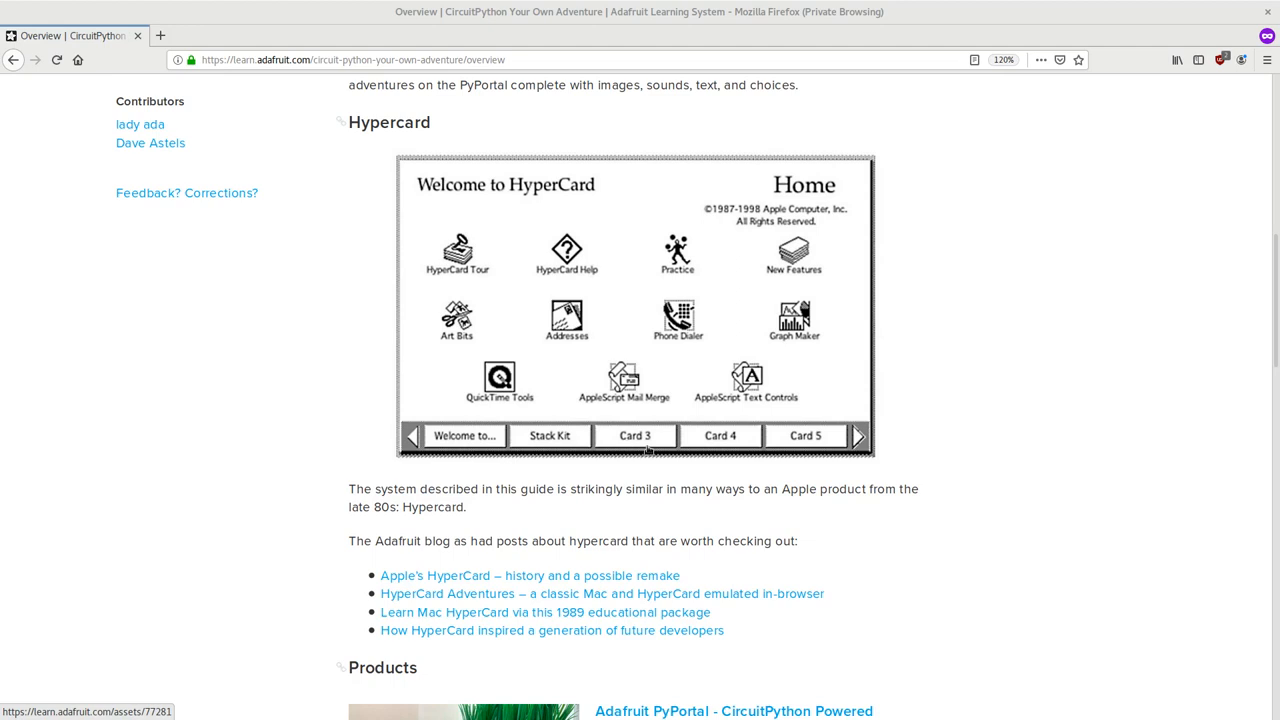
mouse_move(897, 417)
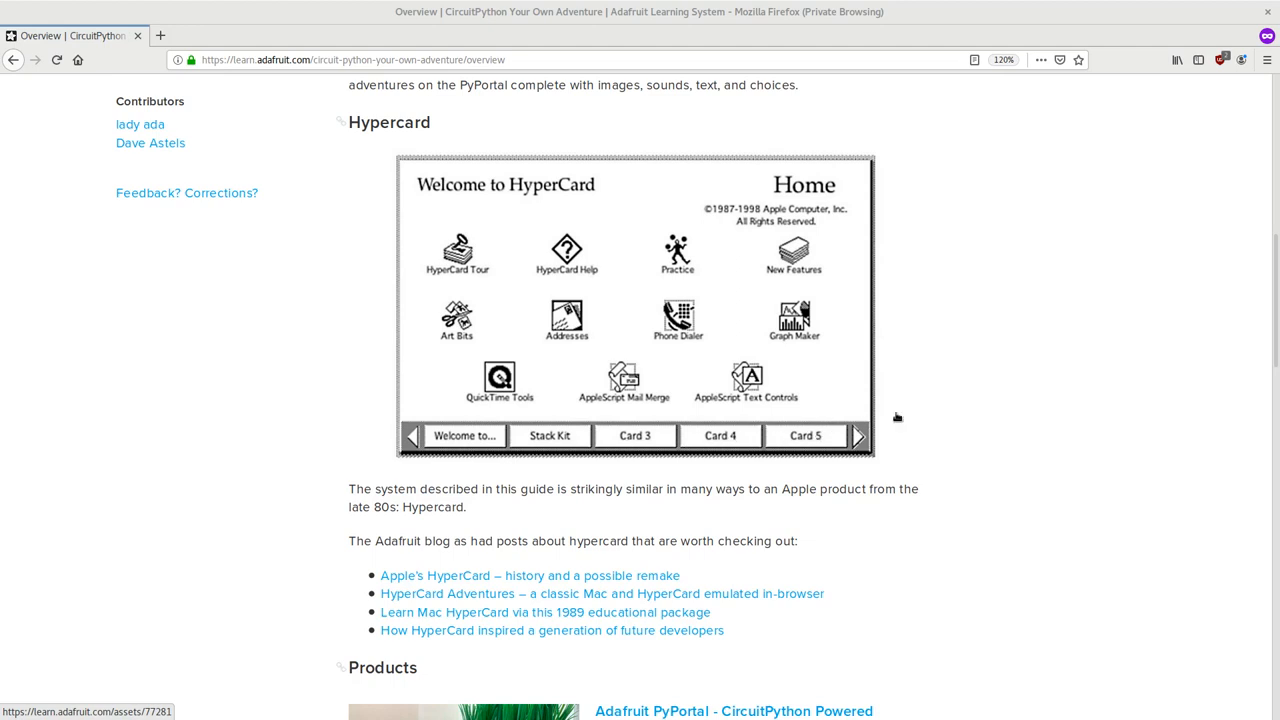
mouse_move(909, 436)
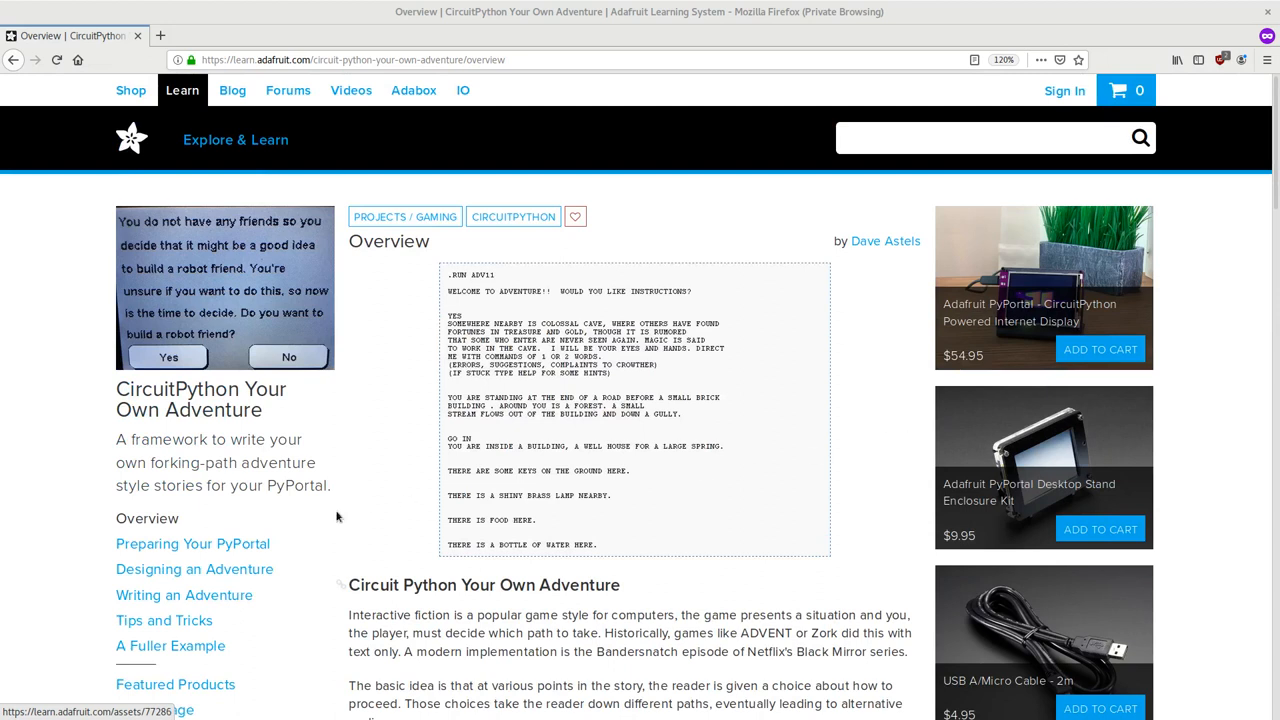
left_click(194, 569)
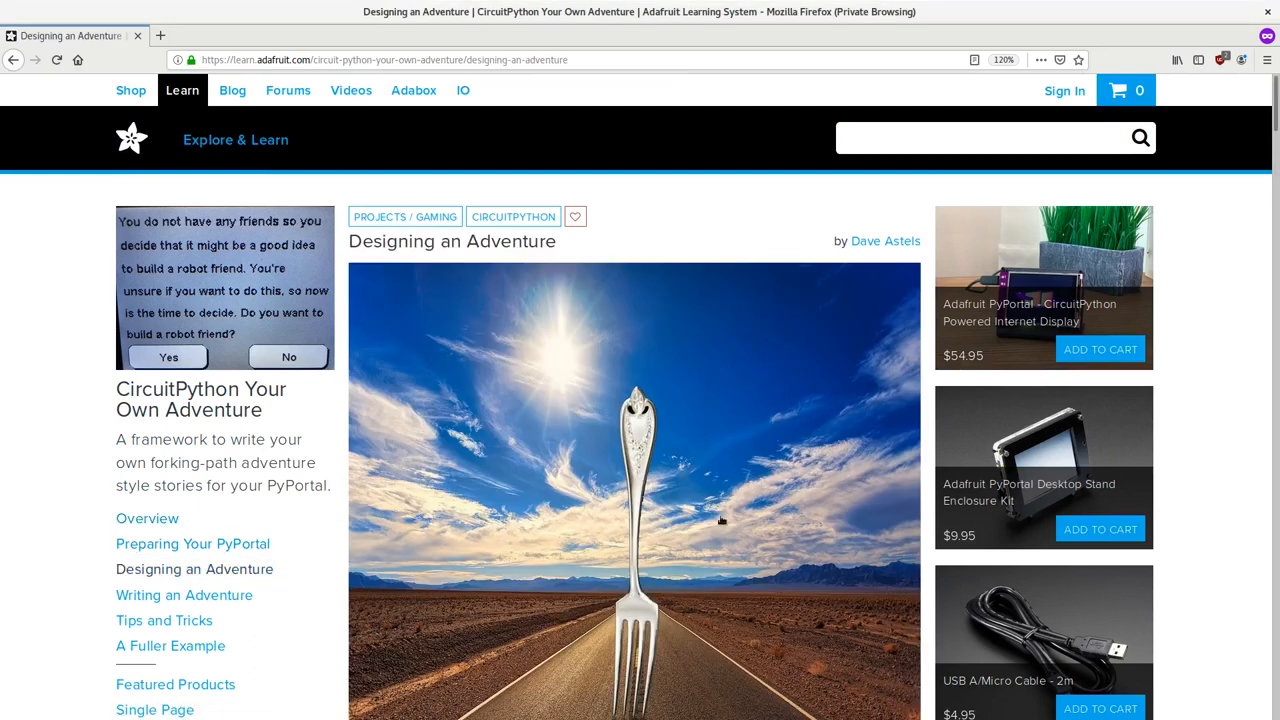
scroll("down", 3)
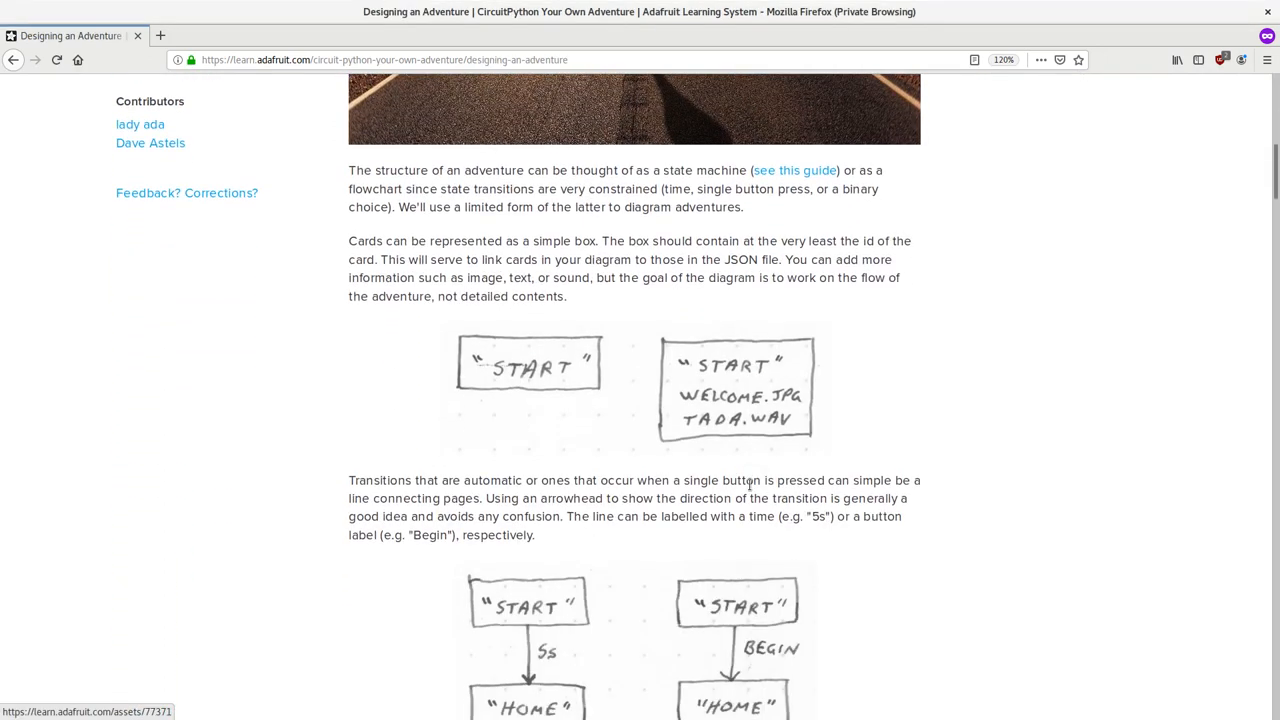
scroll("down", 3)
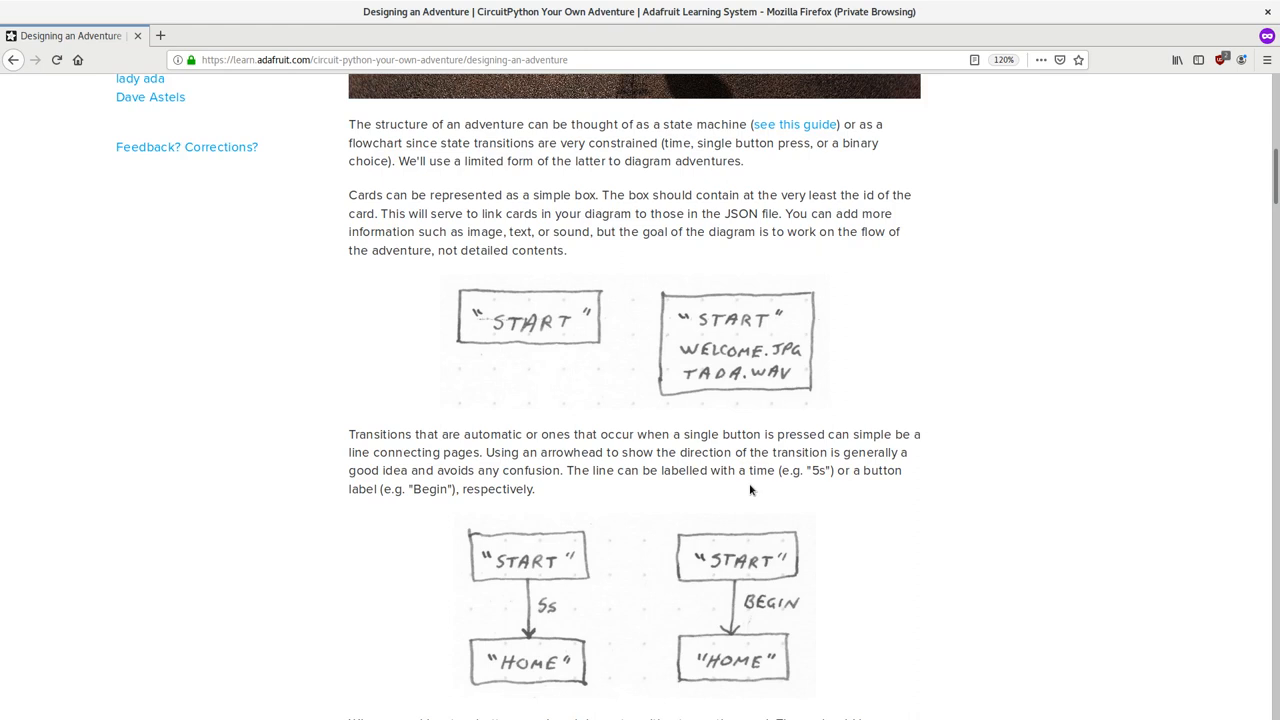
Scroll down the page to review the example adventure flow diagram.
scroll("down", 3)
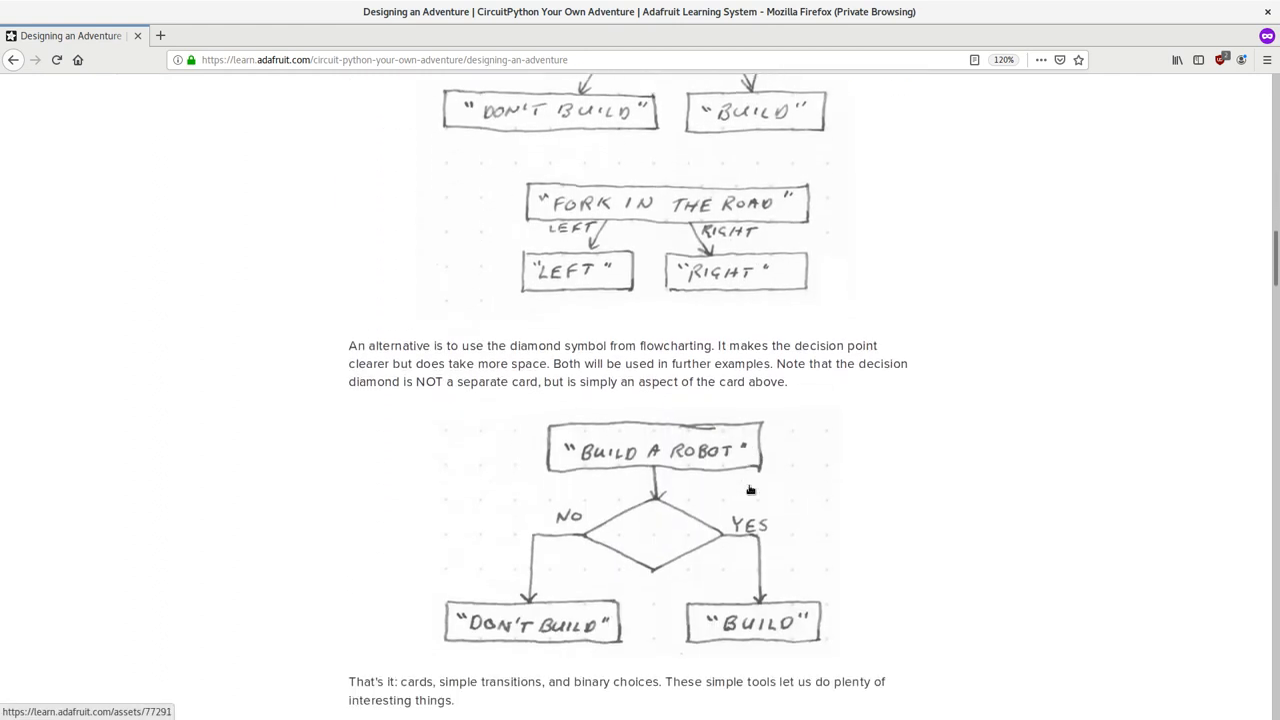
scroll("up", 3)
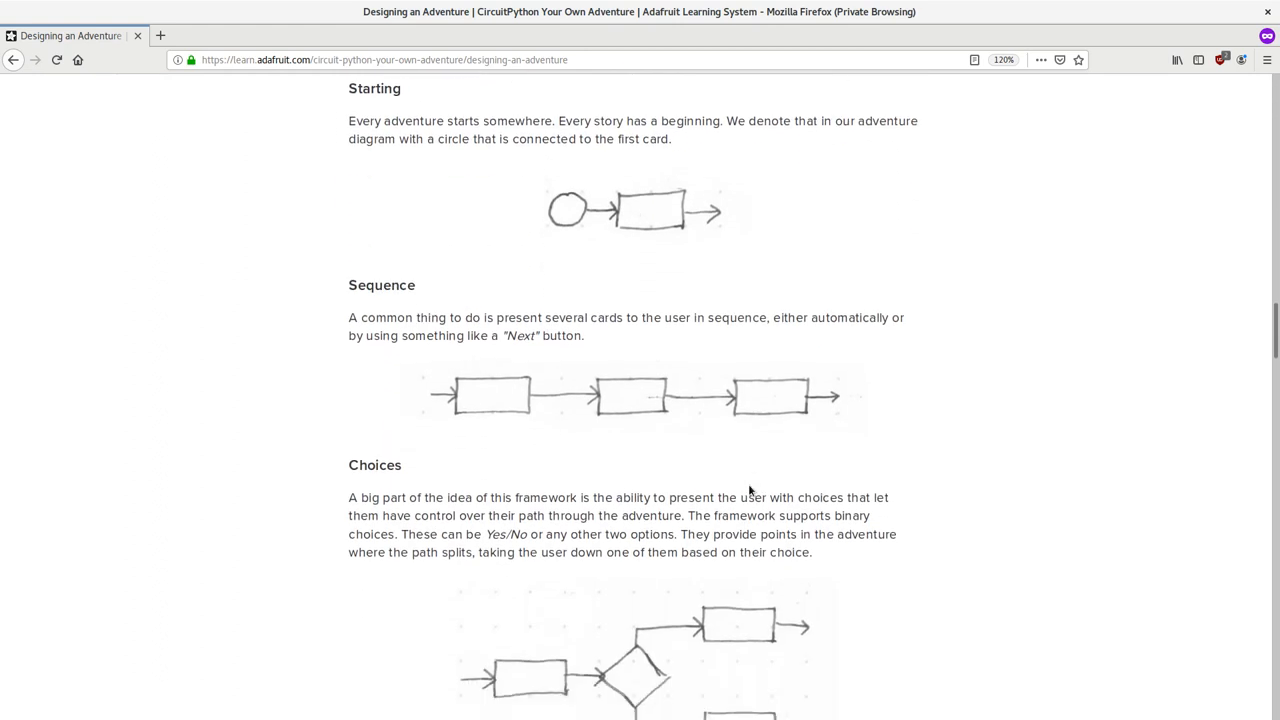
scroll("down", 3)
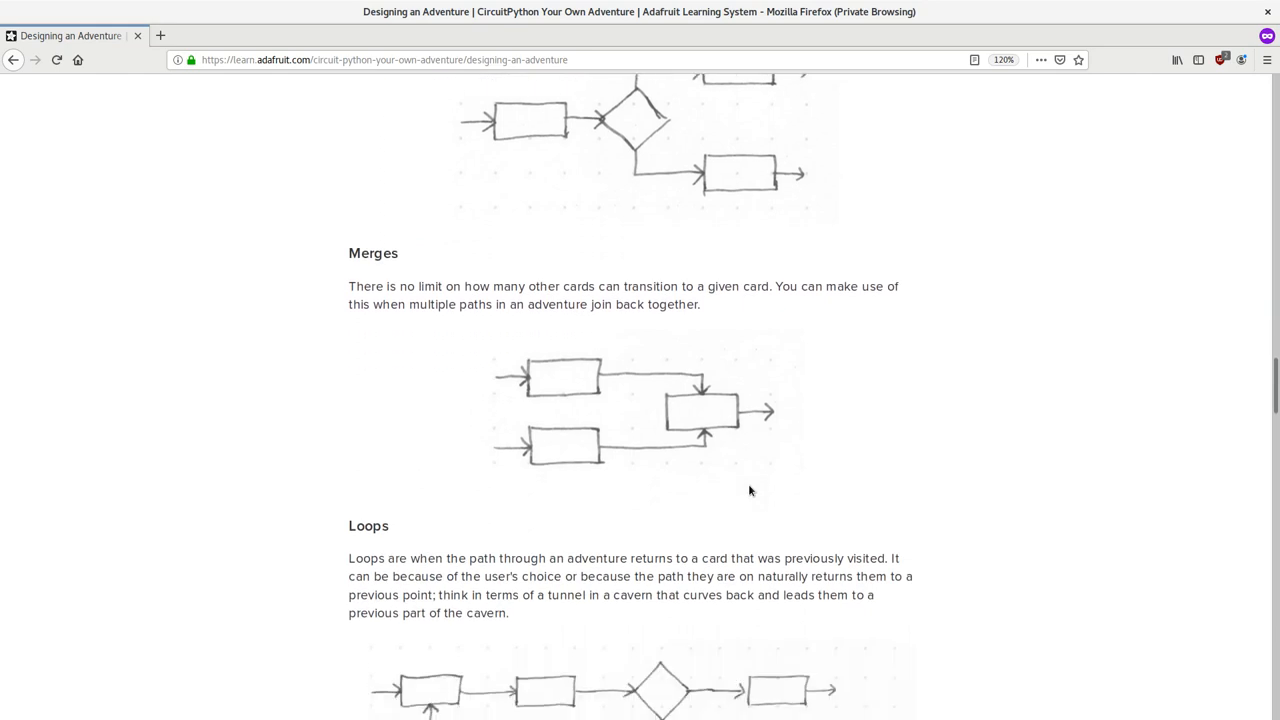
scroll("down", 3)
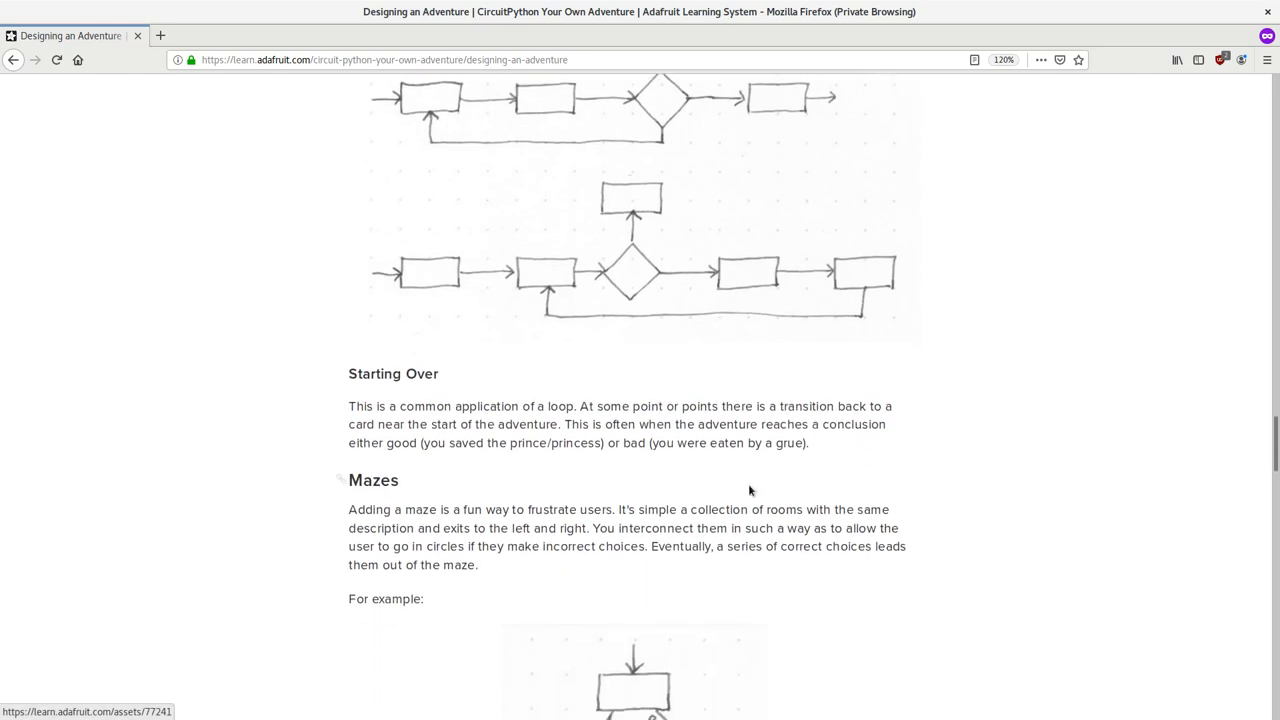
scroll("down", 3)
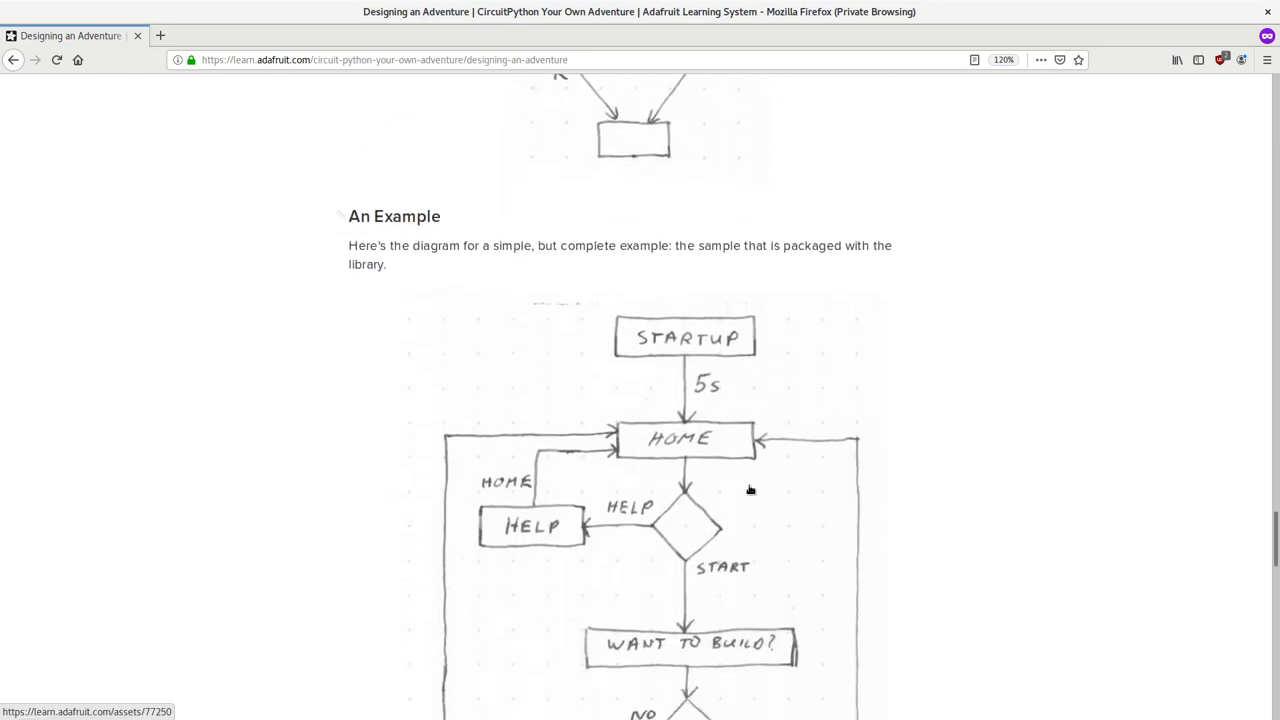
scroll("down", 3)
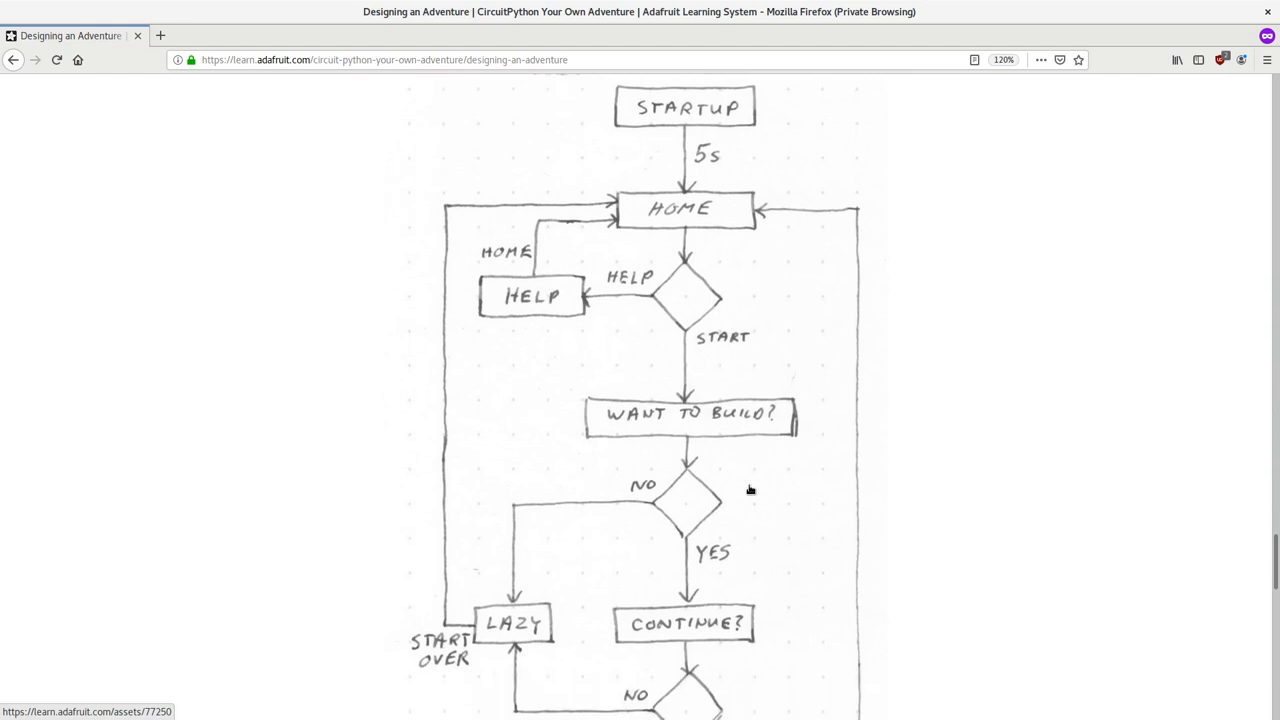
scroll("down", 3)
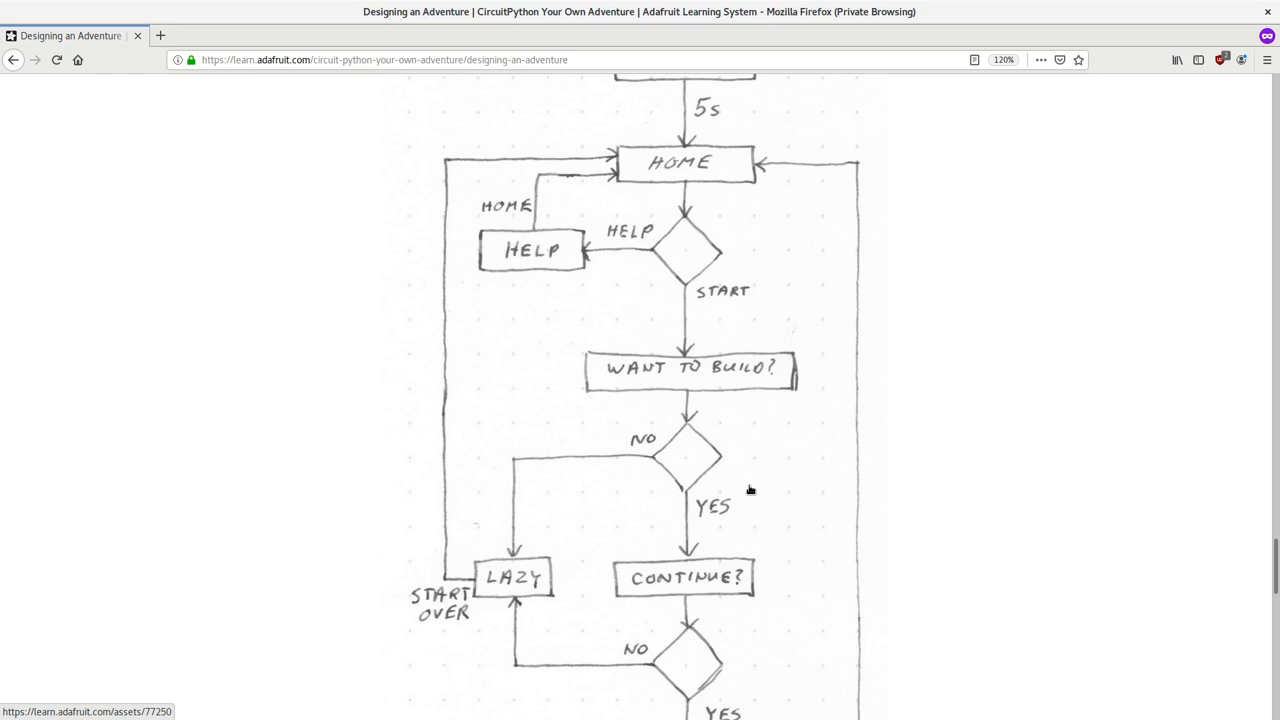
scroll("down", 3)
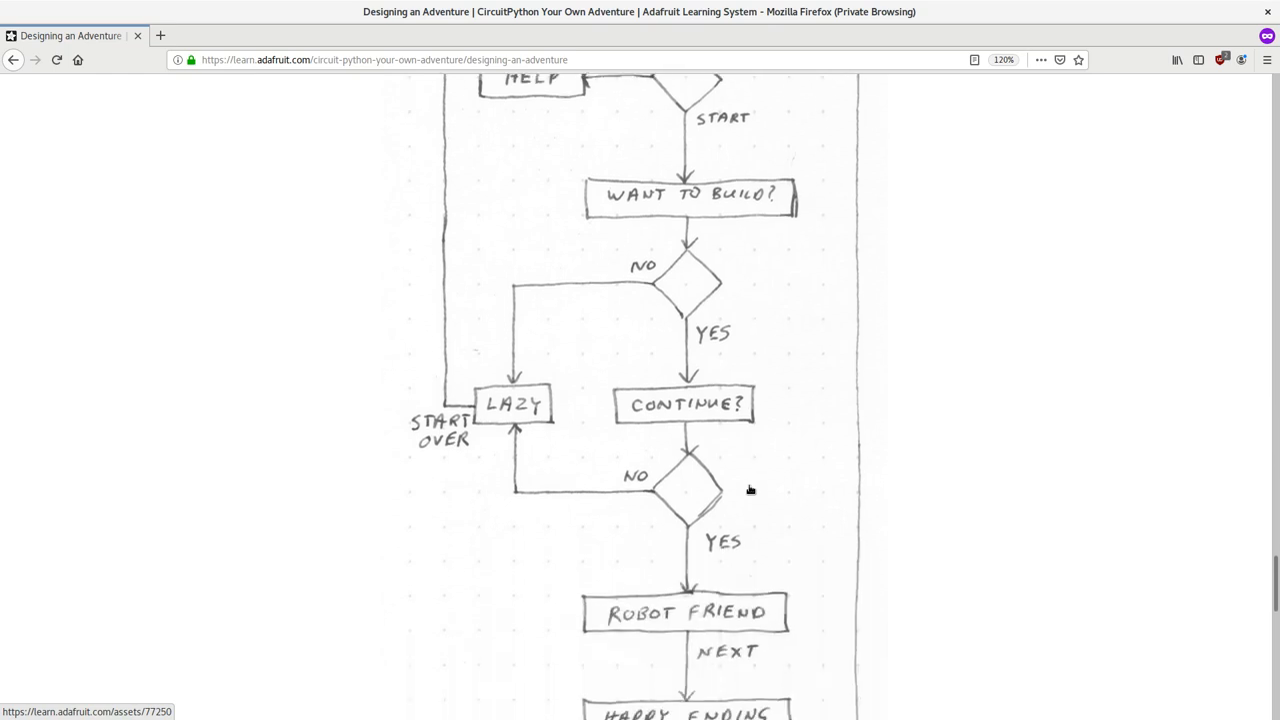
scroll("up", 3)
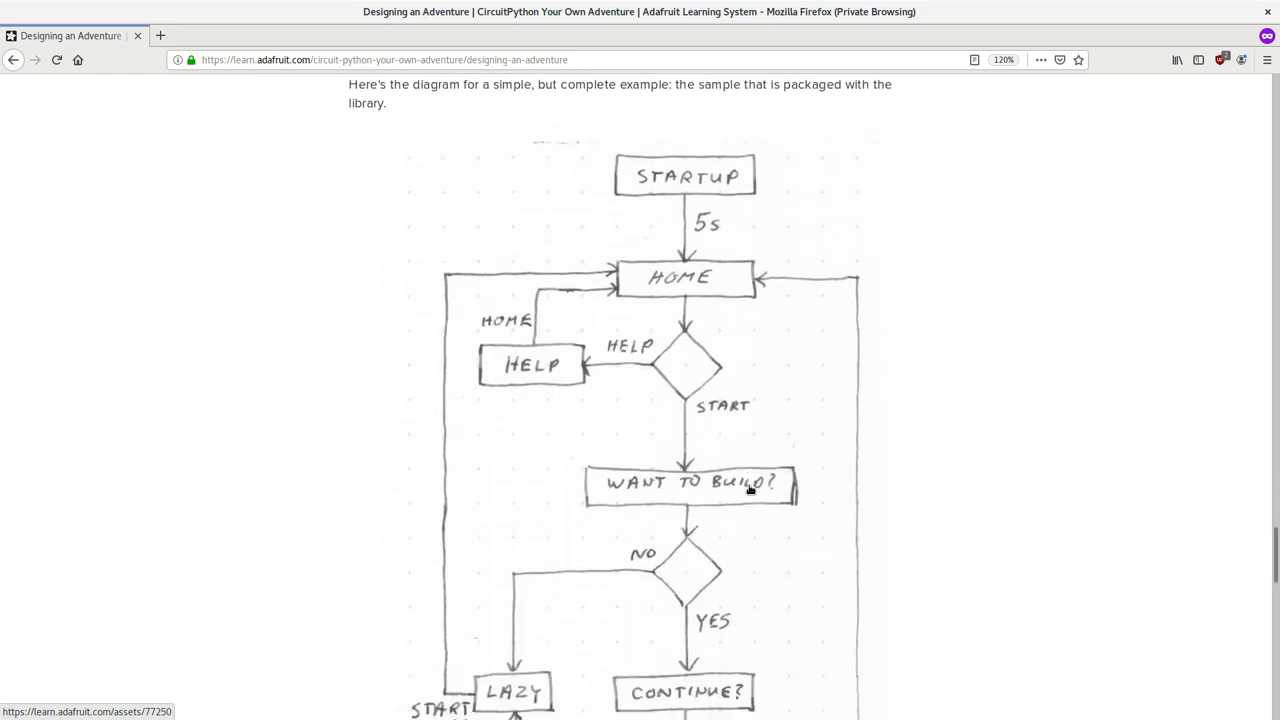
scroll("down", 3)
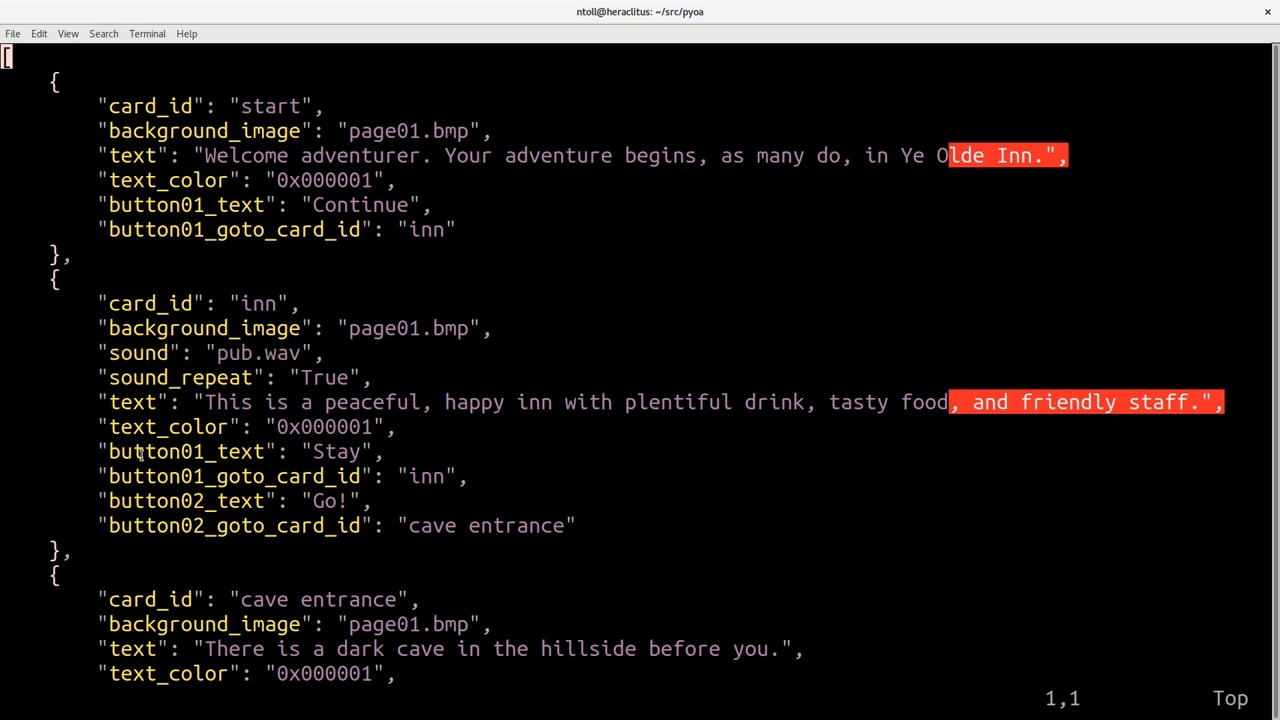
Inspect the start, inn and cave entrance cards in the adventure JSON file.
double_click(185, 500)
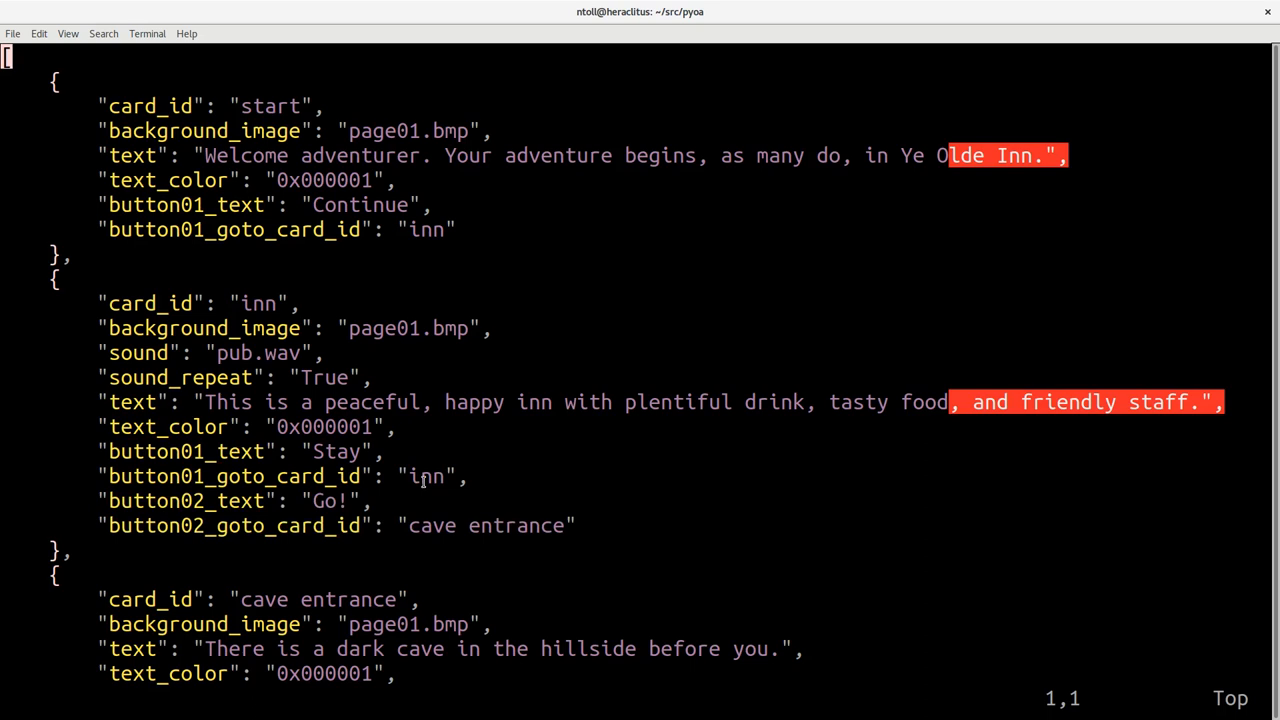
mouse_move(424, 484)
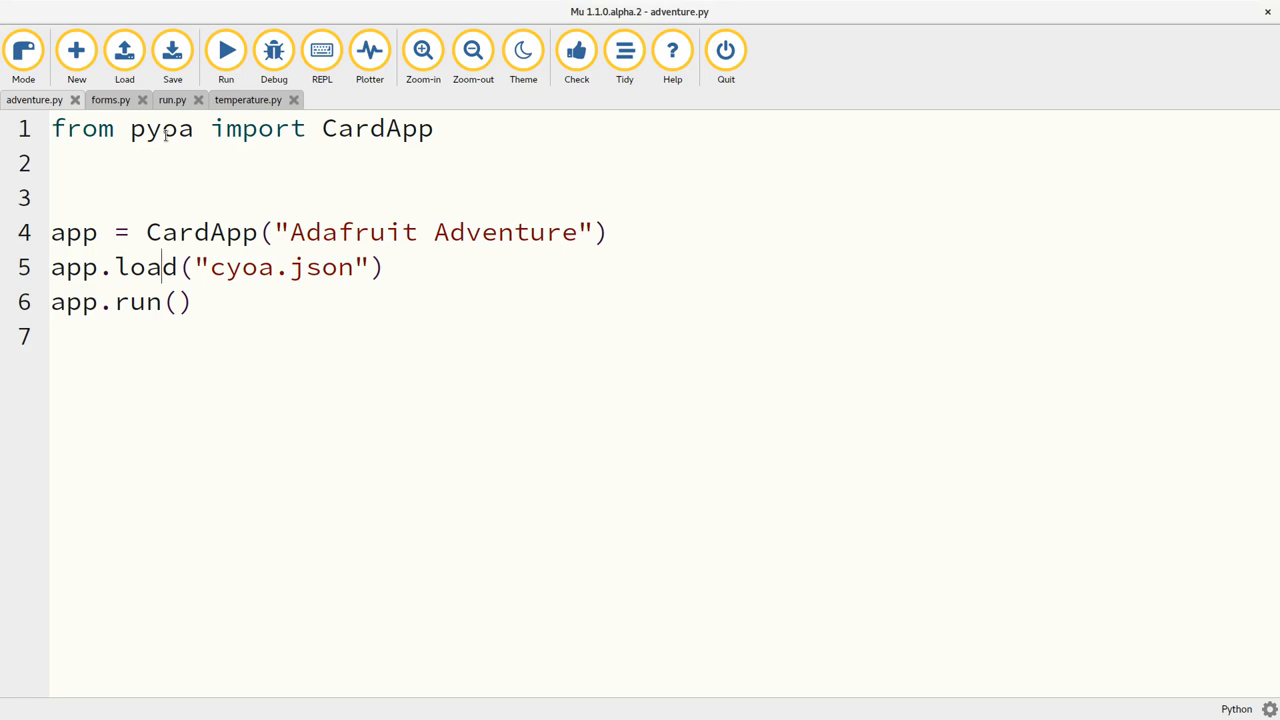
Select the pyoa module name in adventure.py's CardApp import line.
double_click(161, 128)
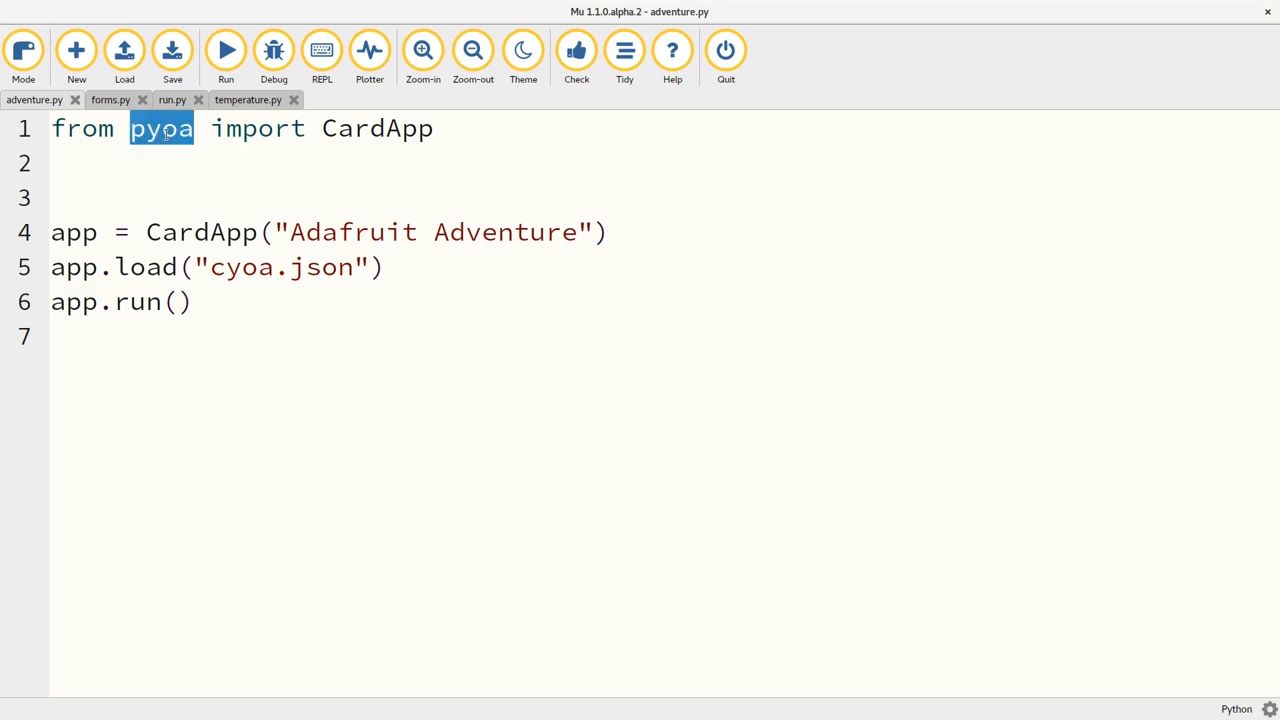
mouse_move(168, 152)
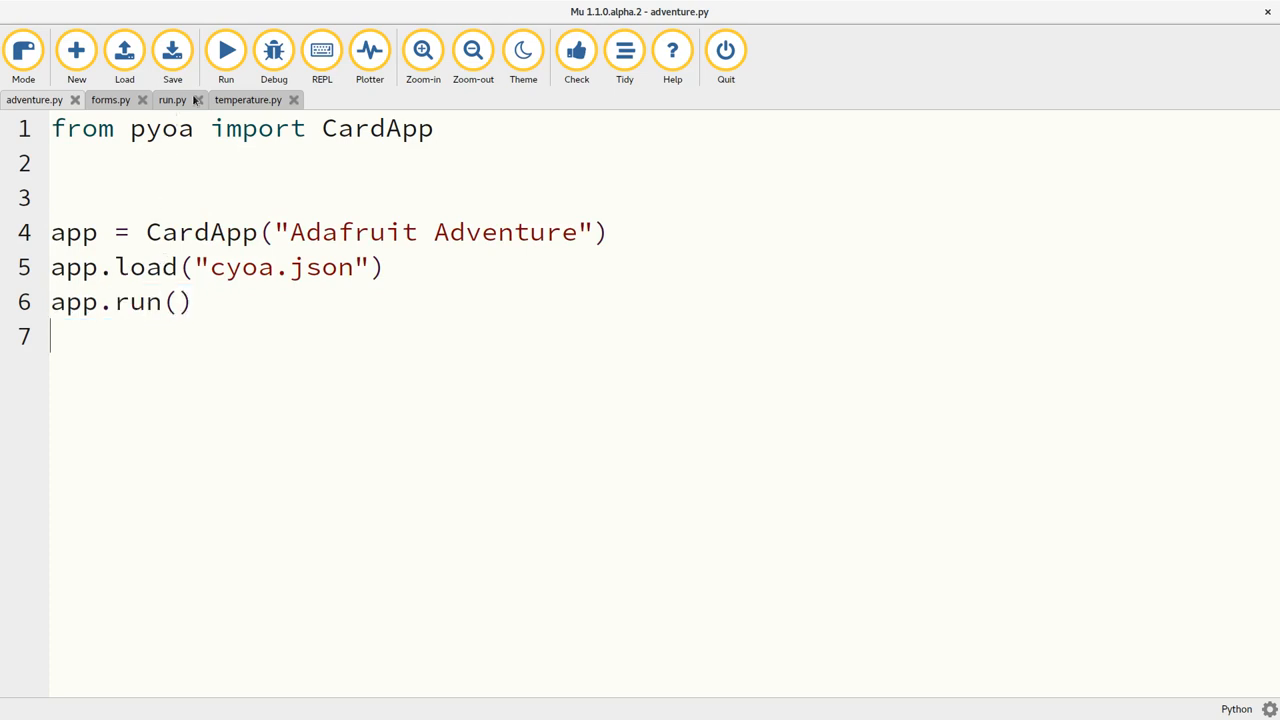
Play the Adafruit Adventure from the welcome card through the inn and cave to the treasure ending.
left_click(225, 50)
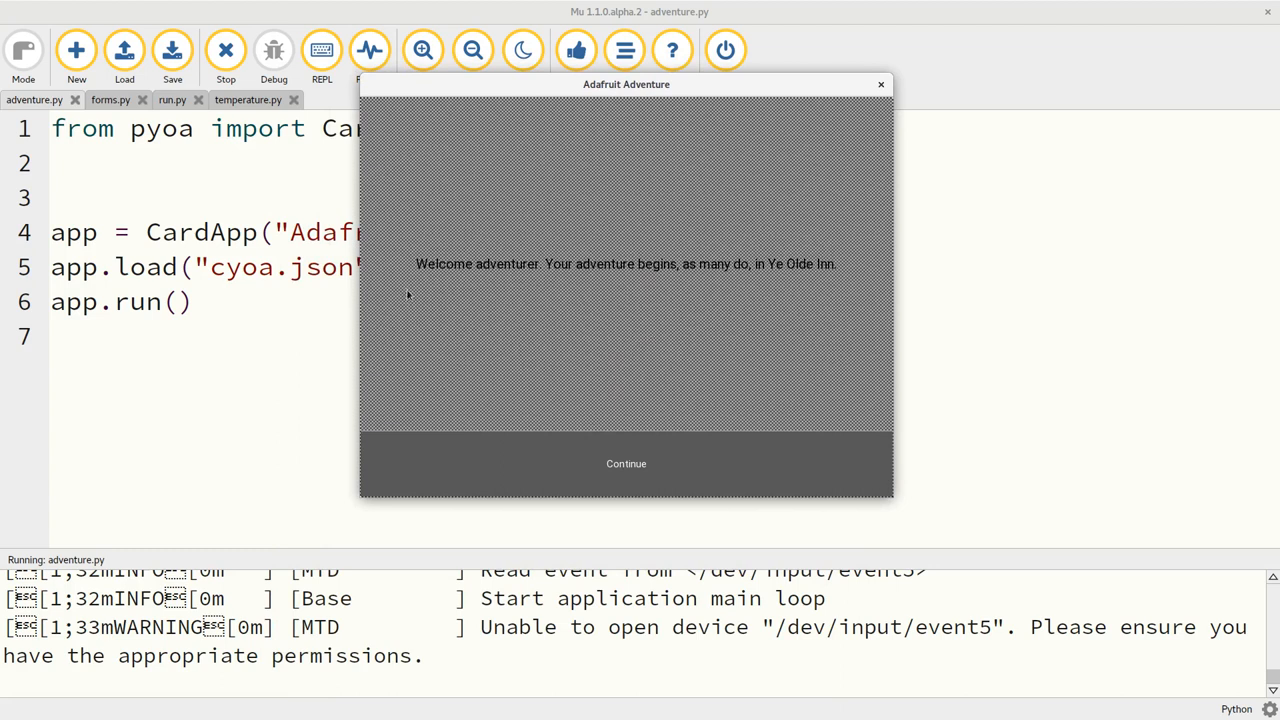
mouse_move(745, 279)
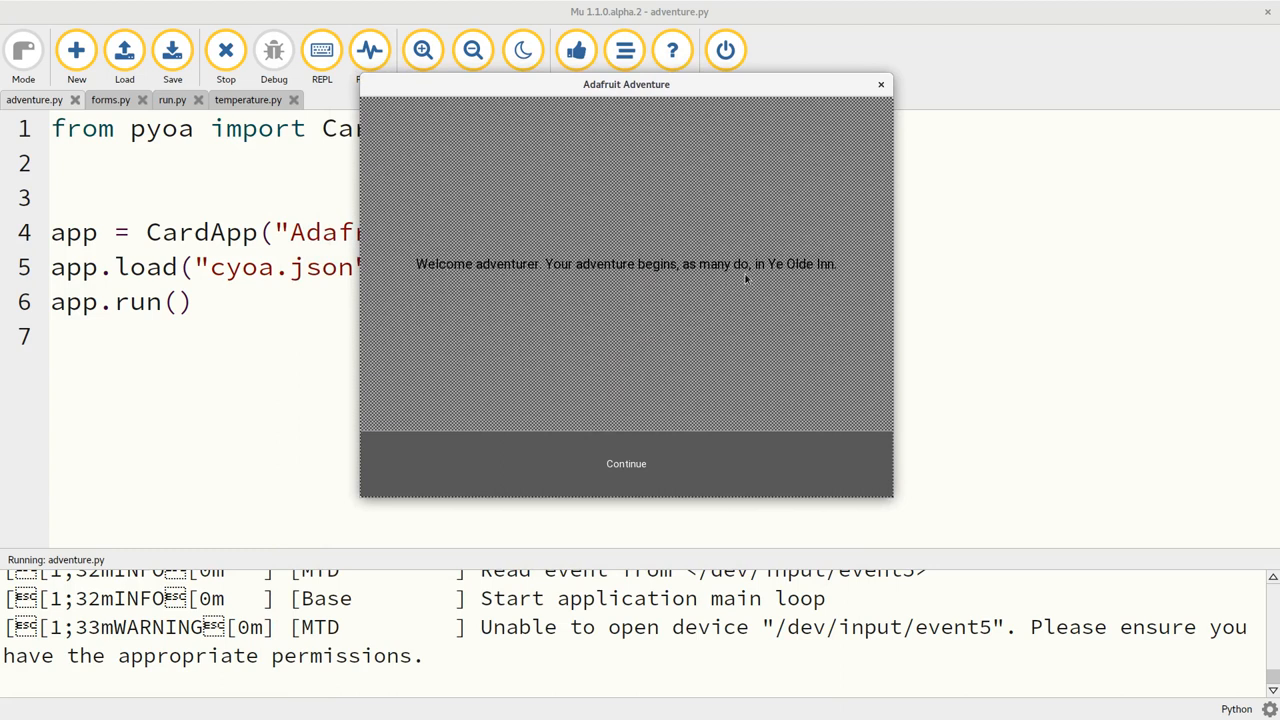
mouse_move(697, 378)
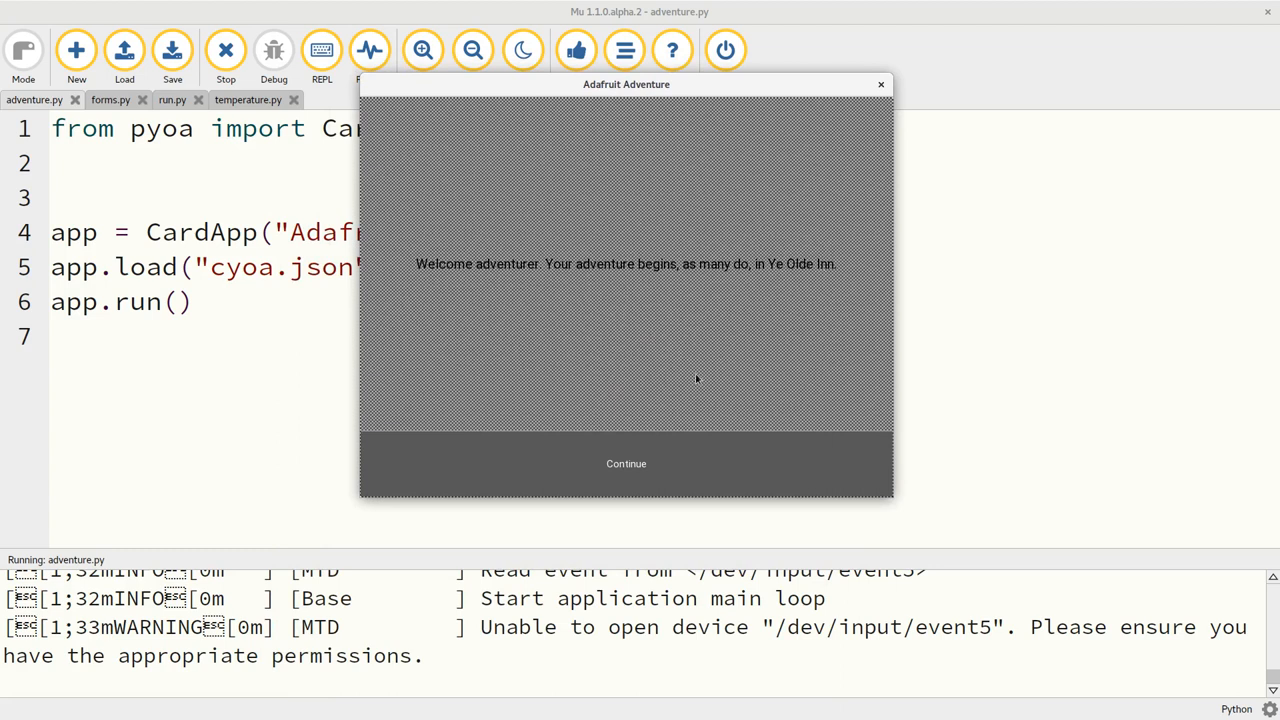
mouse_move(626, 463)
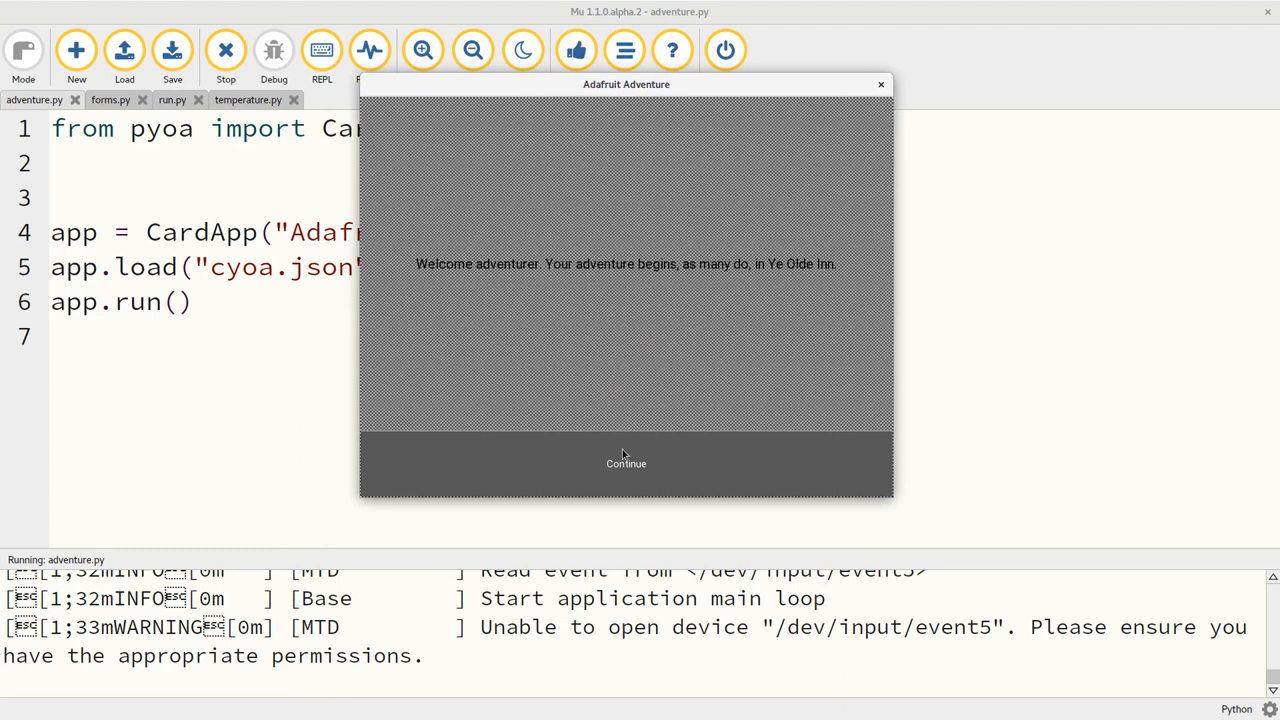
left_click(626, 463)
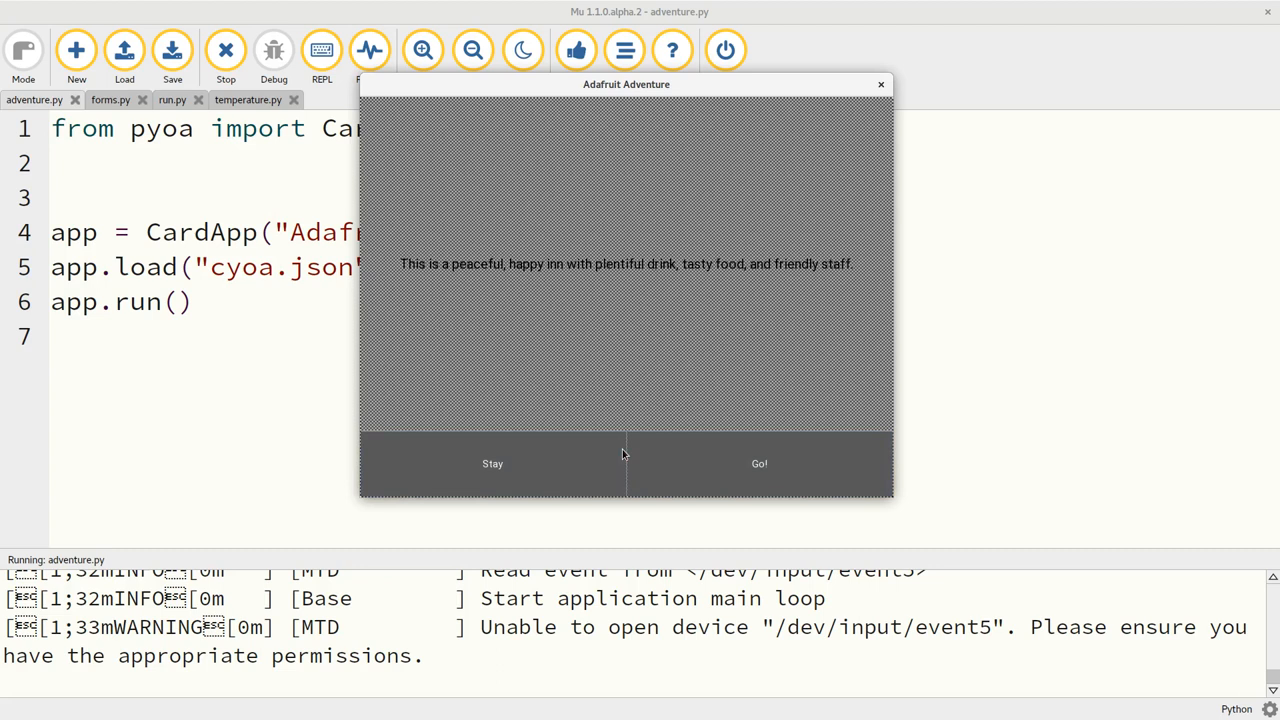
mouse_move(727, 463)
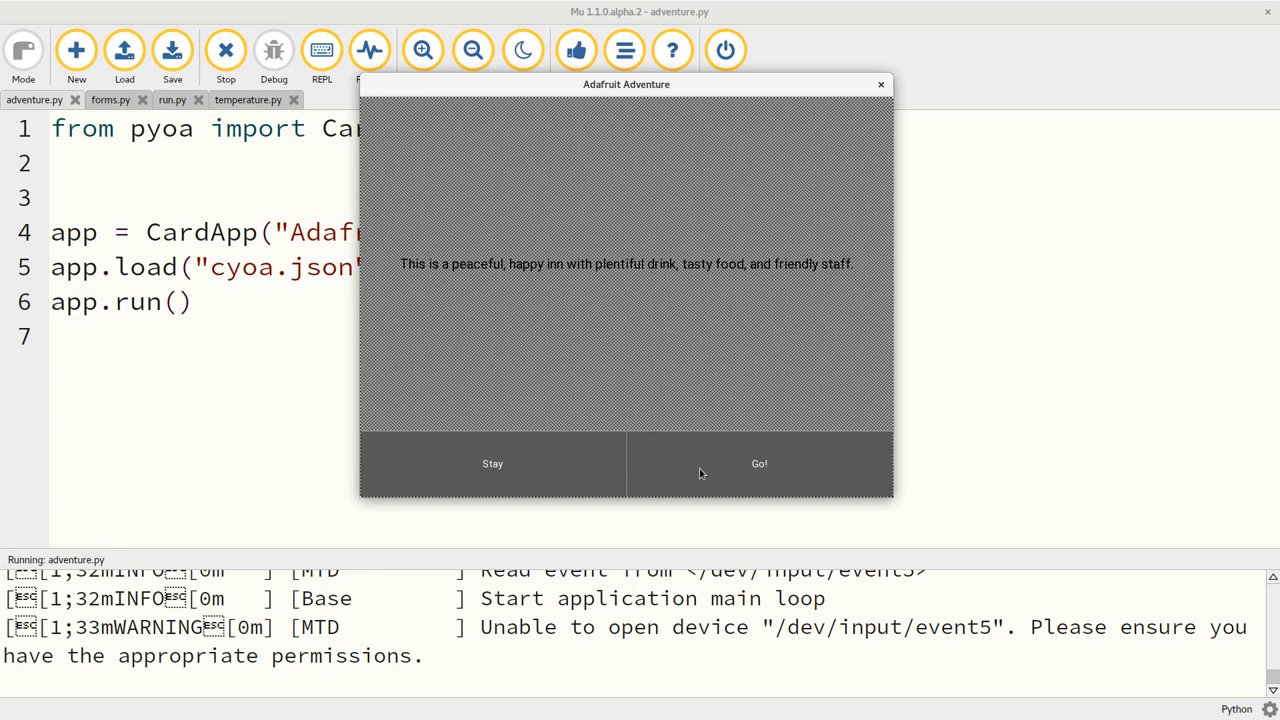
left_click(759, 463)
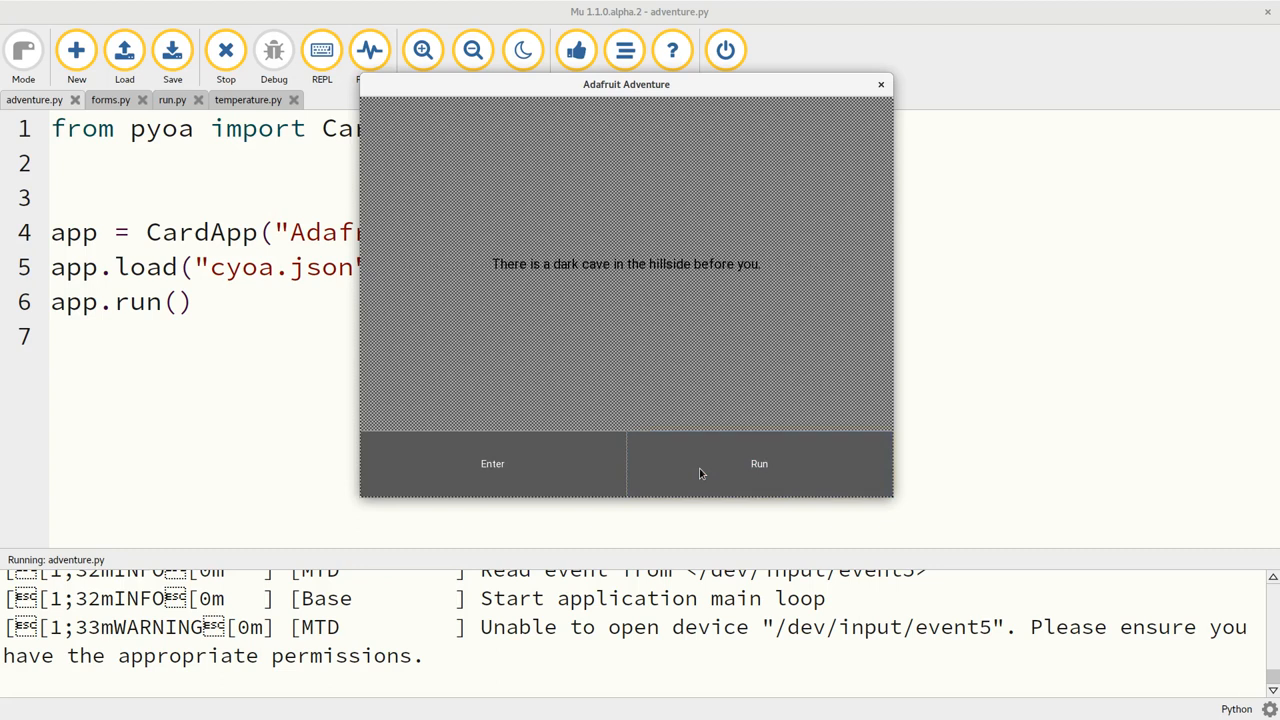
mouse_move(573, 455)
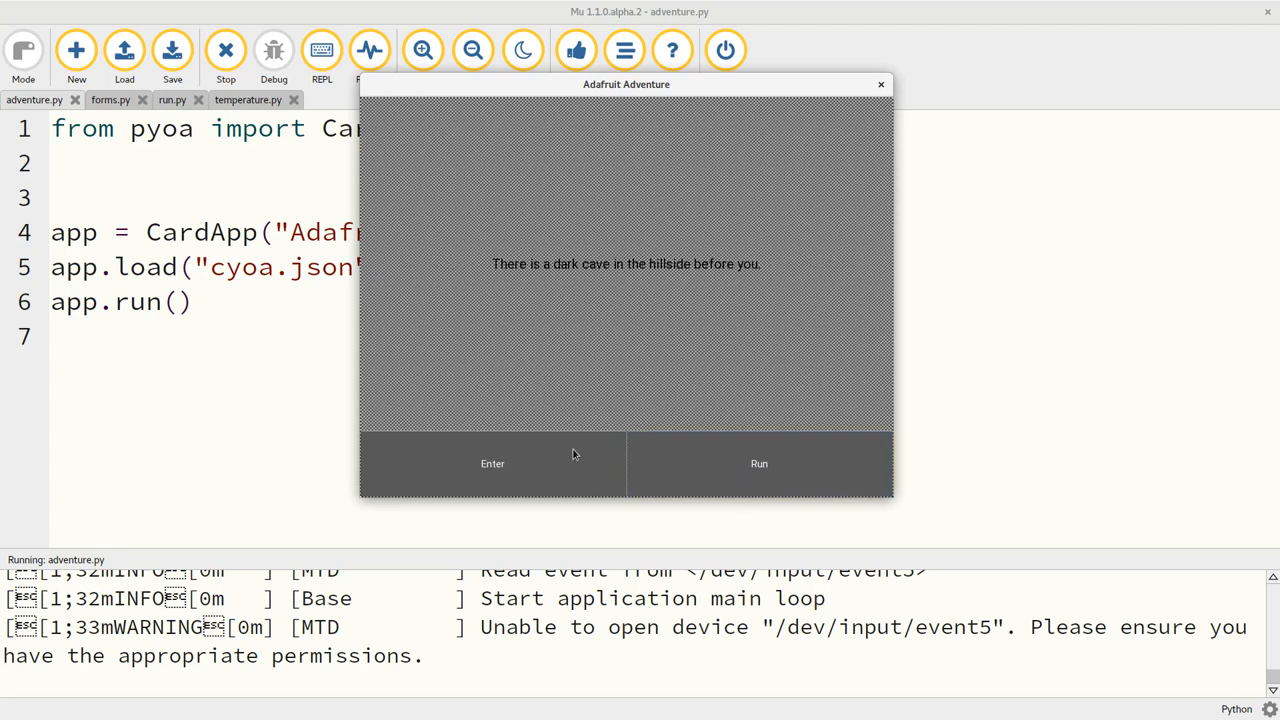
left_click(492, 463)
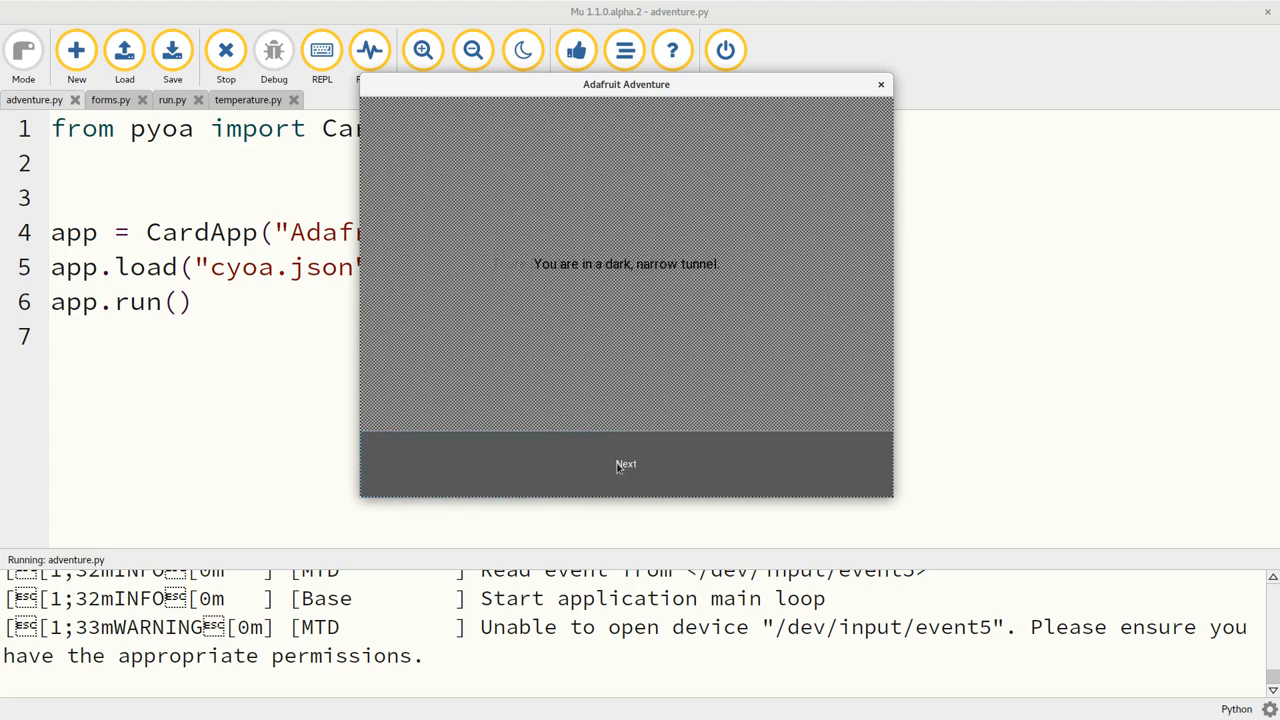
left_click(625, 464)
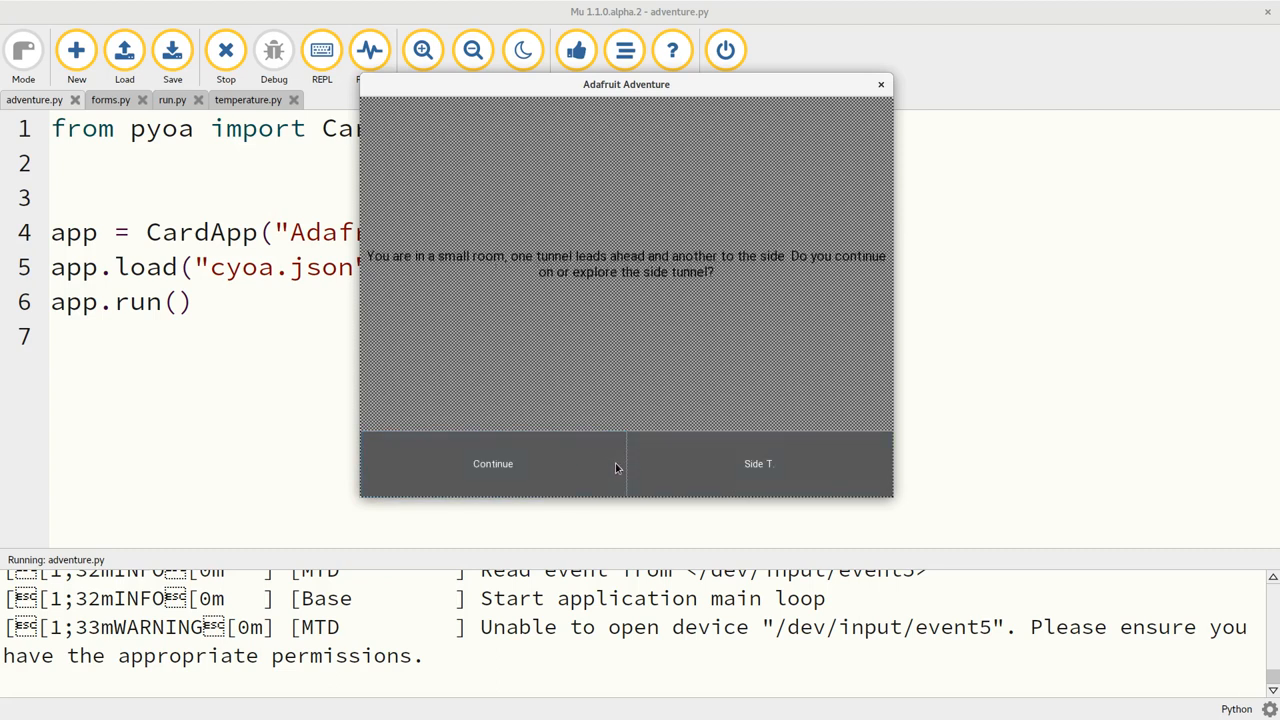
mouse_move(694, 417)
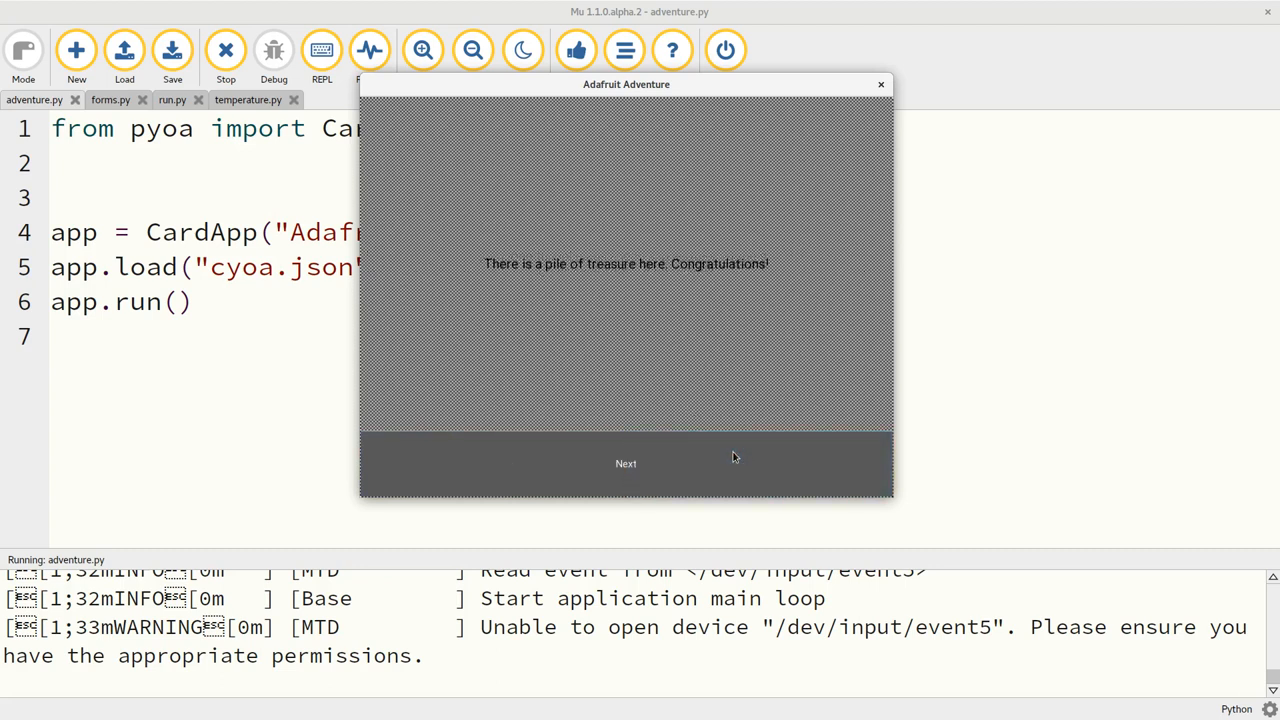
left_click(625, 463)
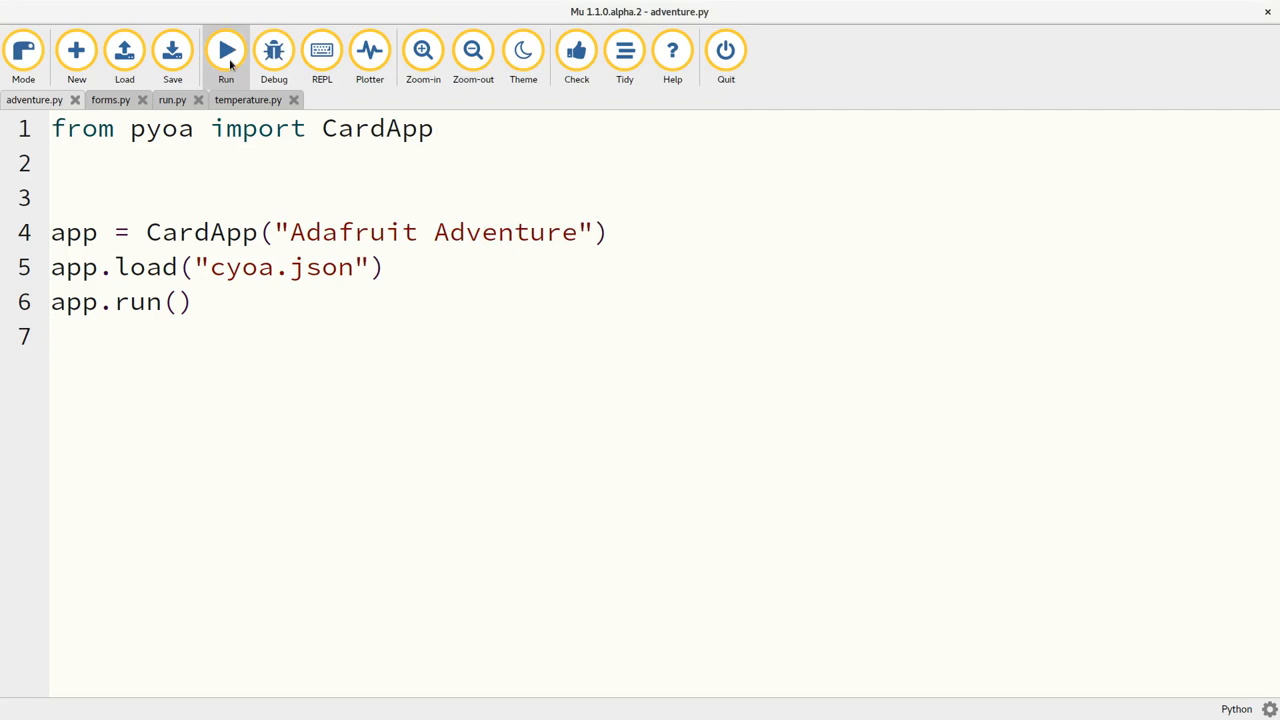
Click the same spot in adventure.py seven times while discussing it, then show forms.py.
left_click(55, 337)
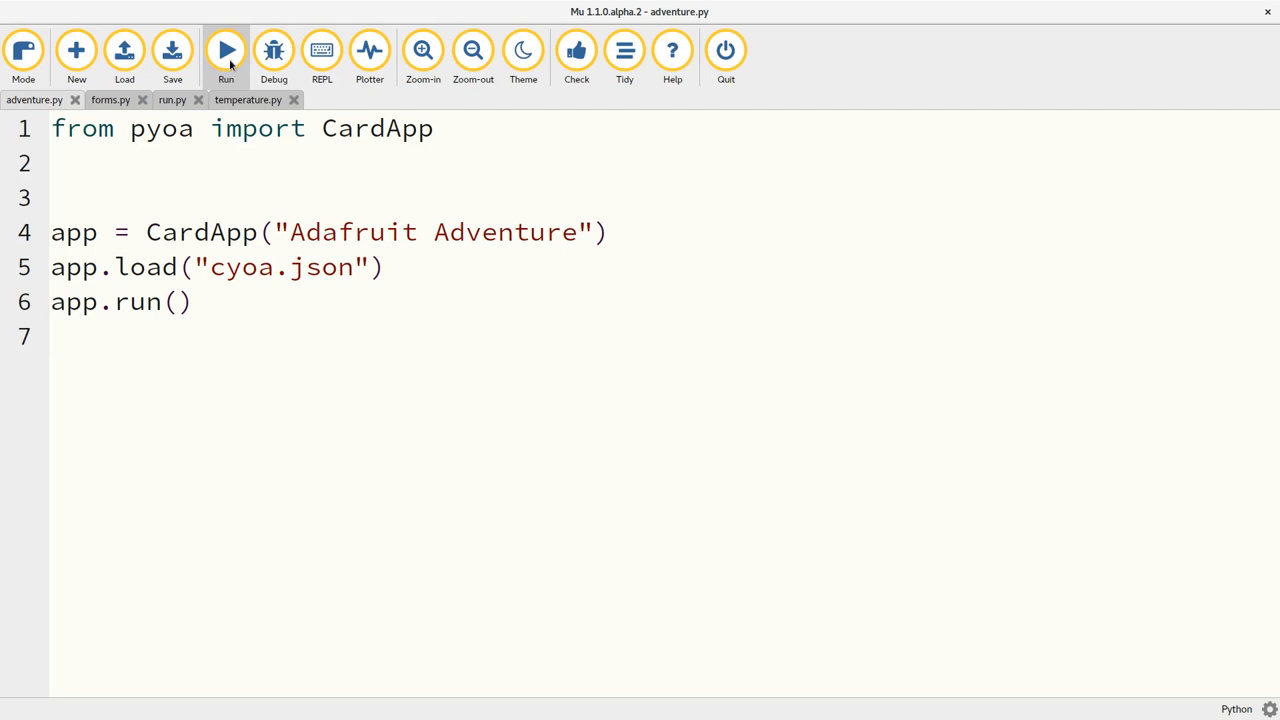
left_click(55, 337)
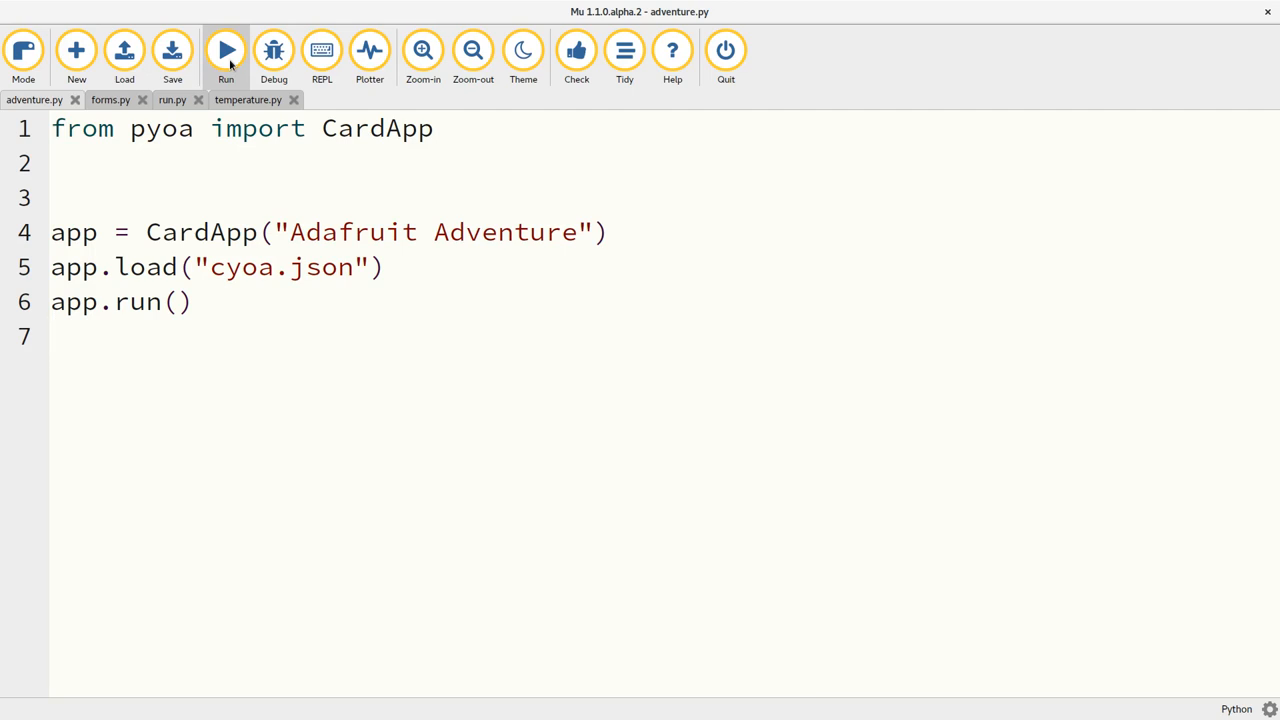
left_click(52, 337)
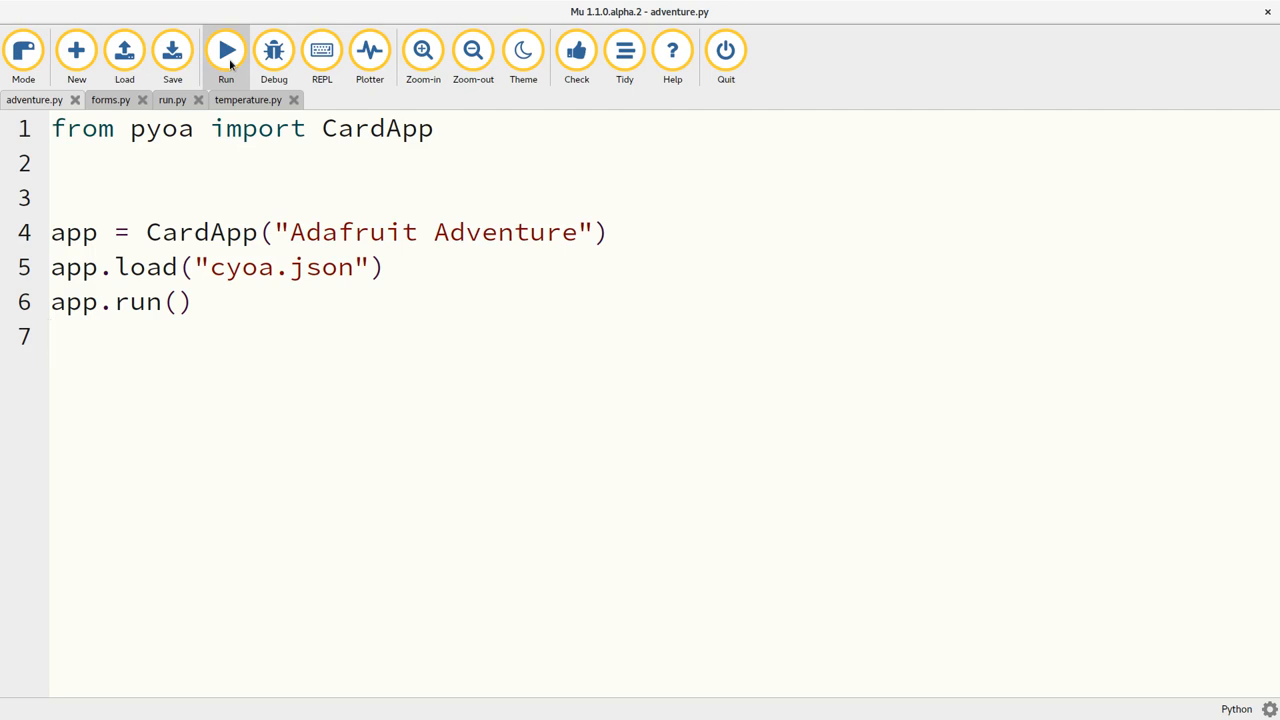
left_click(55, 337)
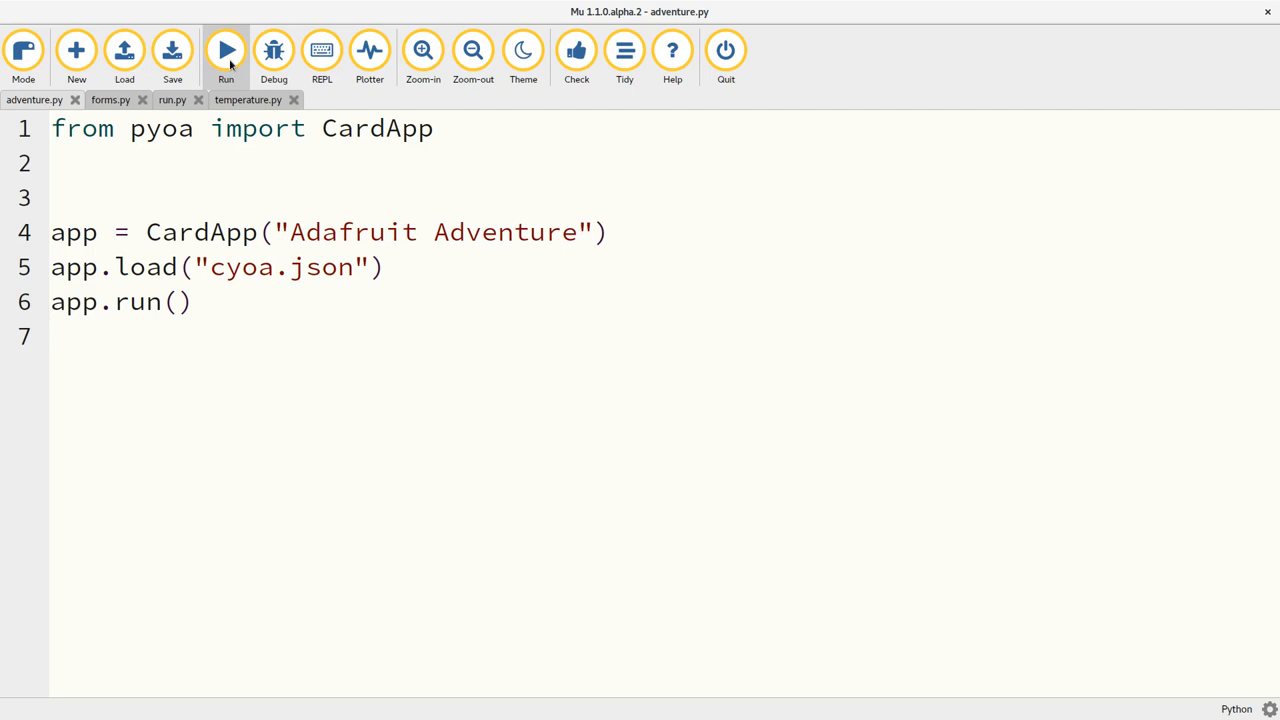
left_click(55, 337)
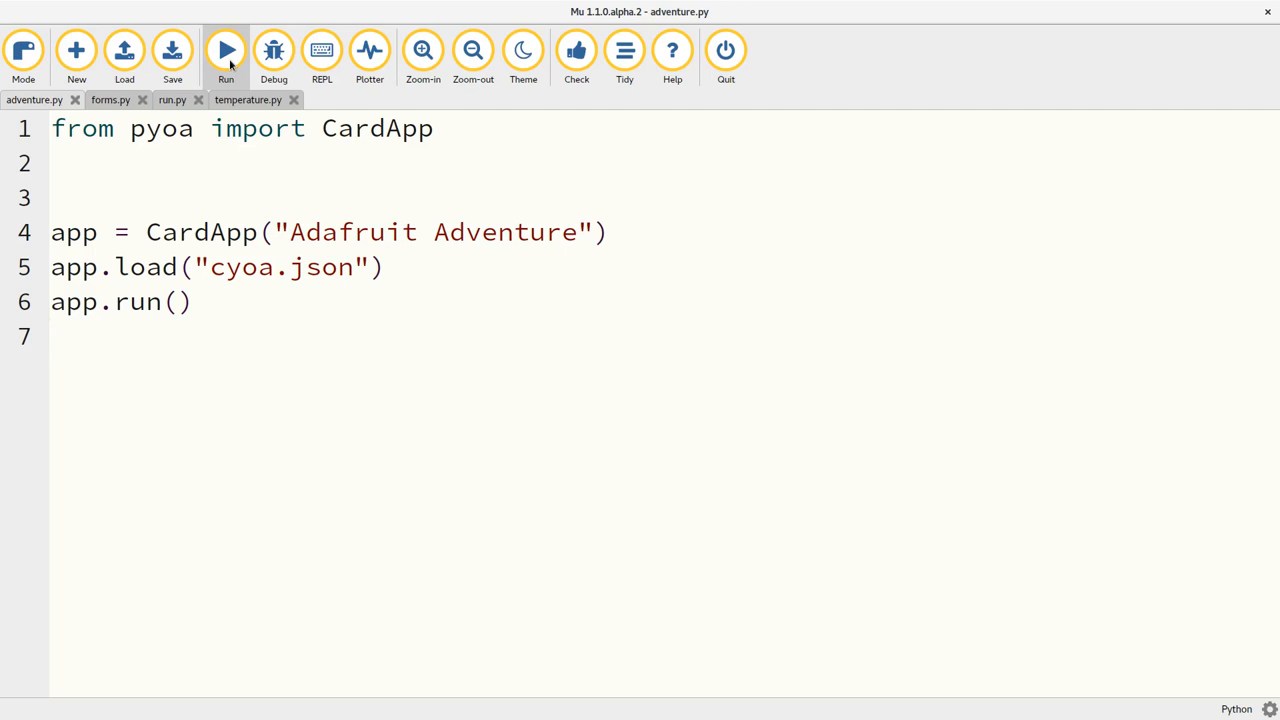
left_click(52, 336)
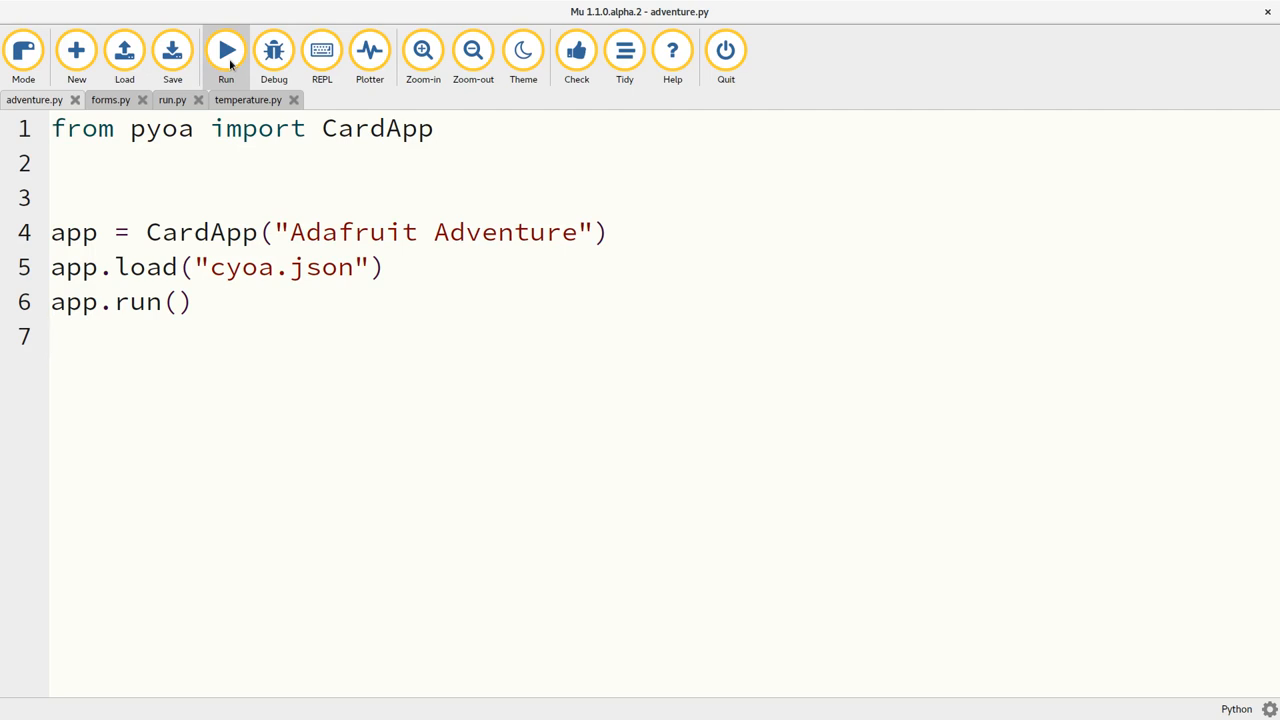
left_click(52, 337)
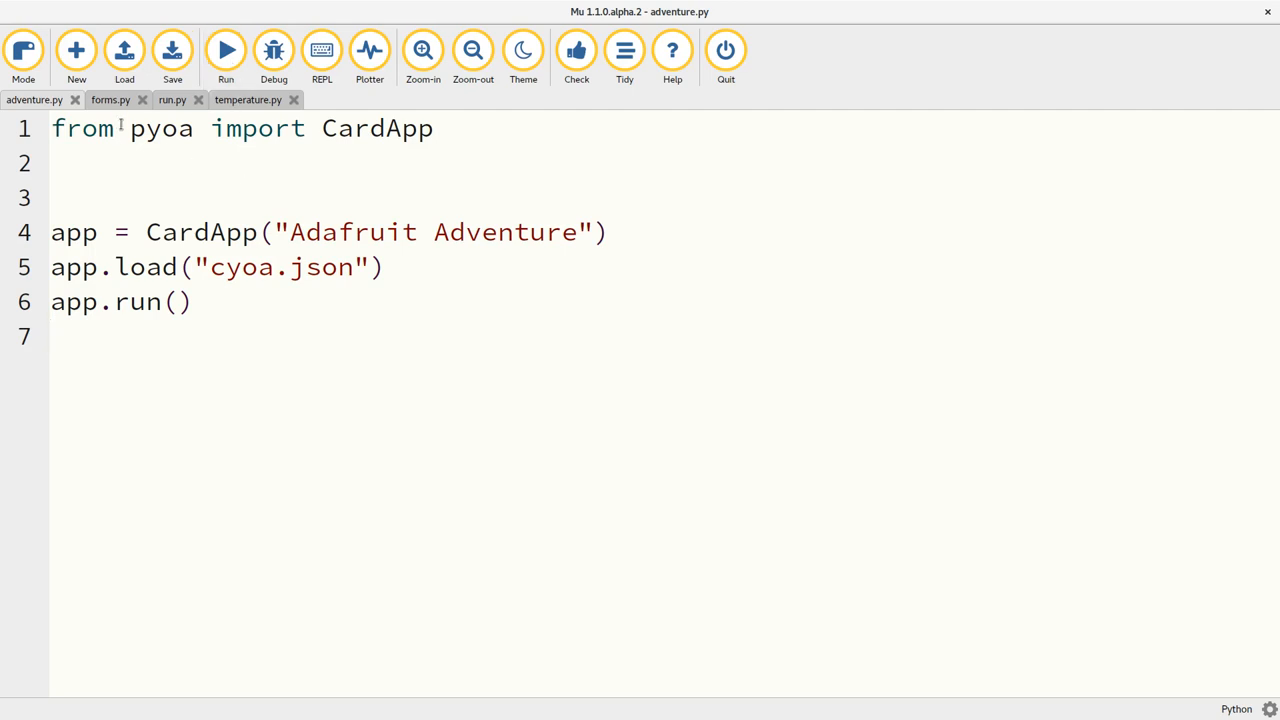
left_click(110, 99)
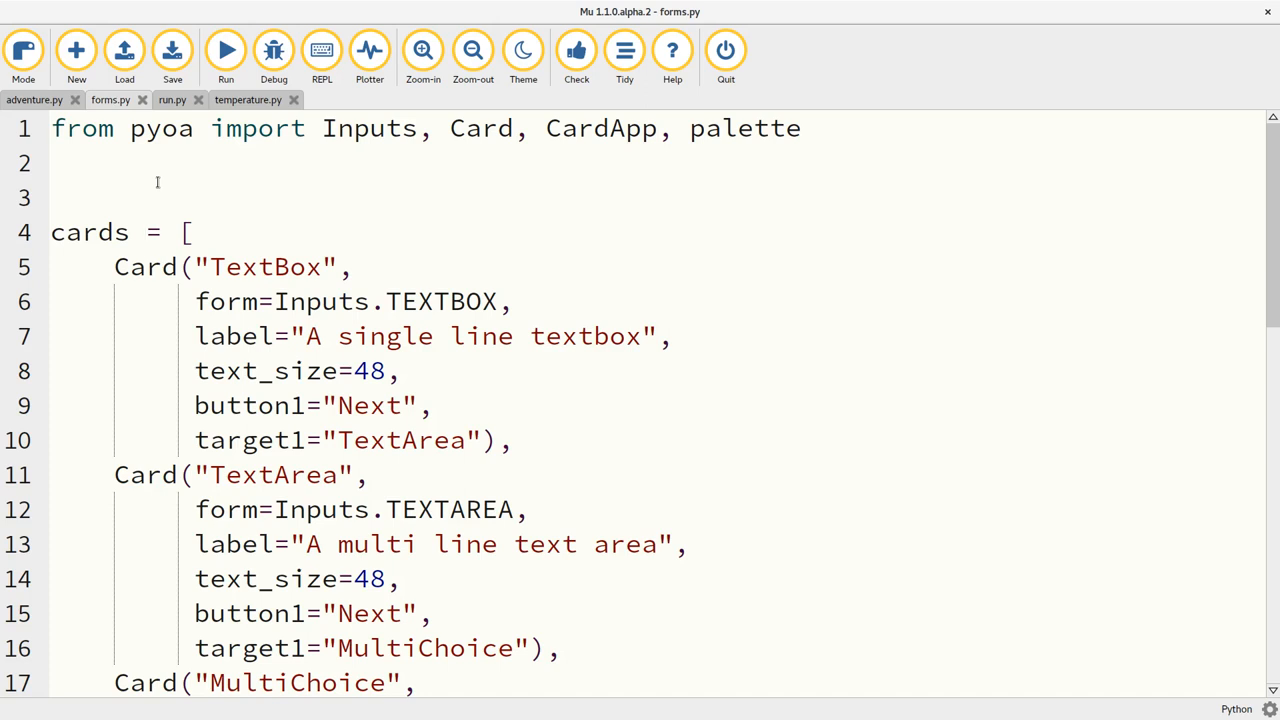
left_click(143, 232)
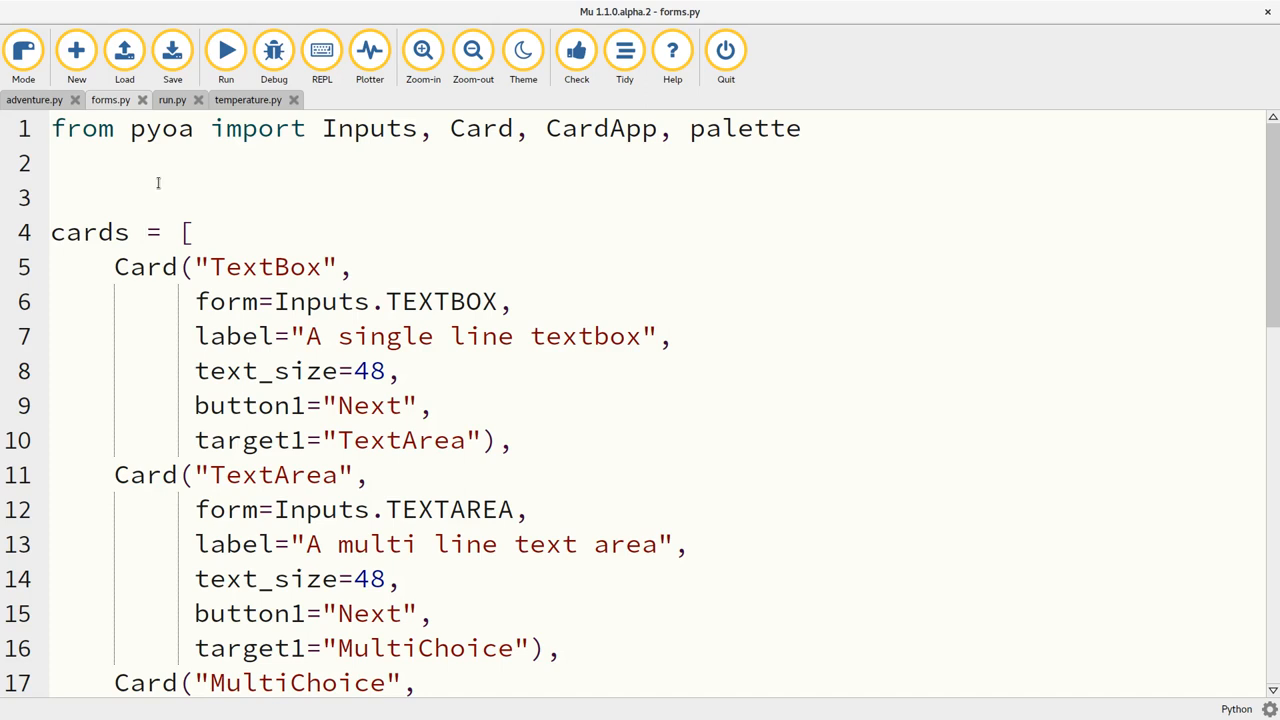
double_click(368, 128)
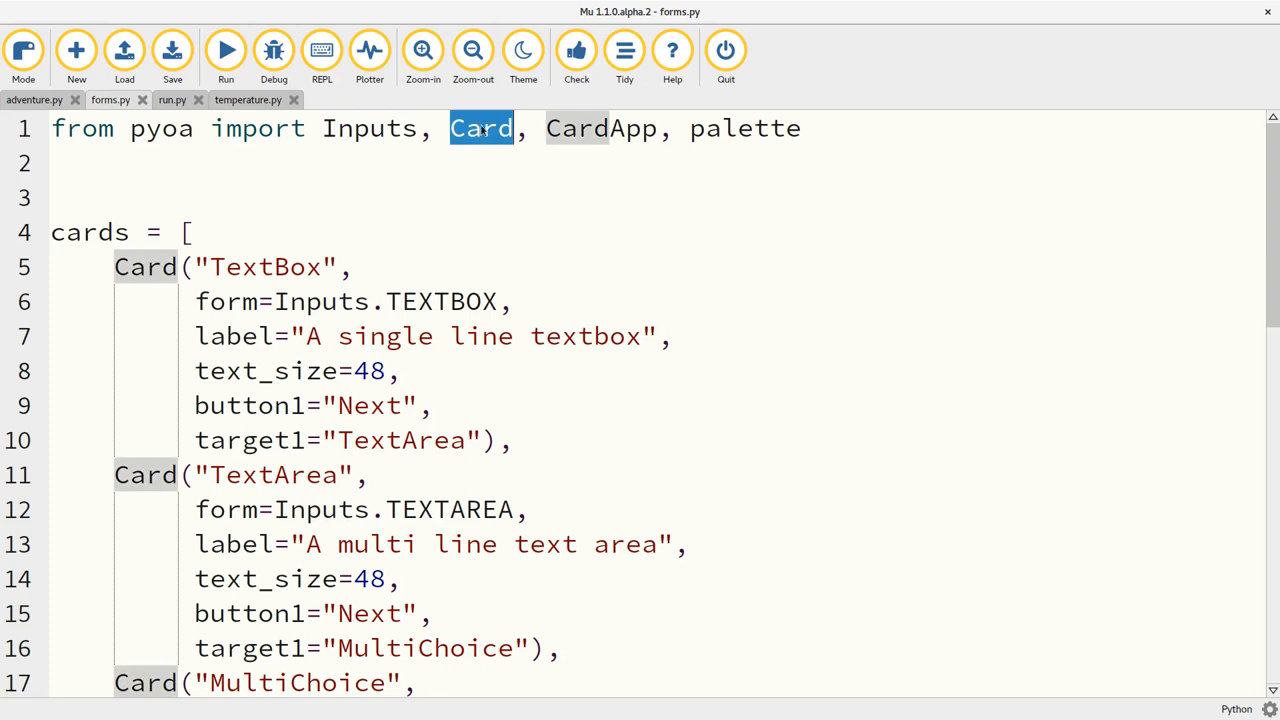
double_click(600, 128)
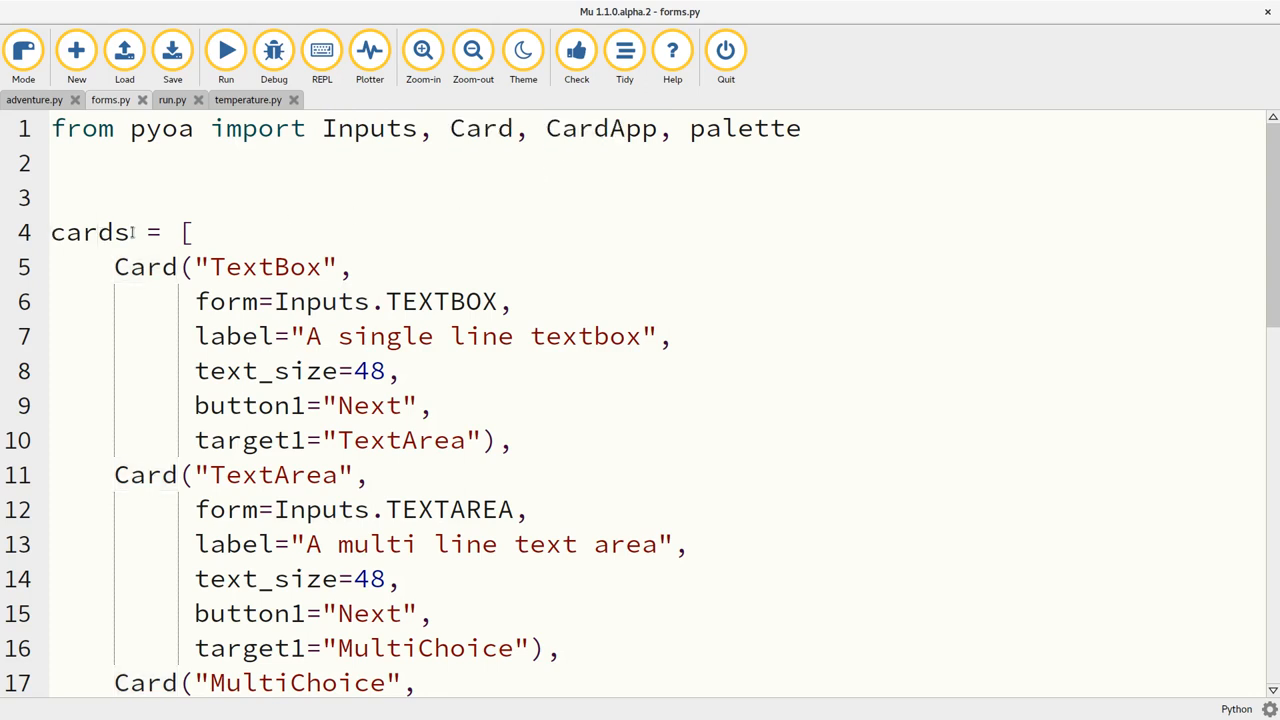
scroll("down", 3)
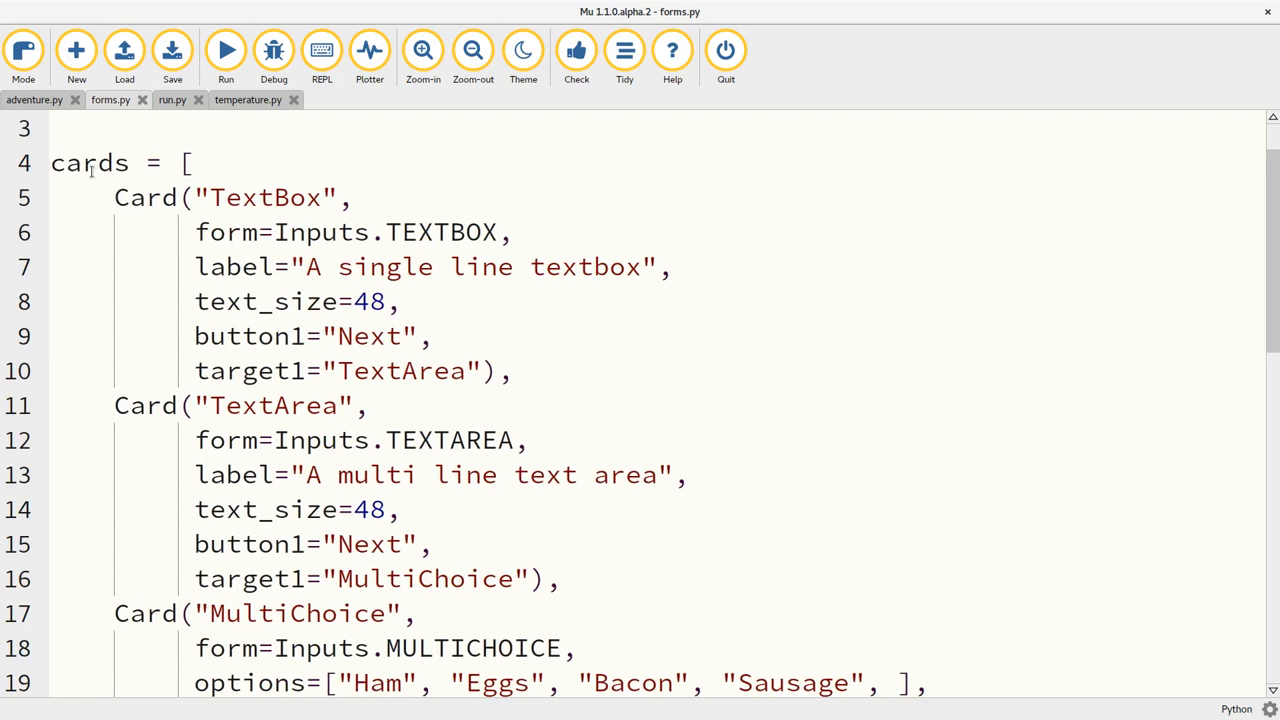
left_click_drag(114, 197, 431, 336)
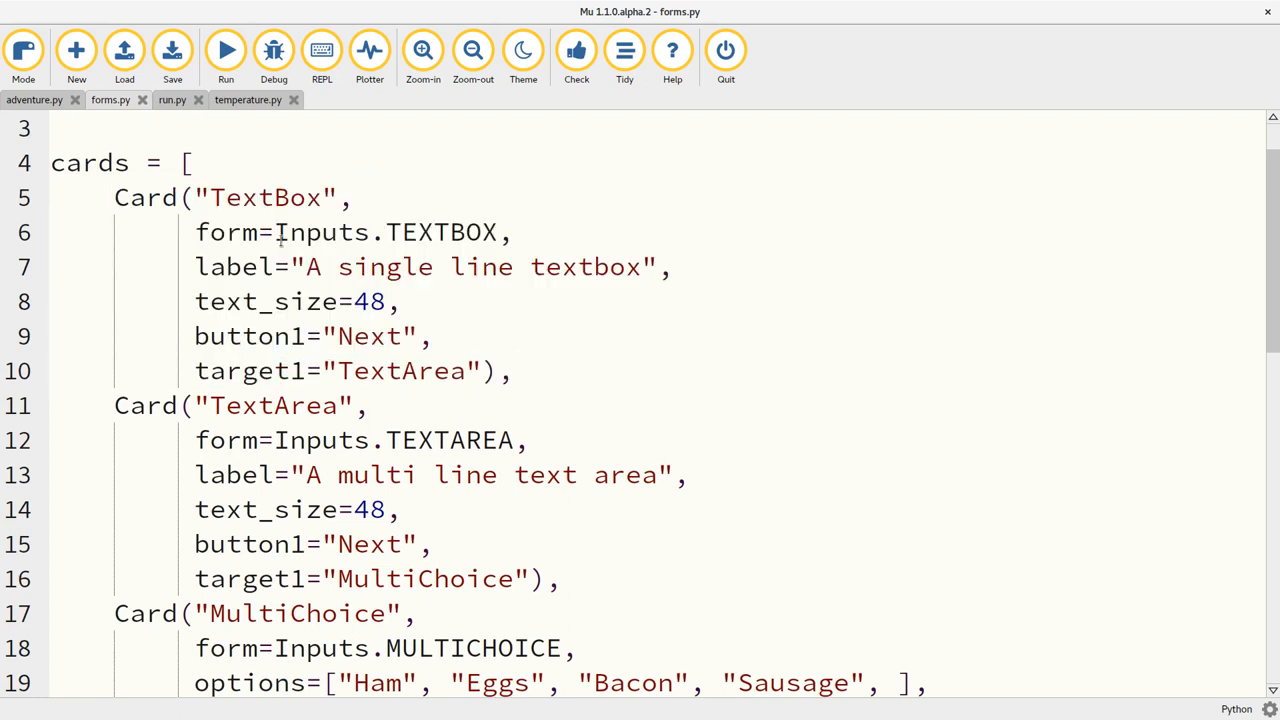
double_click(265, 197)
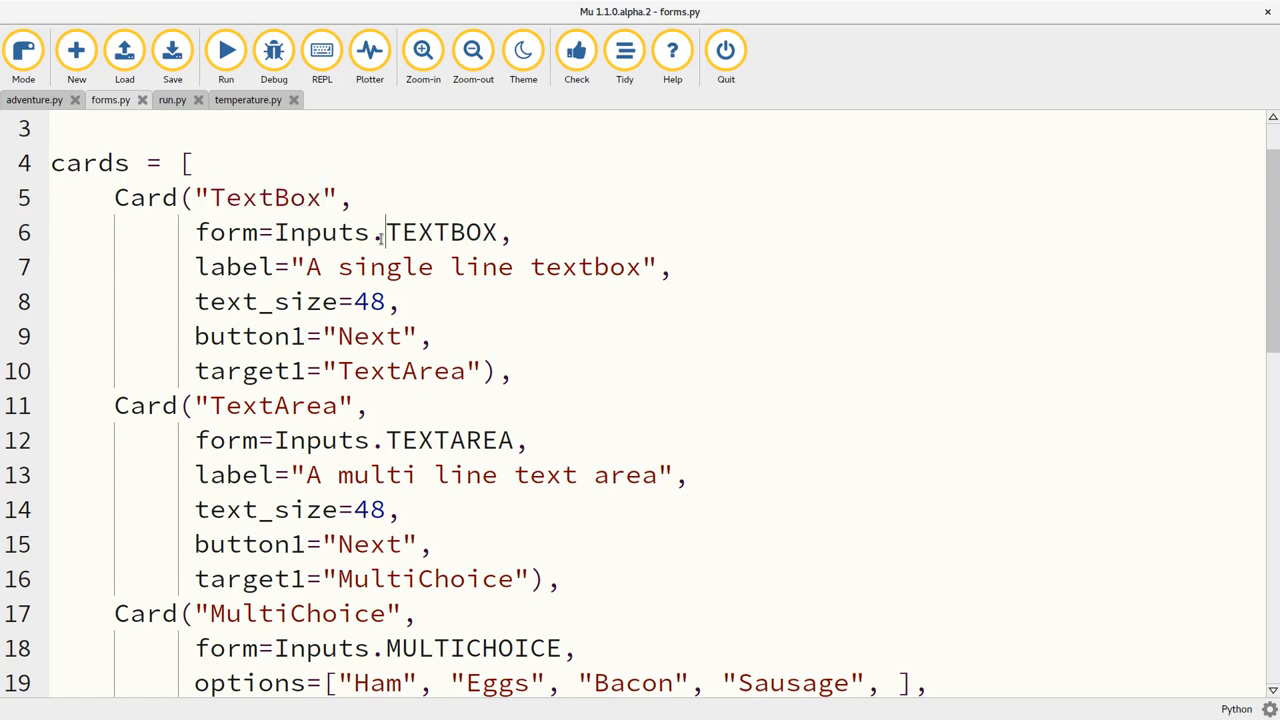
triple_click(350, 232)
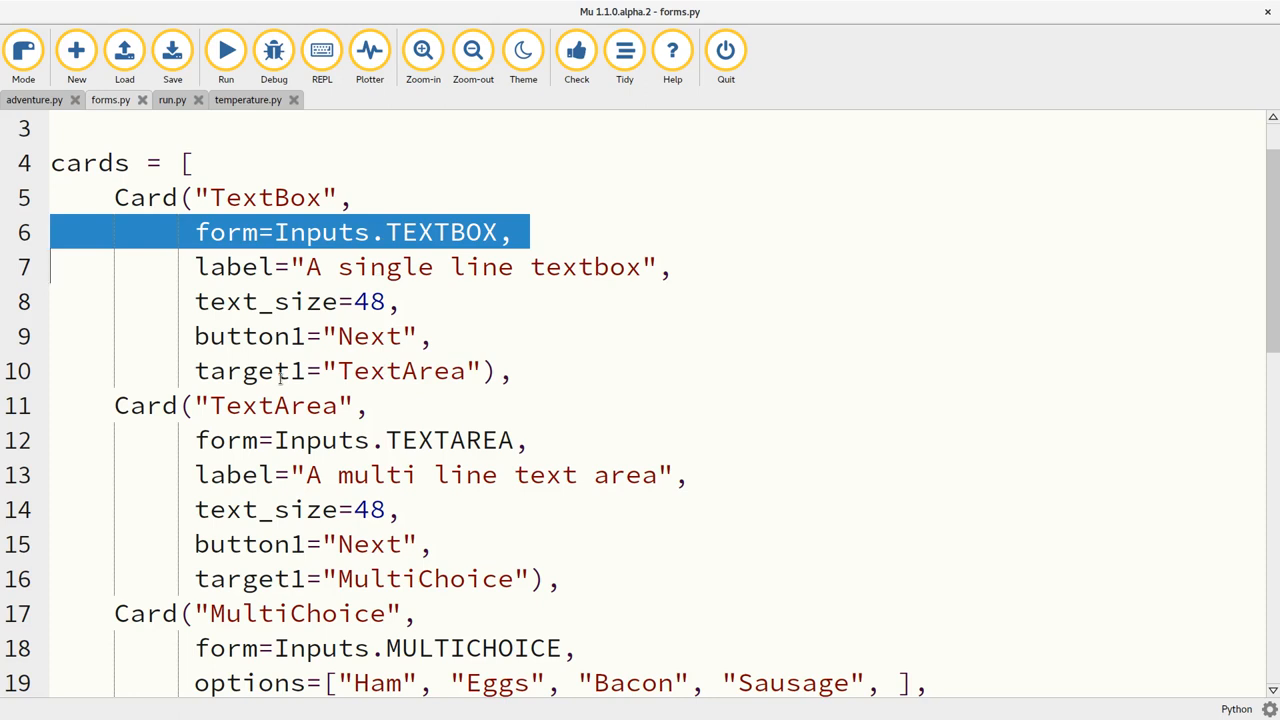
double_click(449, 440)
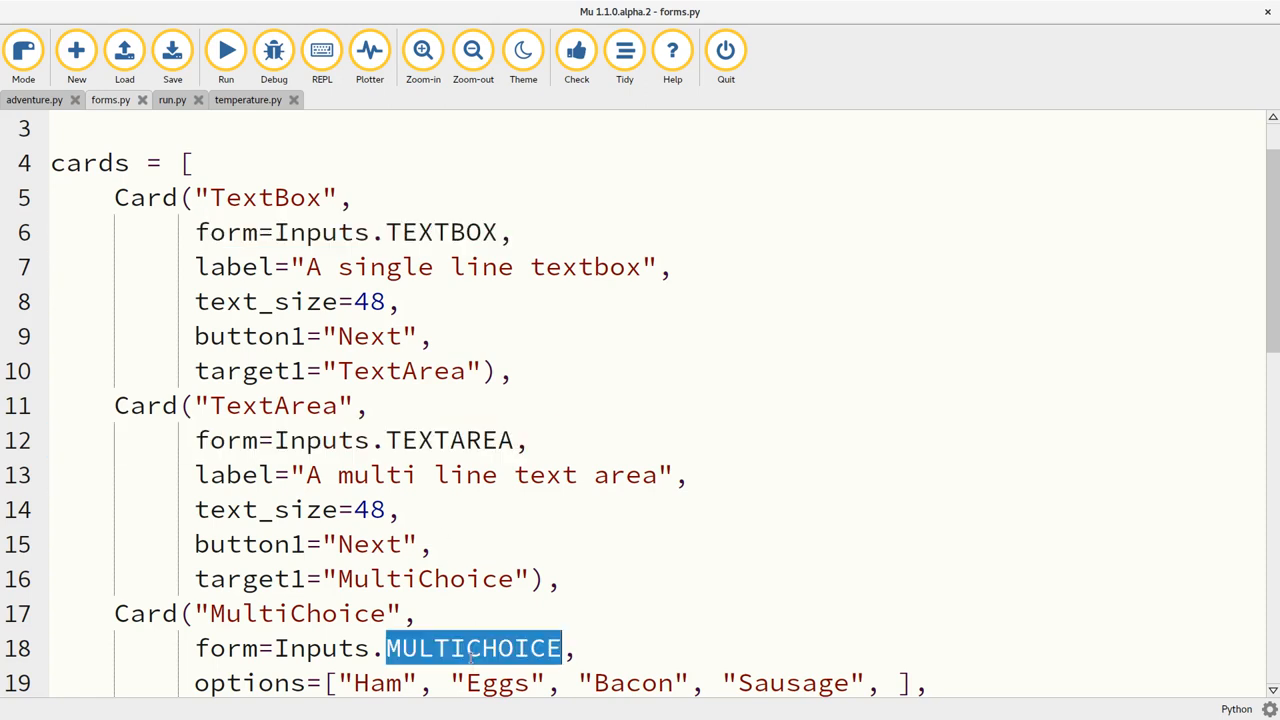
Highlight the SLIDER form line, its min/max/step values and the MultiChoice options, then run forms.py.
scroll("down", 3)
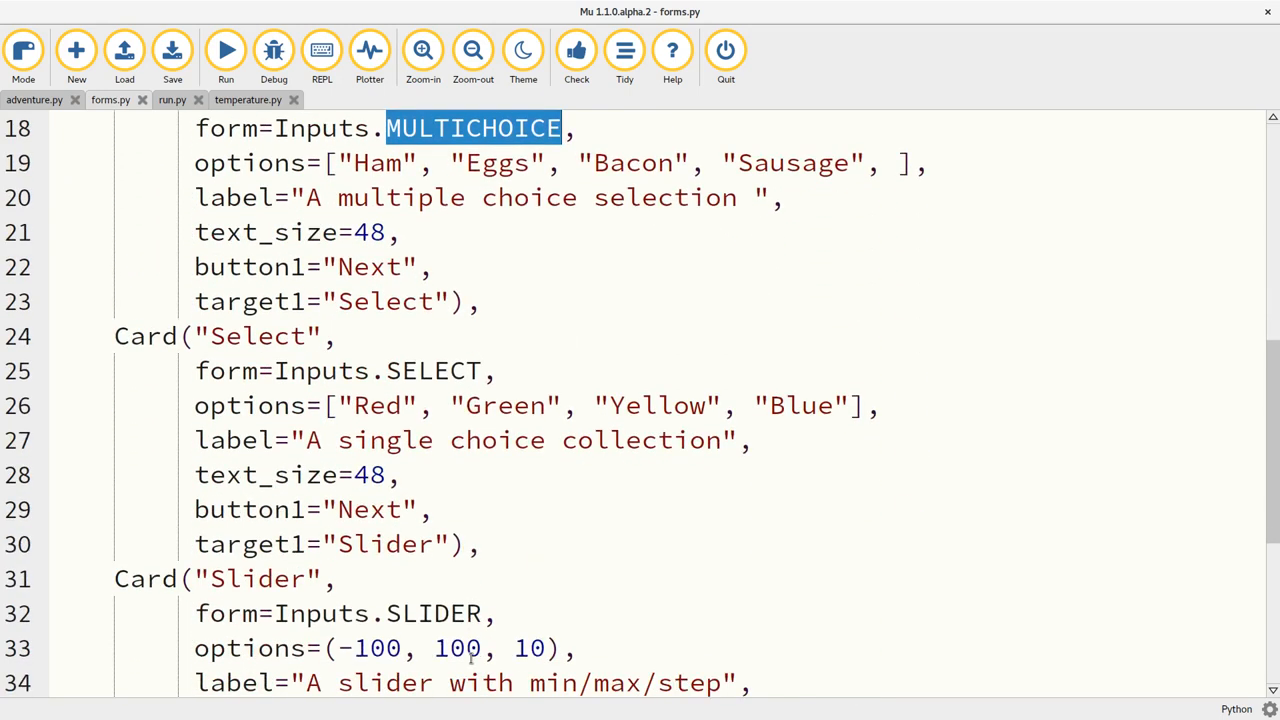
scroll("down", 3)
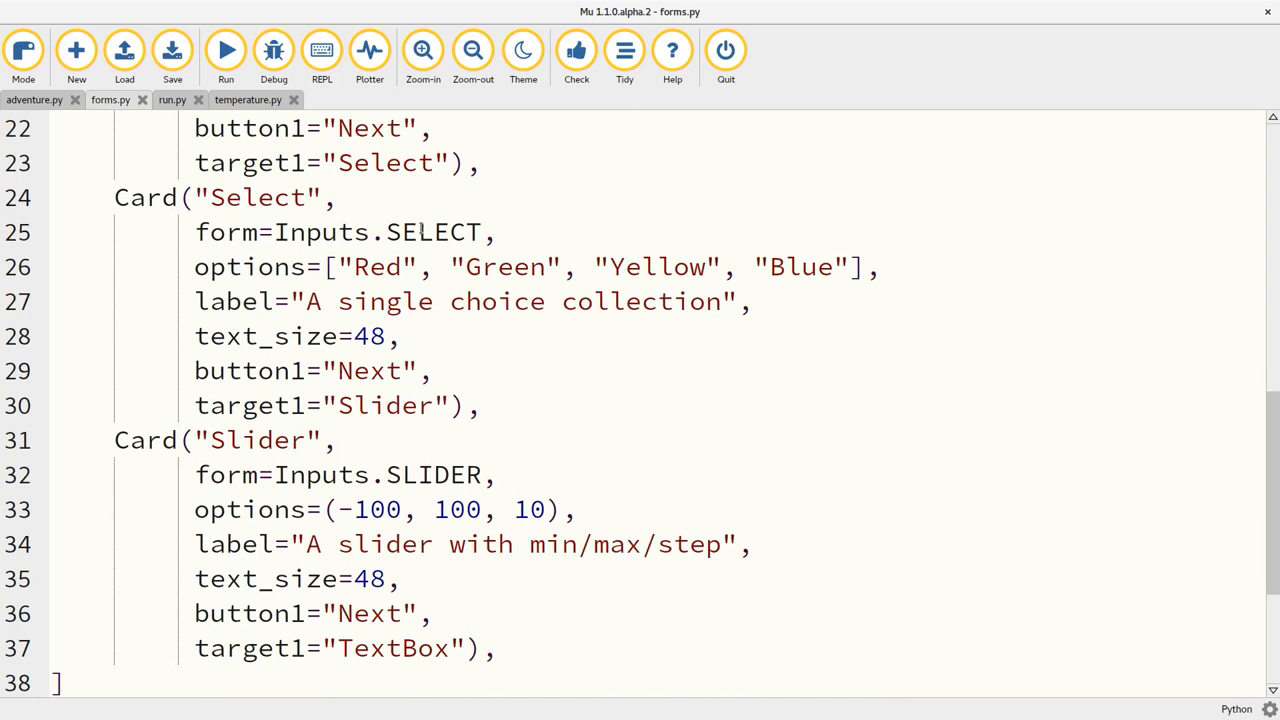
triple_click(340, 232)
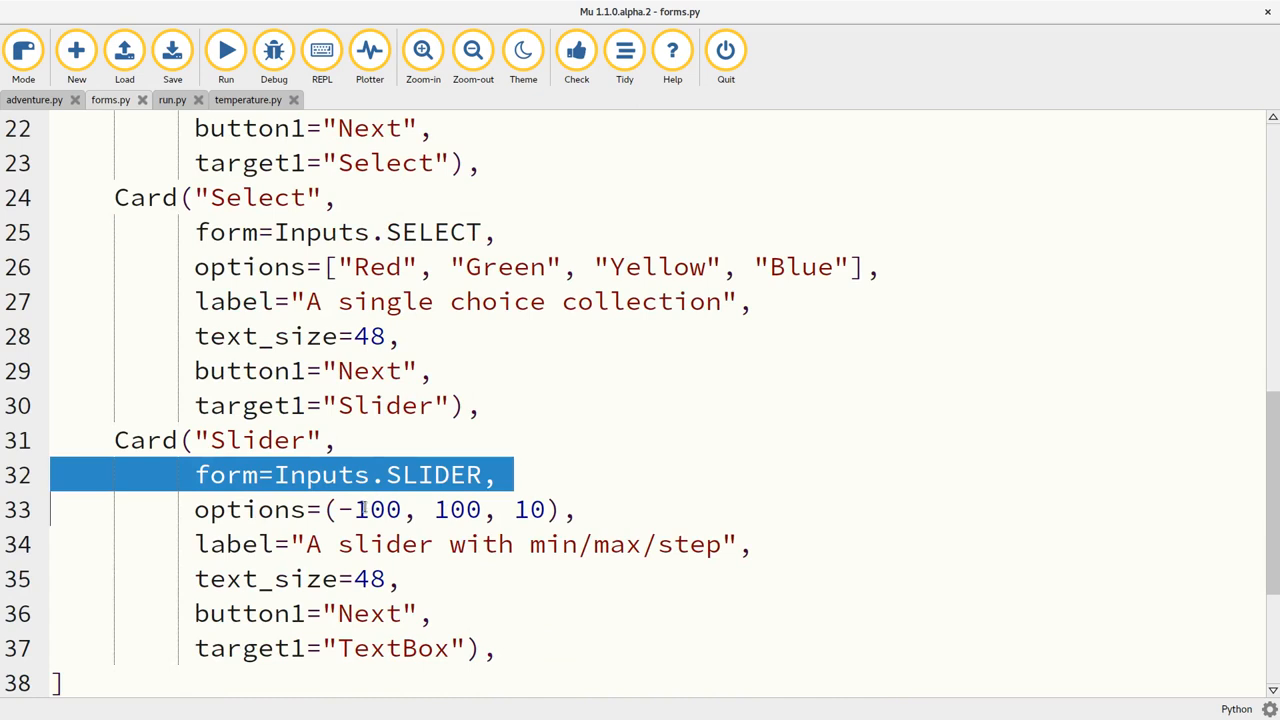
double_click(370, 510)
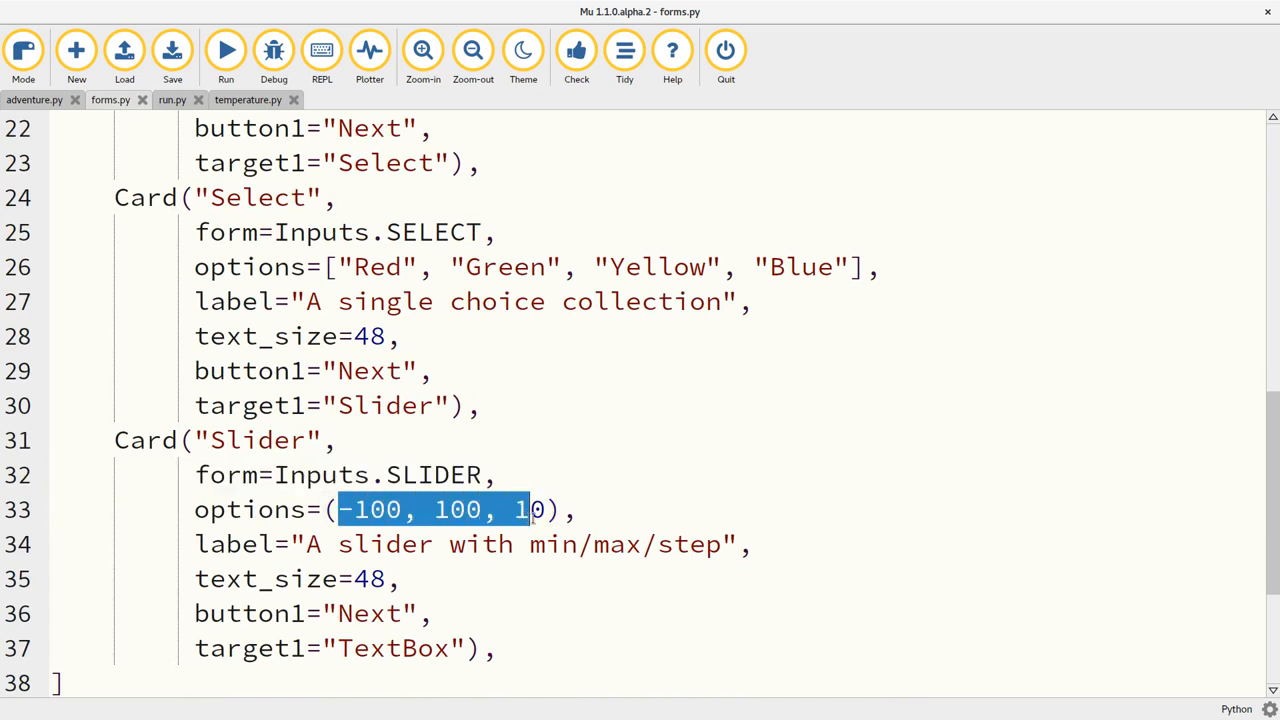
double_click(249, 266)
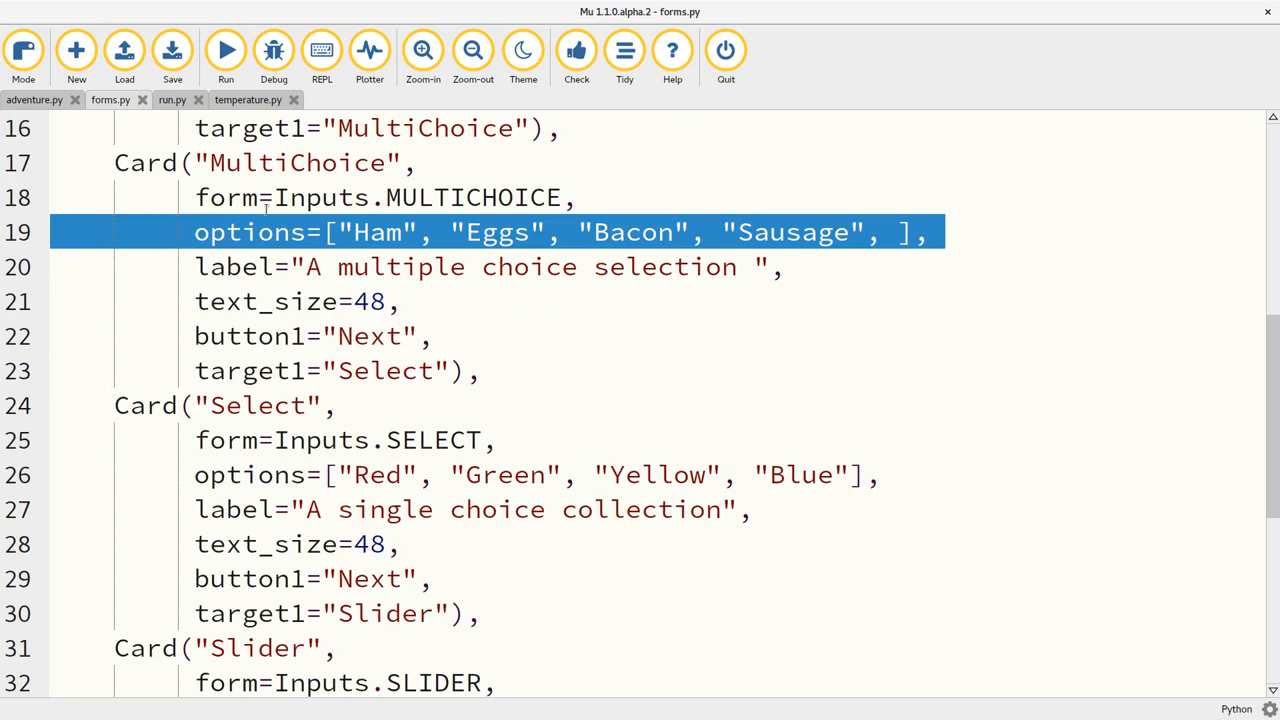
left_click(225, 50)
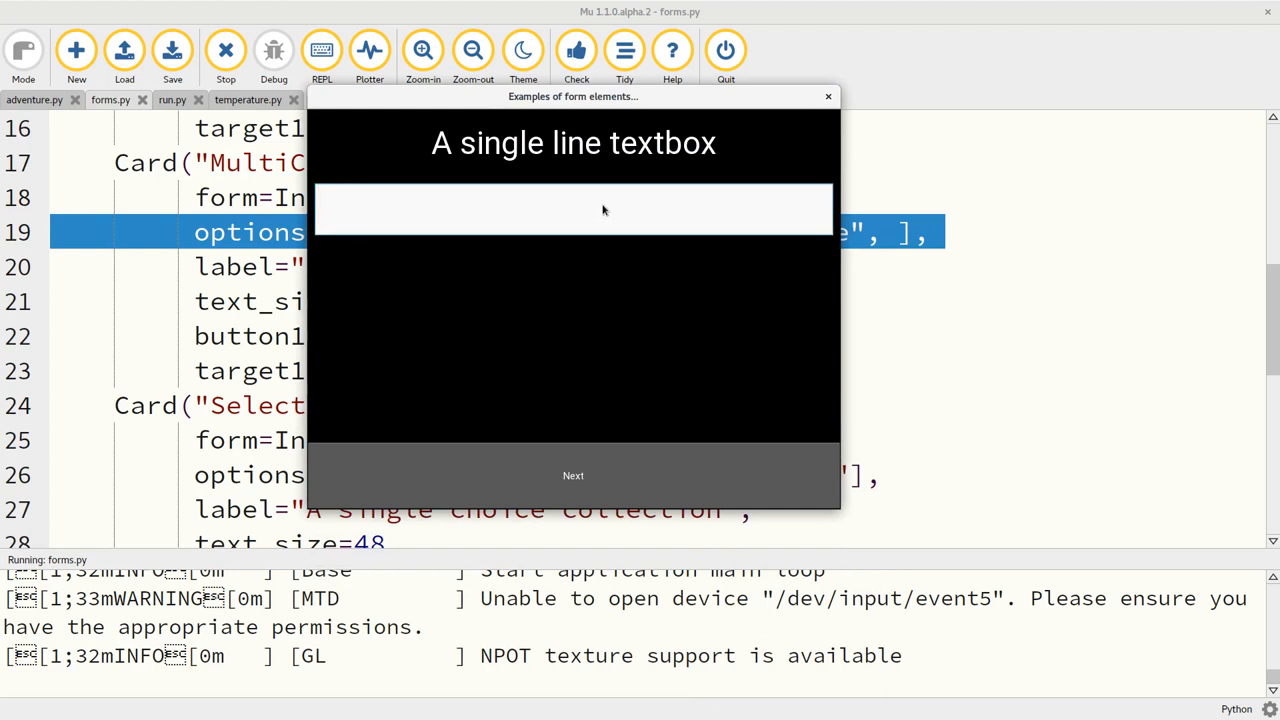
Enter 'Hello world..!' in the single-line textbox and 'Hello' in the text area.
type("Hello")
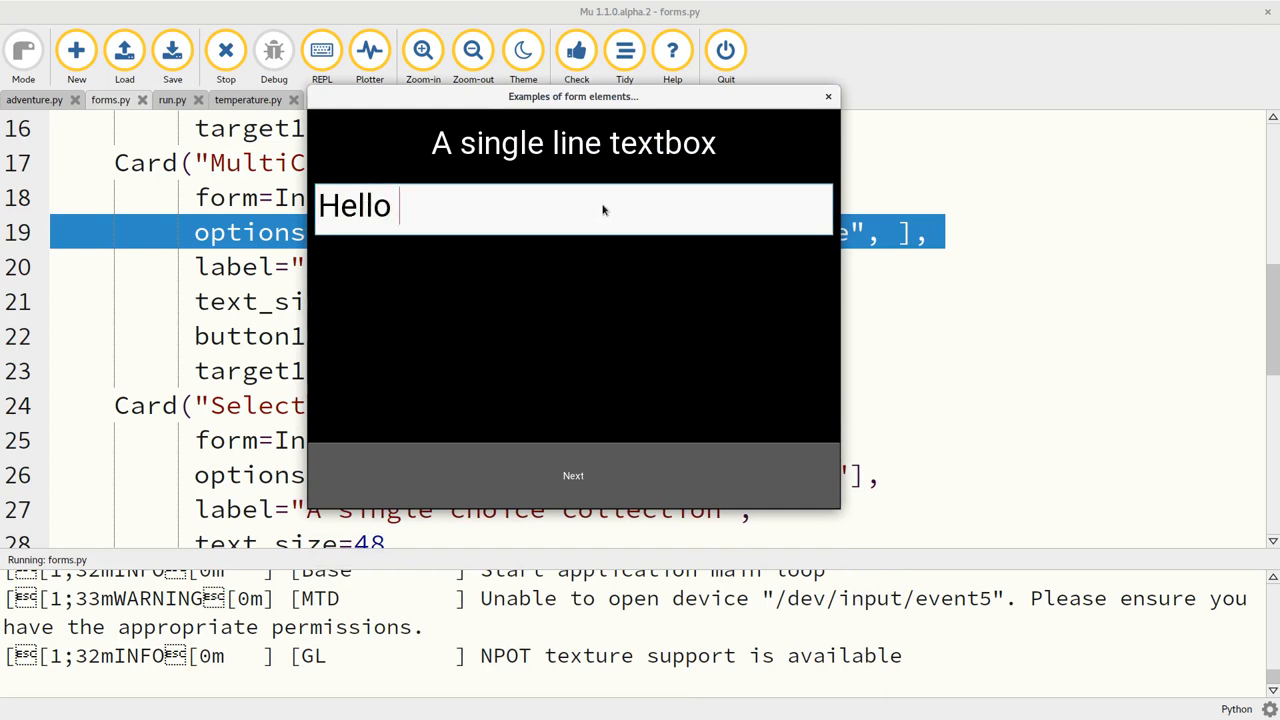
type("world..!")
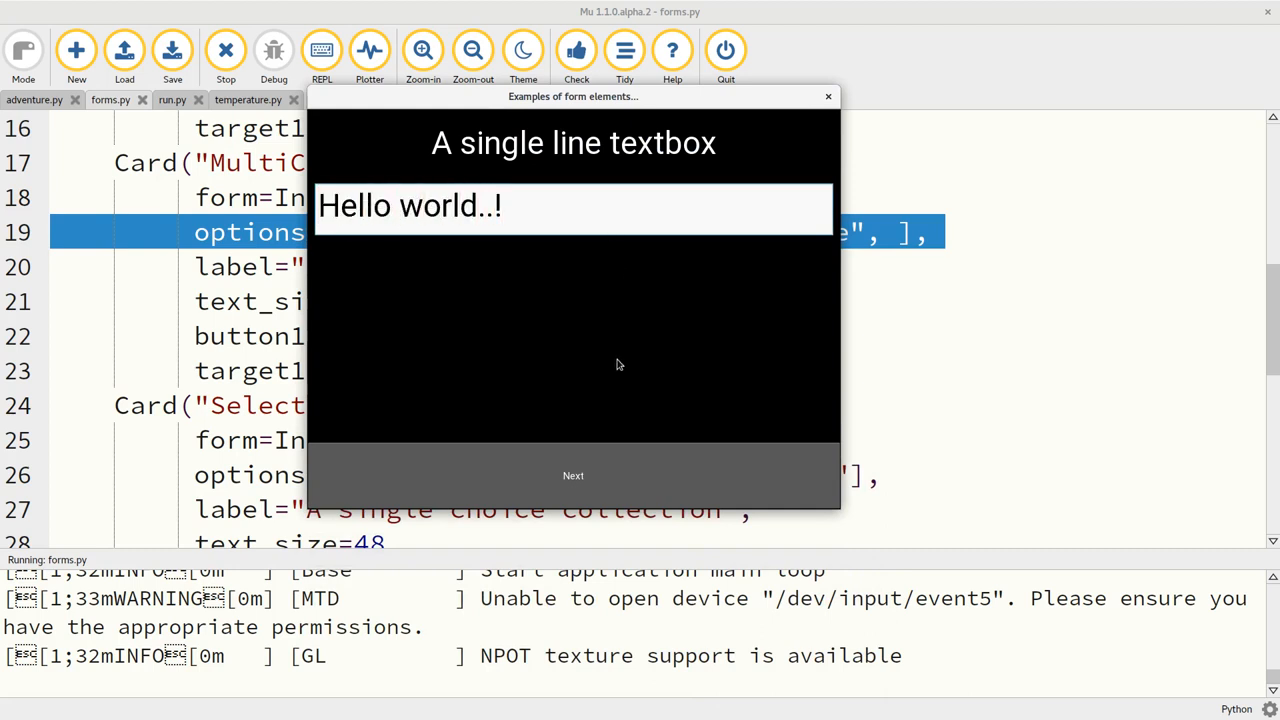
left_click(573, 475)
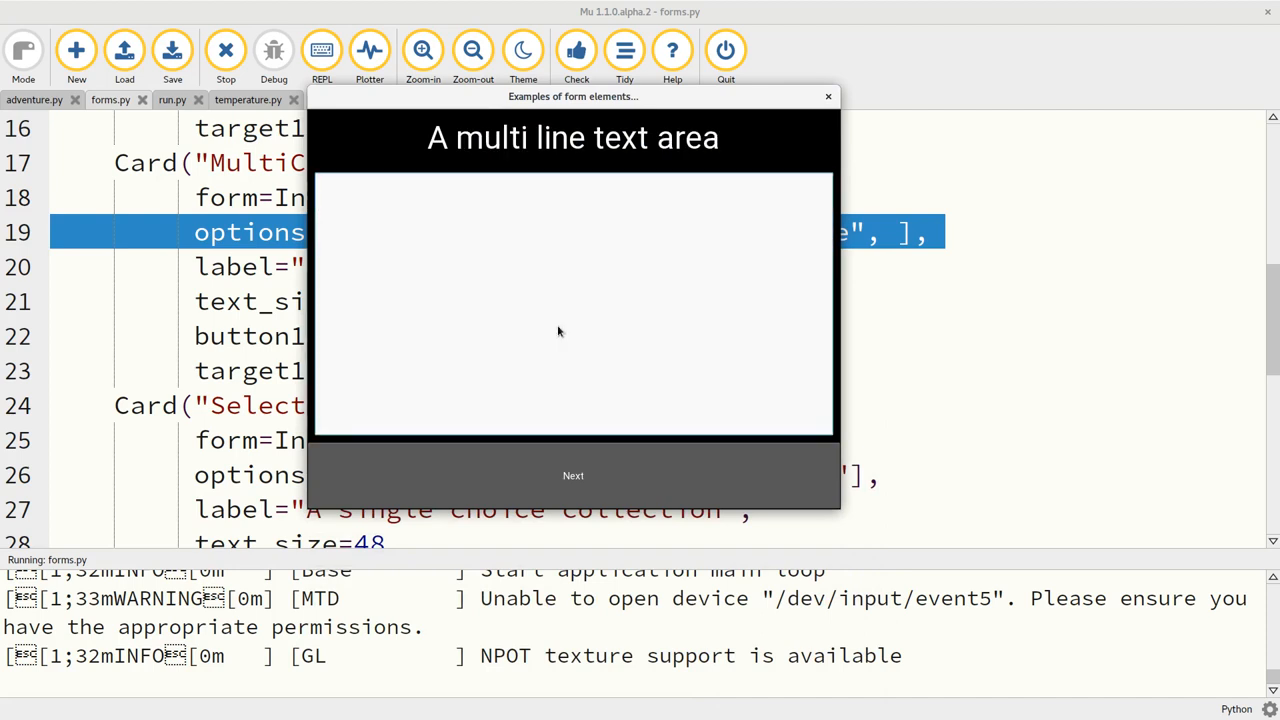
type("Hello")
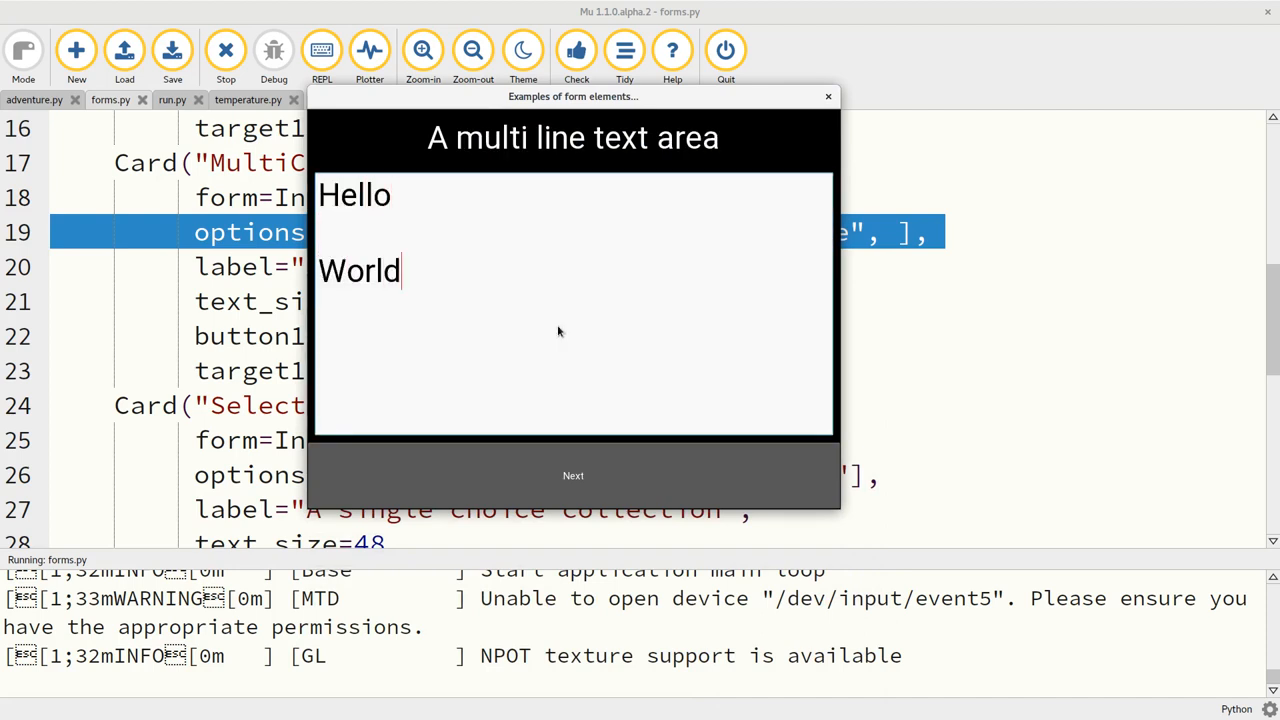
left_click(573, 475)
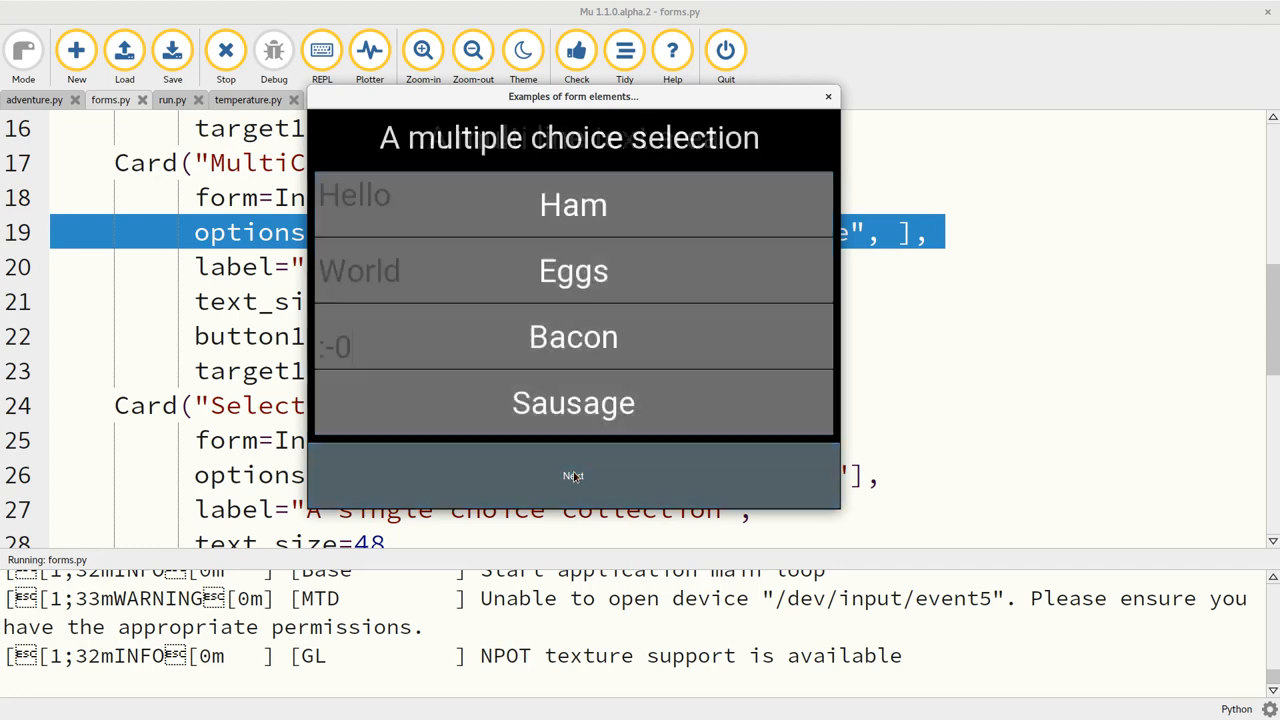
Choose Ham, toggle Eggs on and off, pick Blue, and slide to 90 and back to 0.
left_click(573, 205)
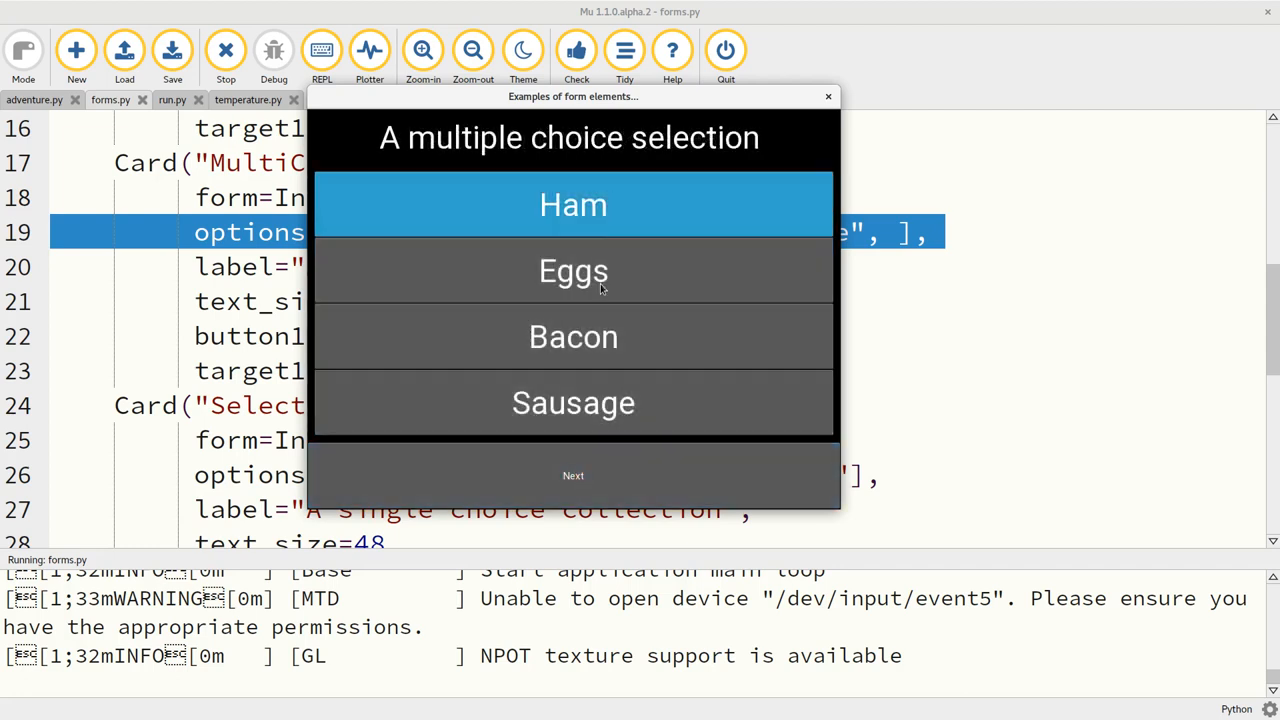
left_click(573, 271)
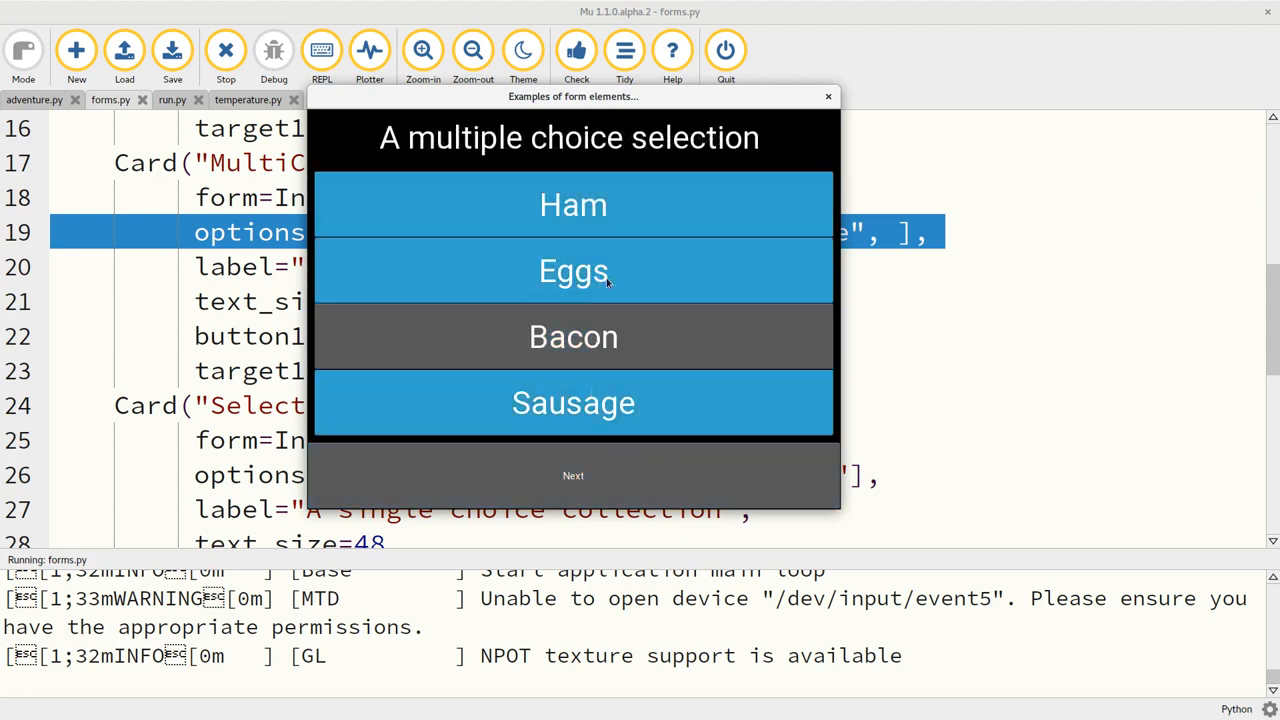
left_click(573, 271)
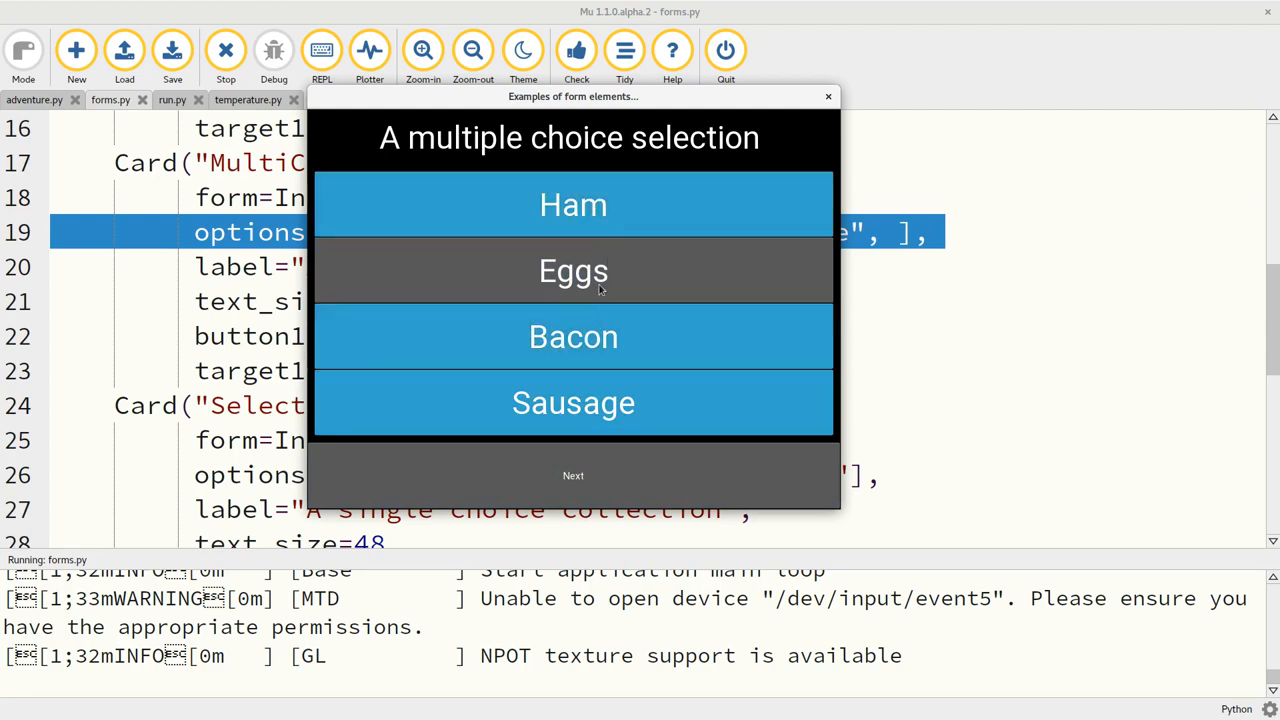
mouse_move(568, 493)
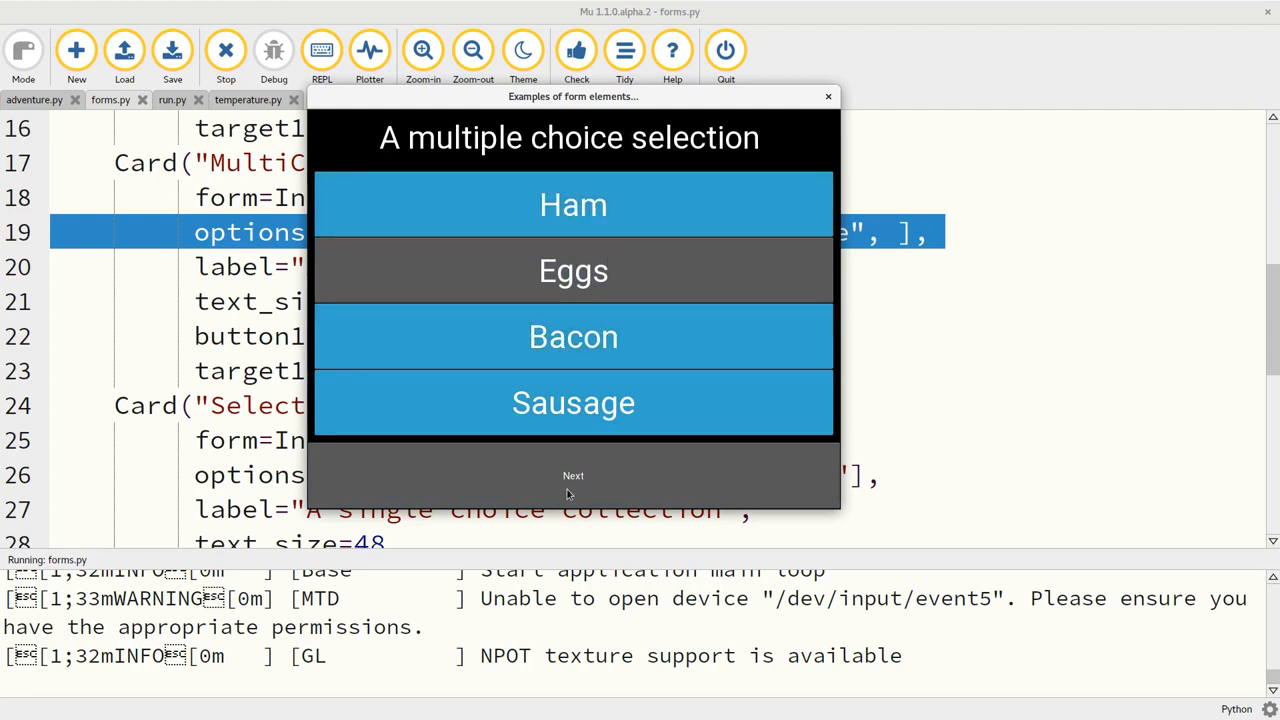
left_click(573, 475)
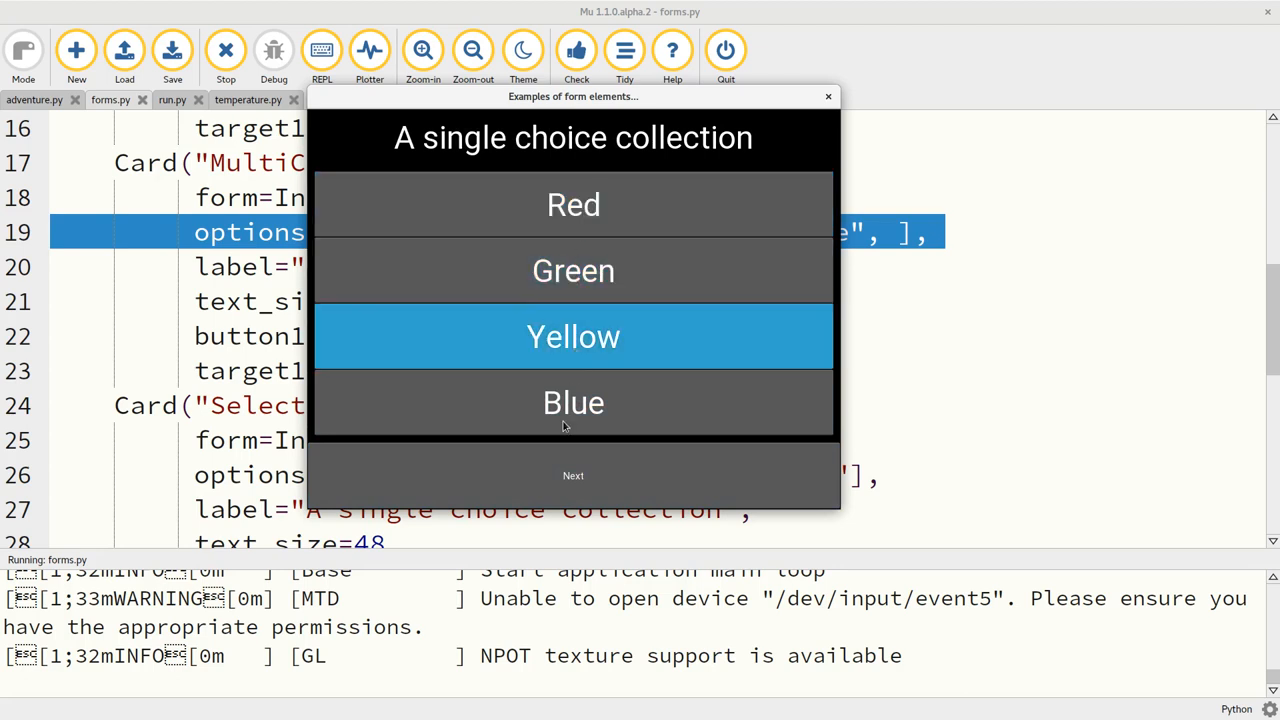
left_click(573, 402)
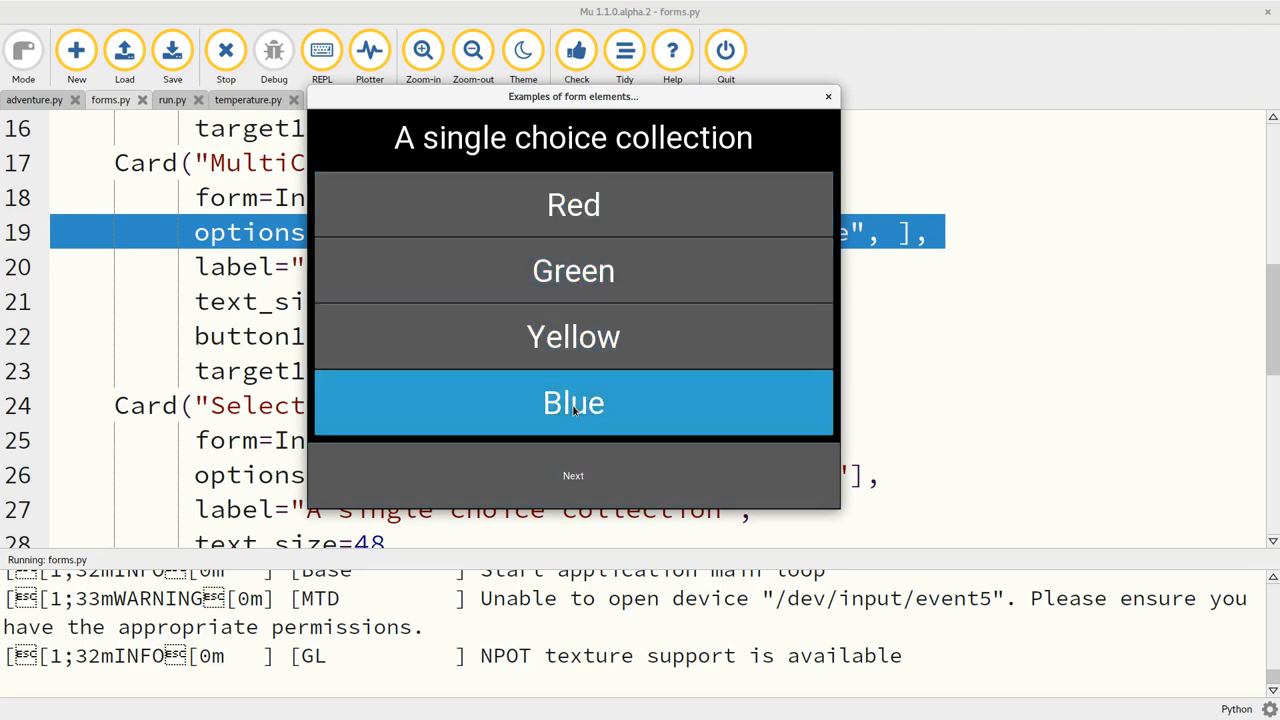
left_click(573, 475)
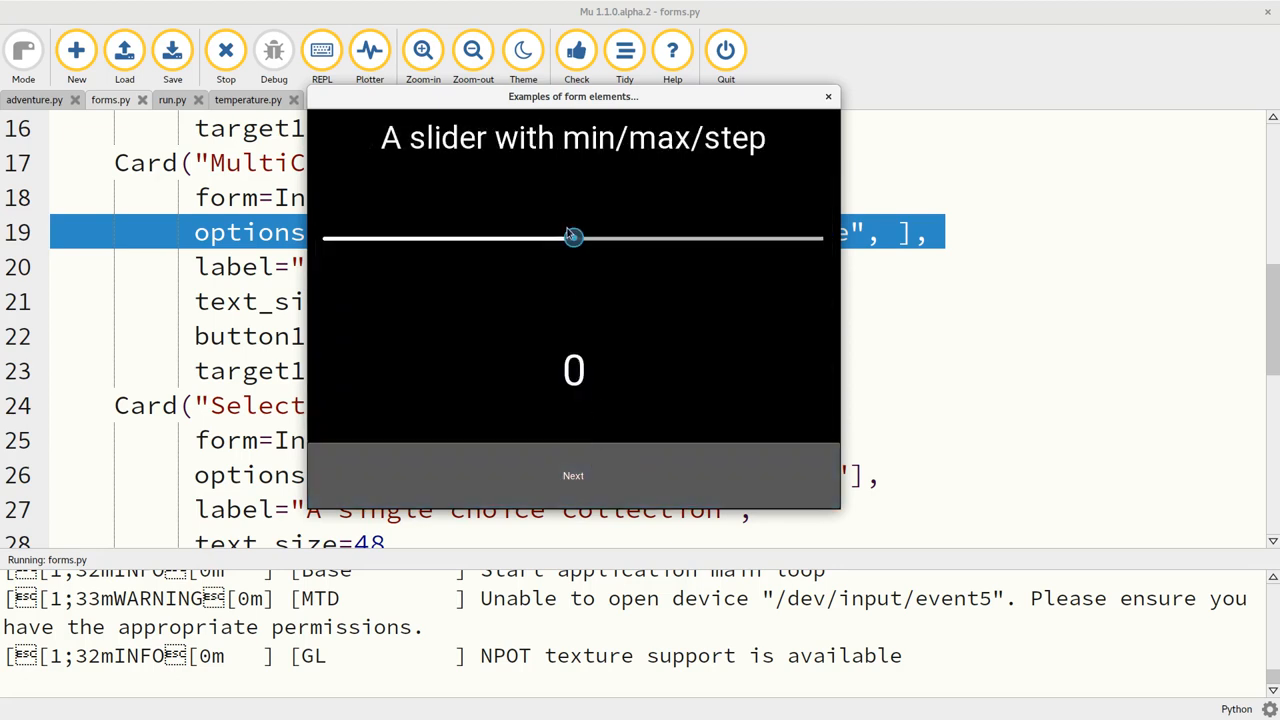
left_click_drag(573, 237, 797, 237)
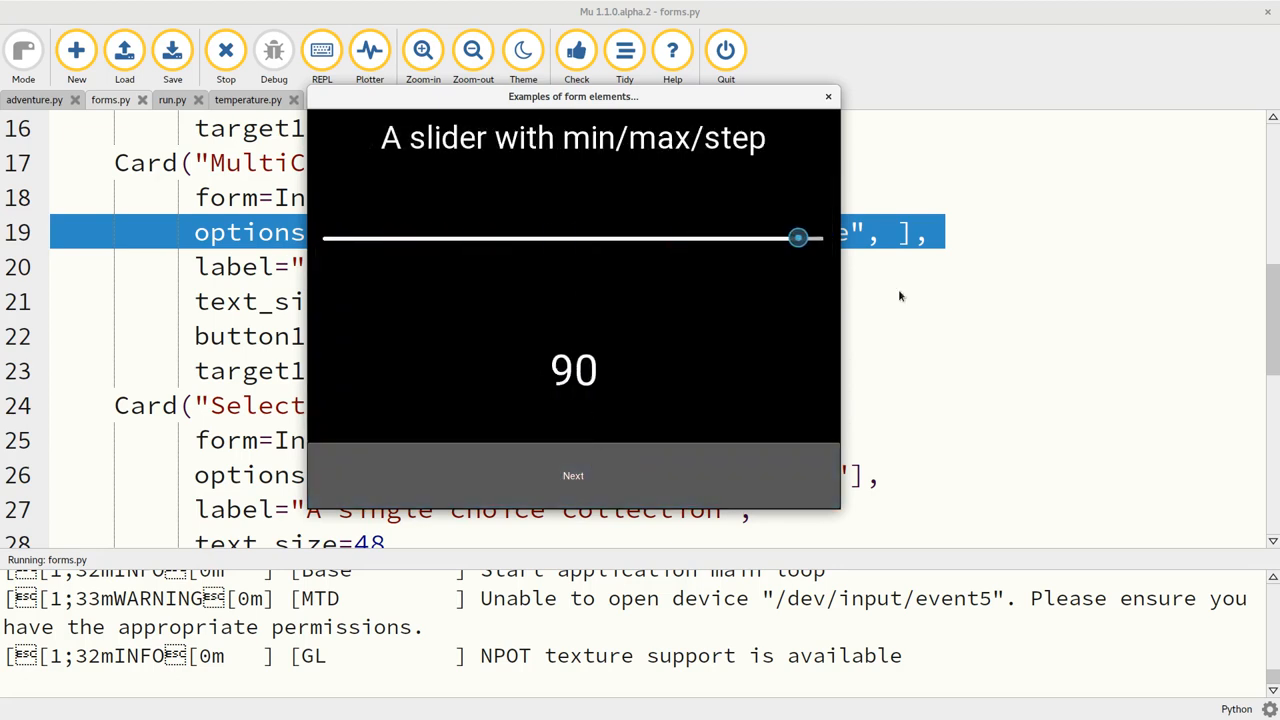
left_click_drag(797, 237, 573, 237)
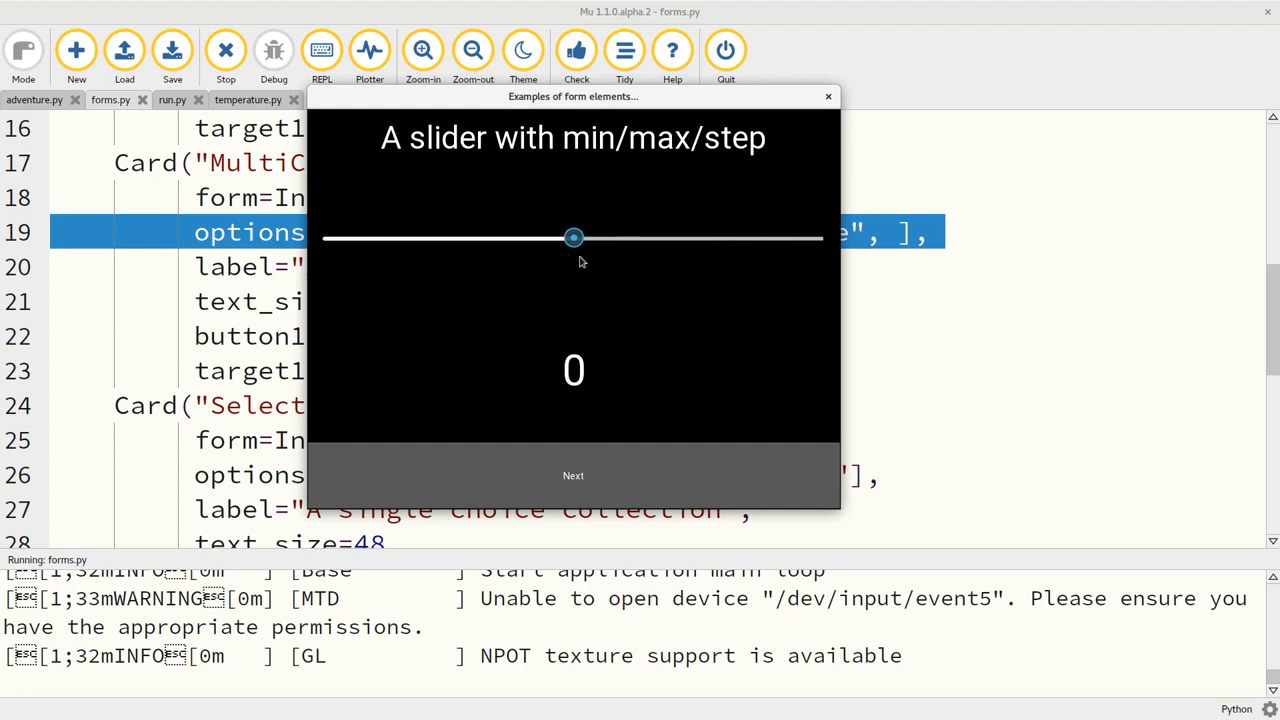
mouse_move(471, 223)
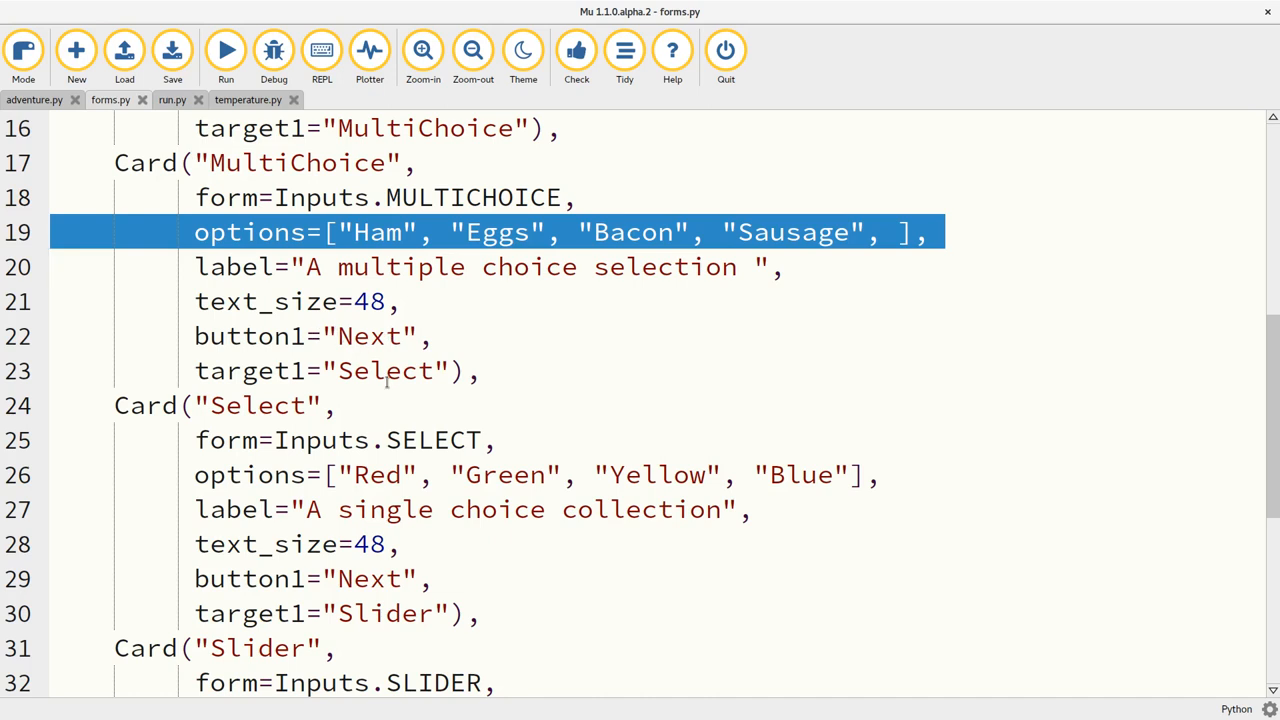
Highlight the Select card name in target1, then switch to the run.py postcard script.
double_click(386, 371)
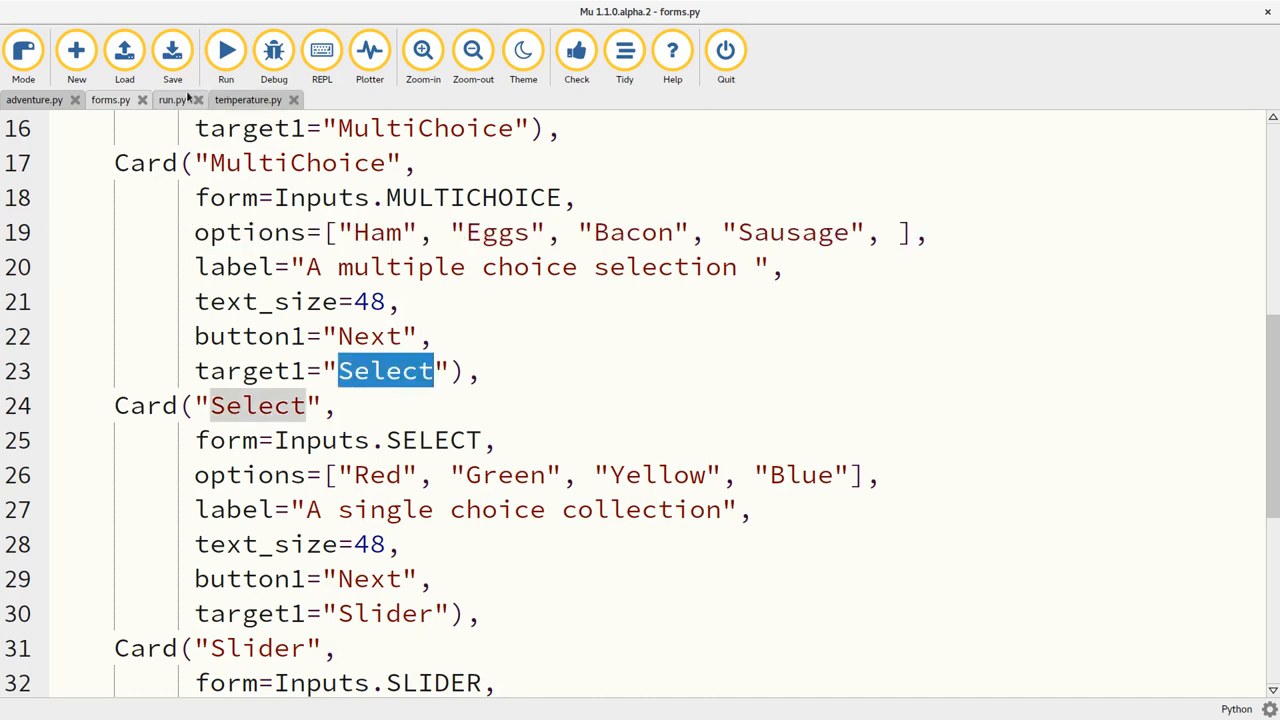
left_click(172, 99)
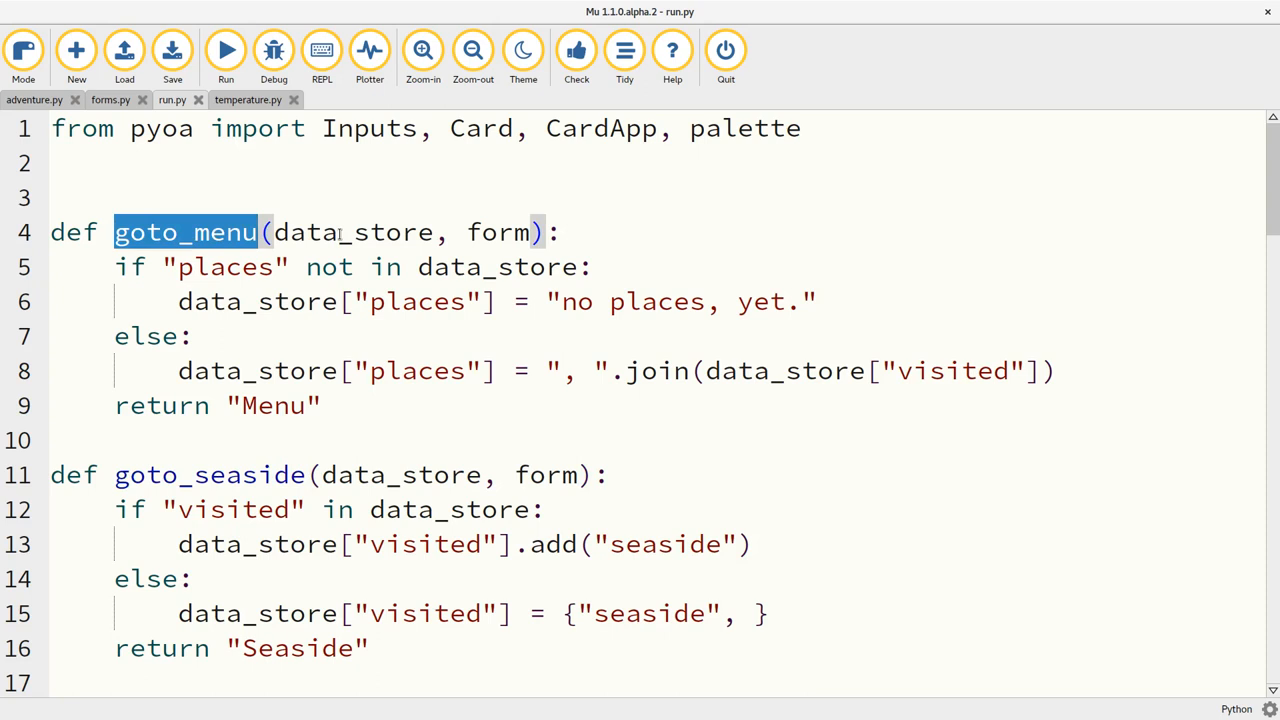
double_click(353, 232)
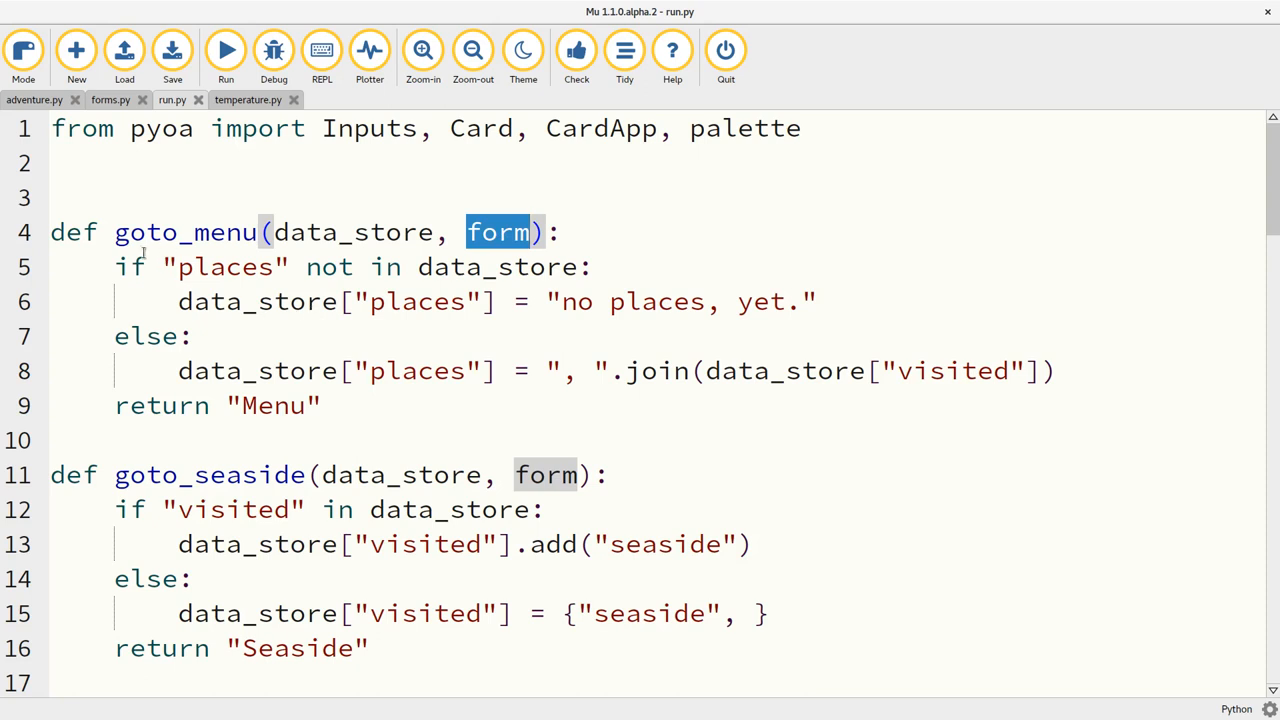
left_click_drag(114, 267, 321, 405)
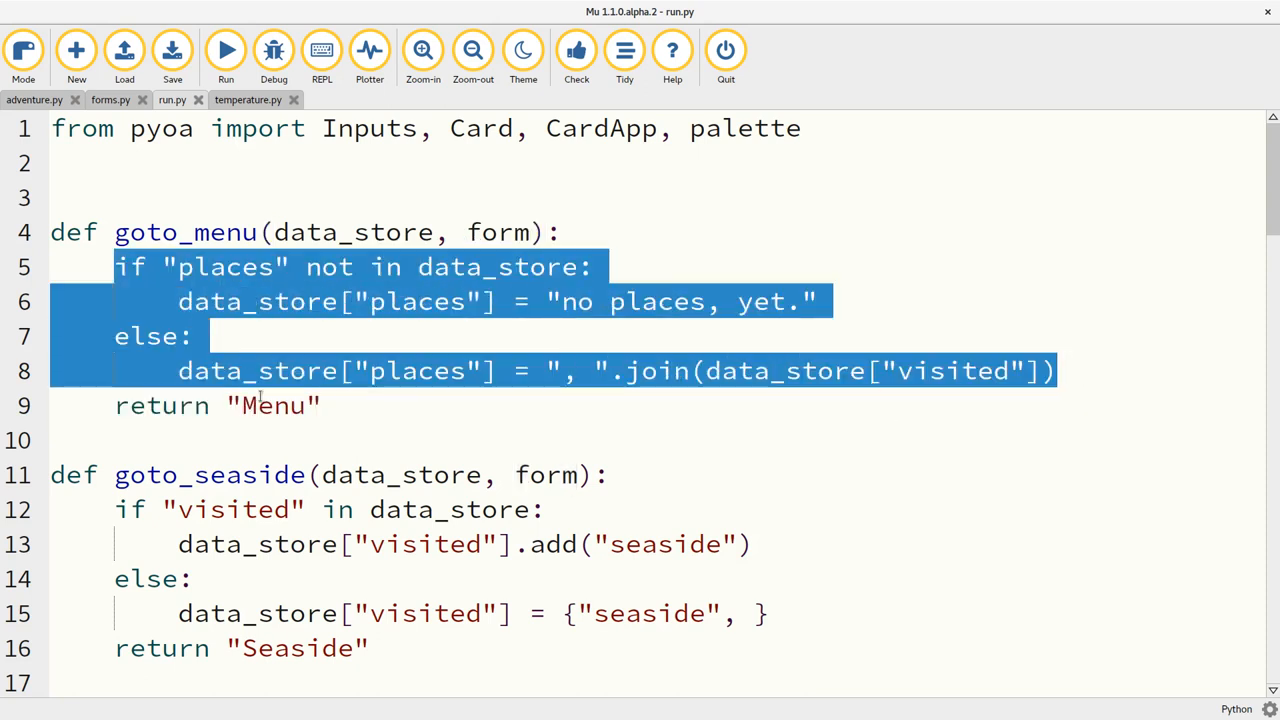
double_click(272, 405)
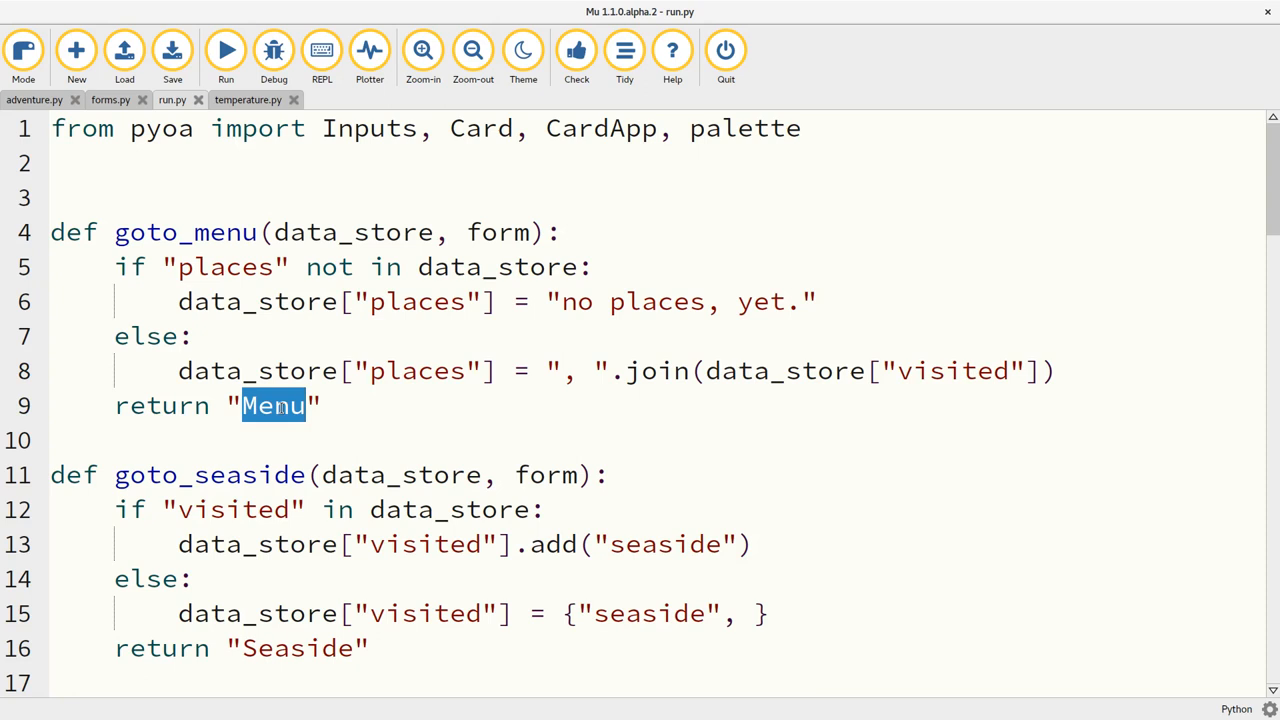
scroll("down", 3)
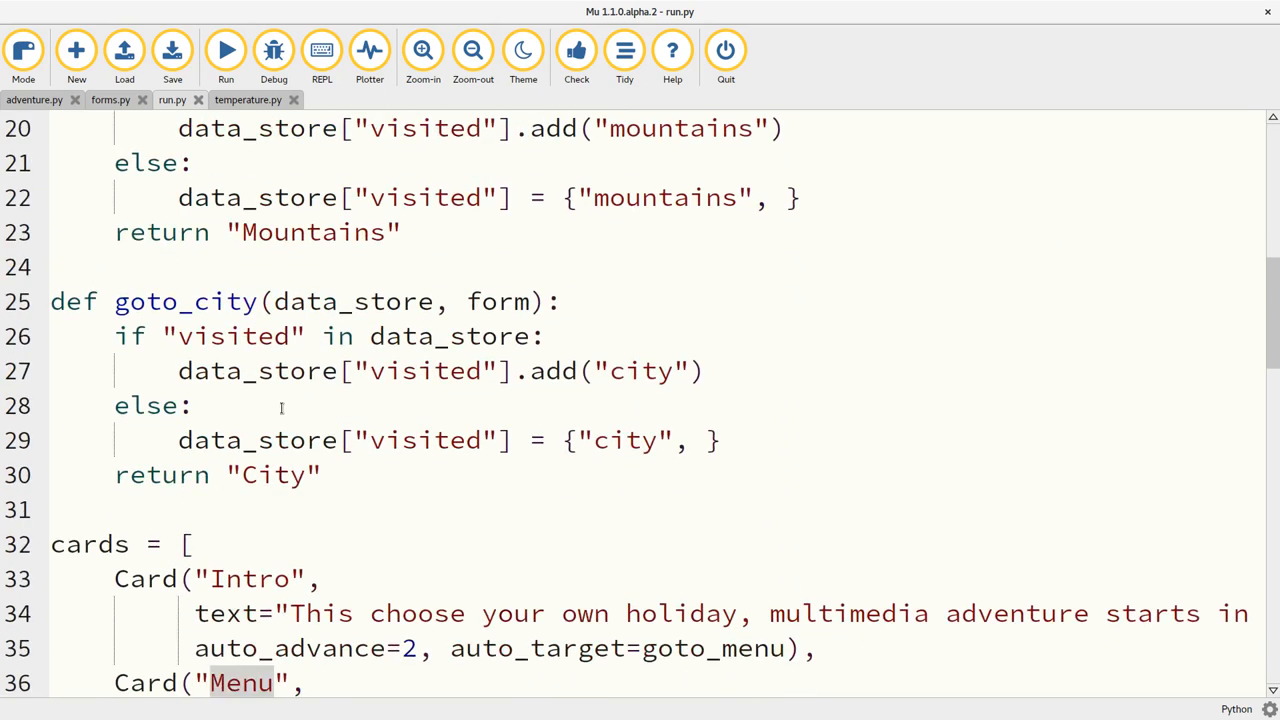
scroll("down", 3)
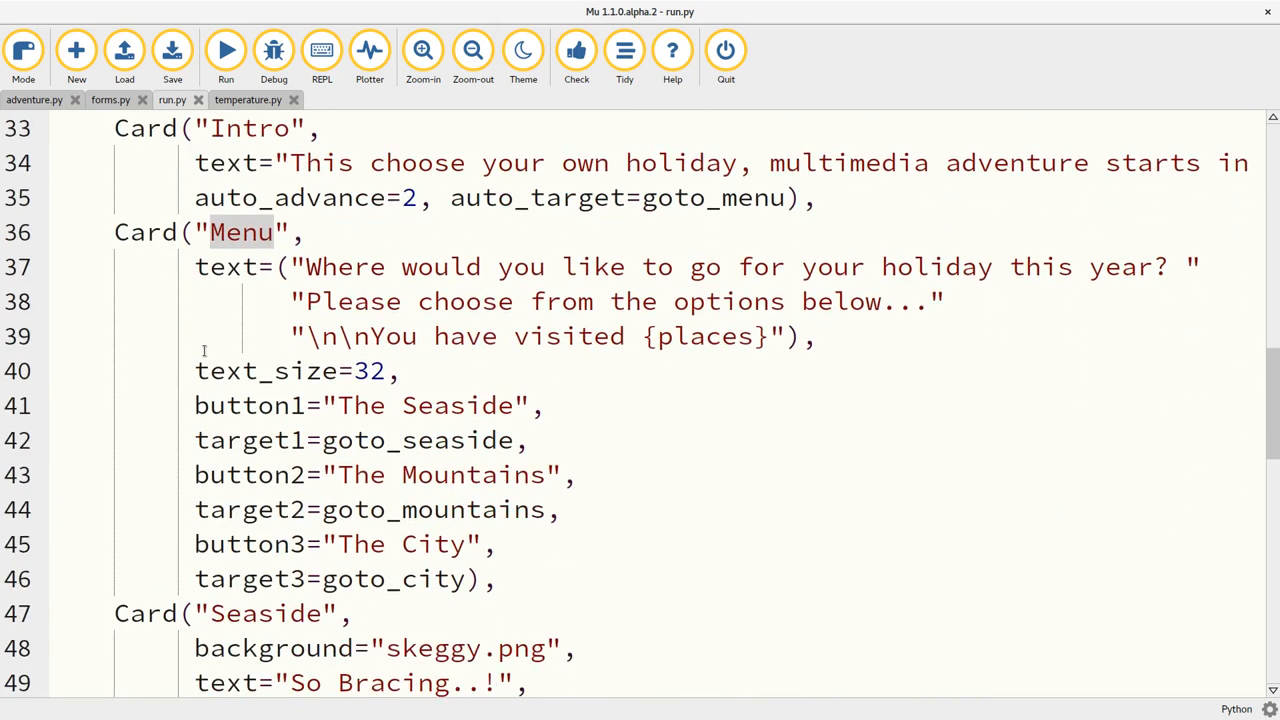
mouse_move(250, 405)
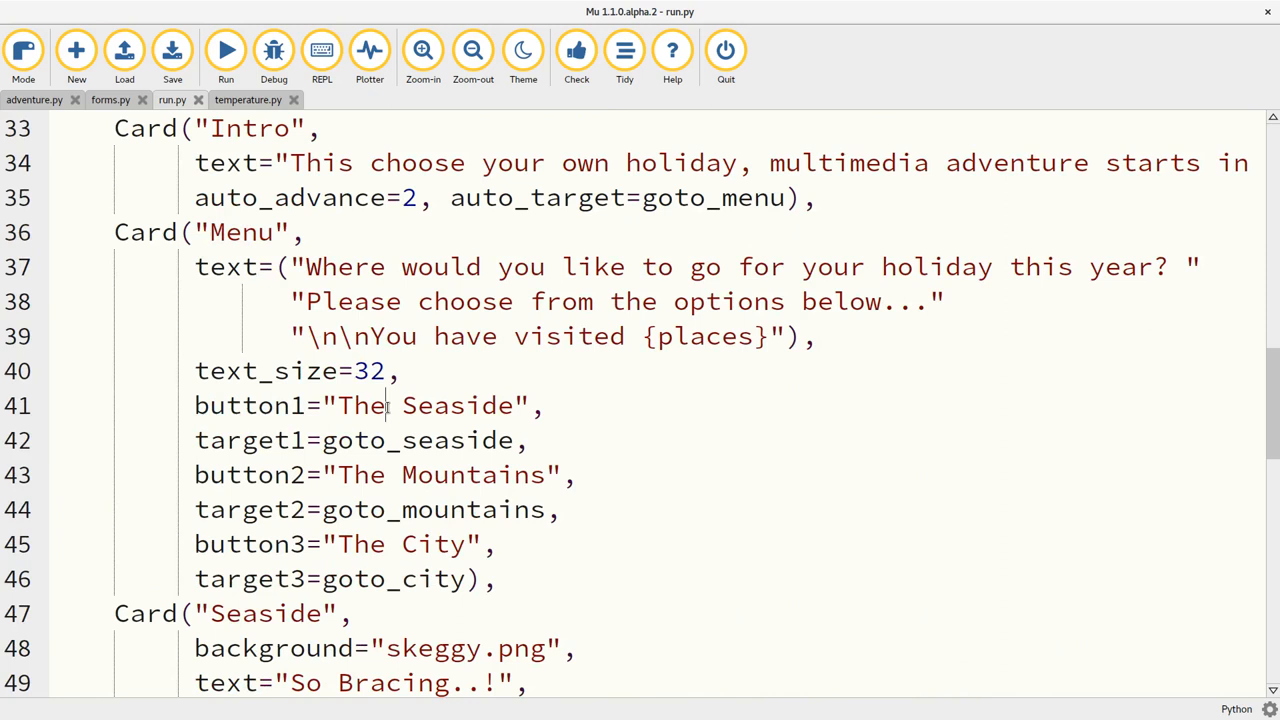
triple_click(360, 405)
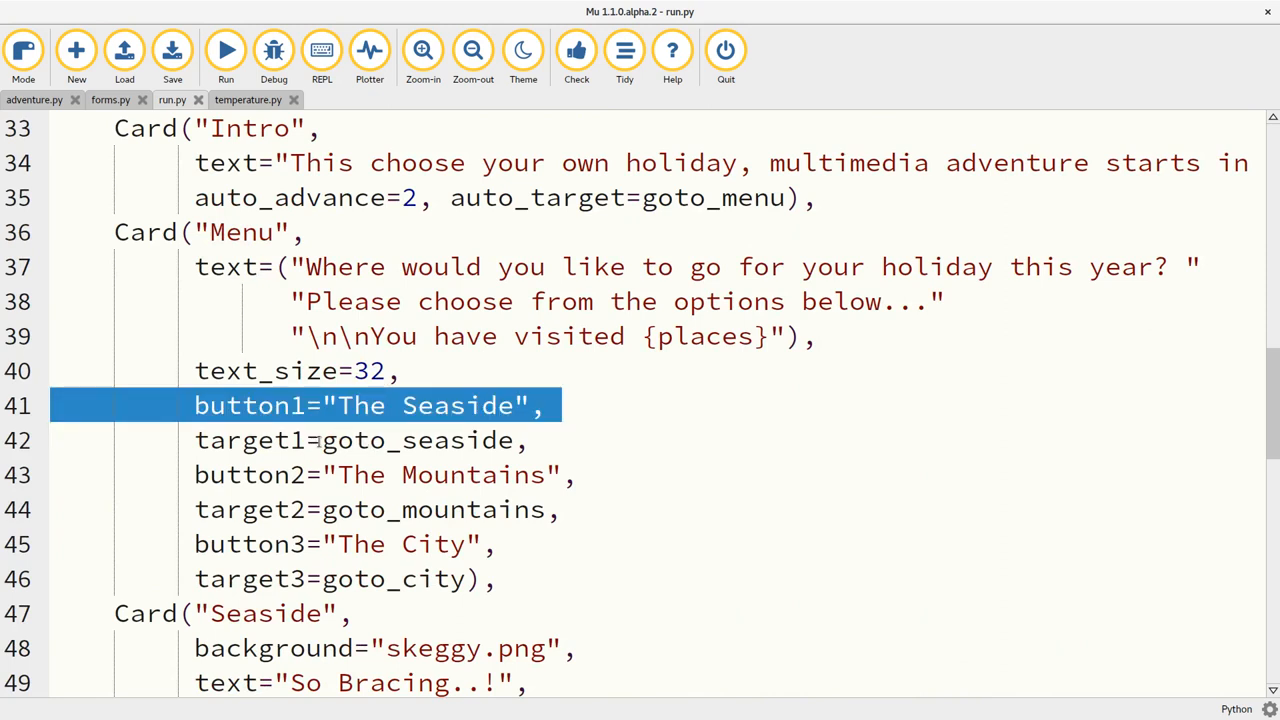
double_click(416, 440)
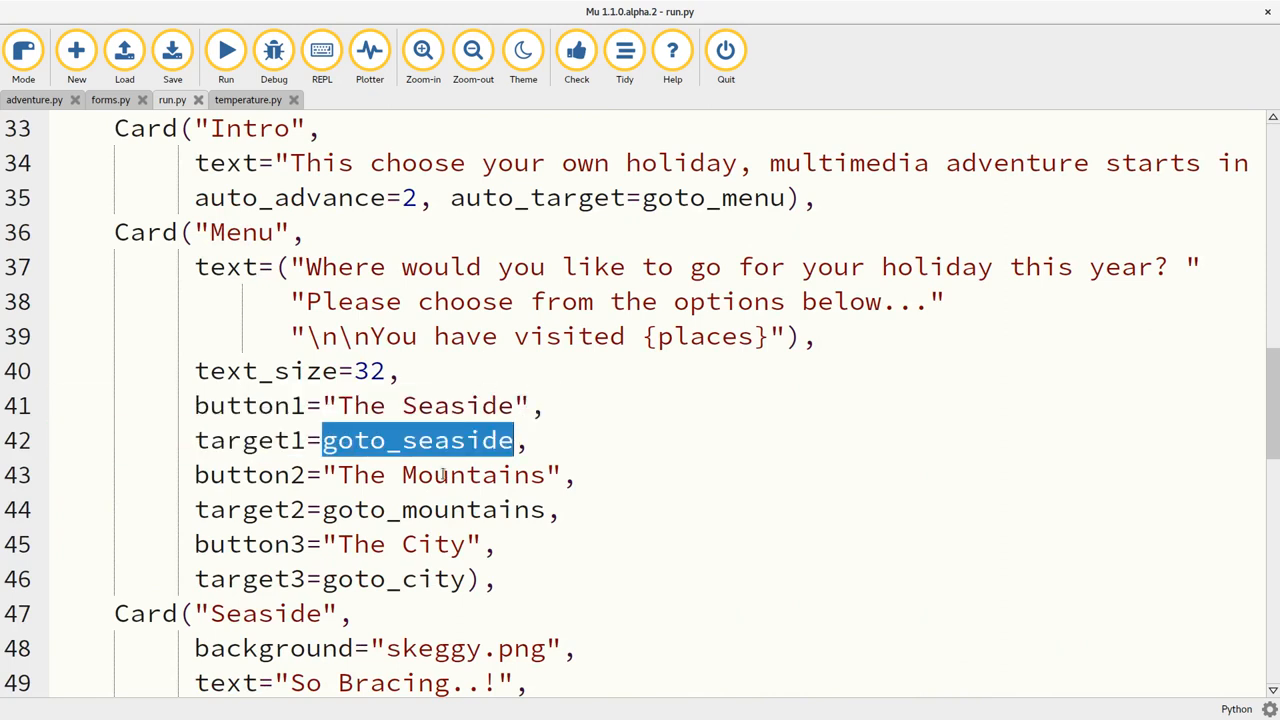
double_click(434, 509)
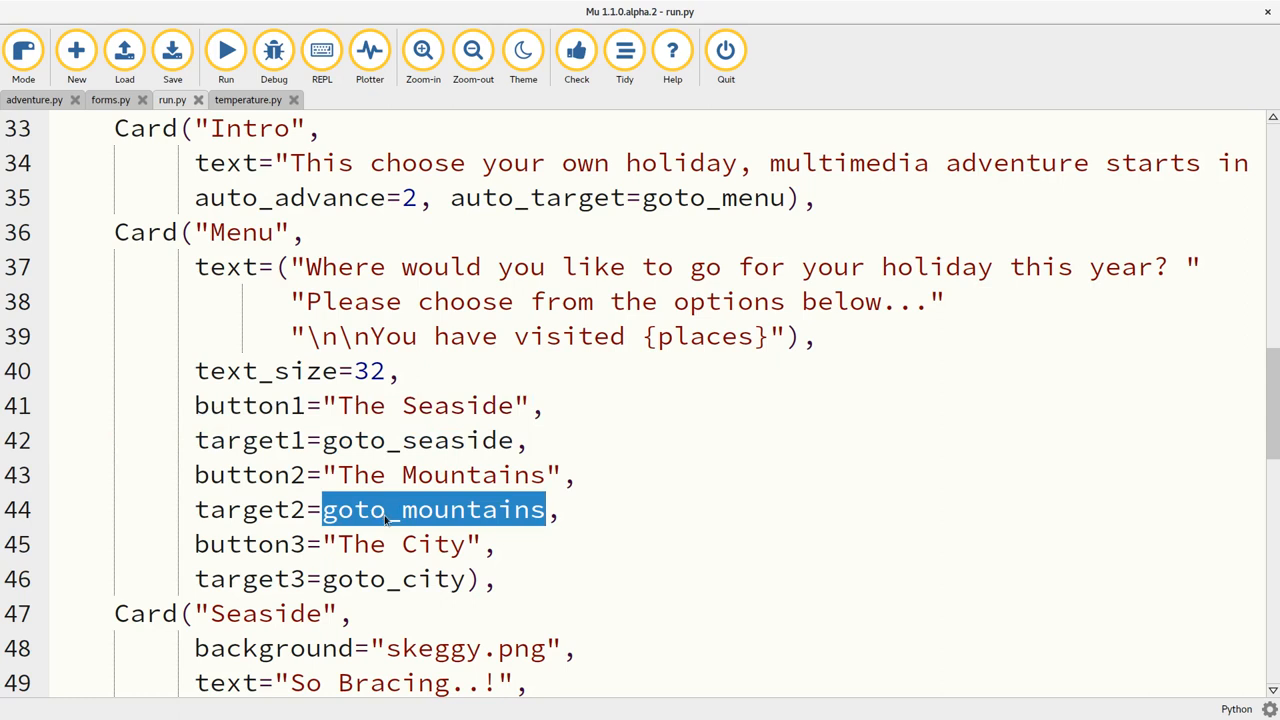
scroll("down", 3)
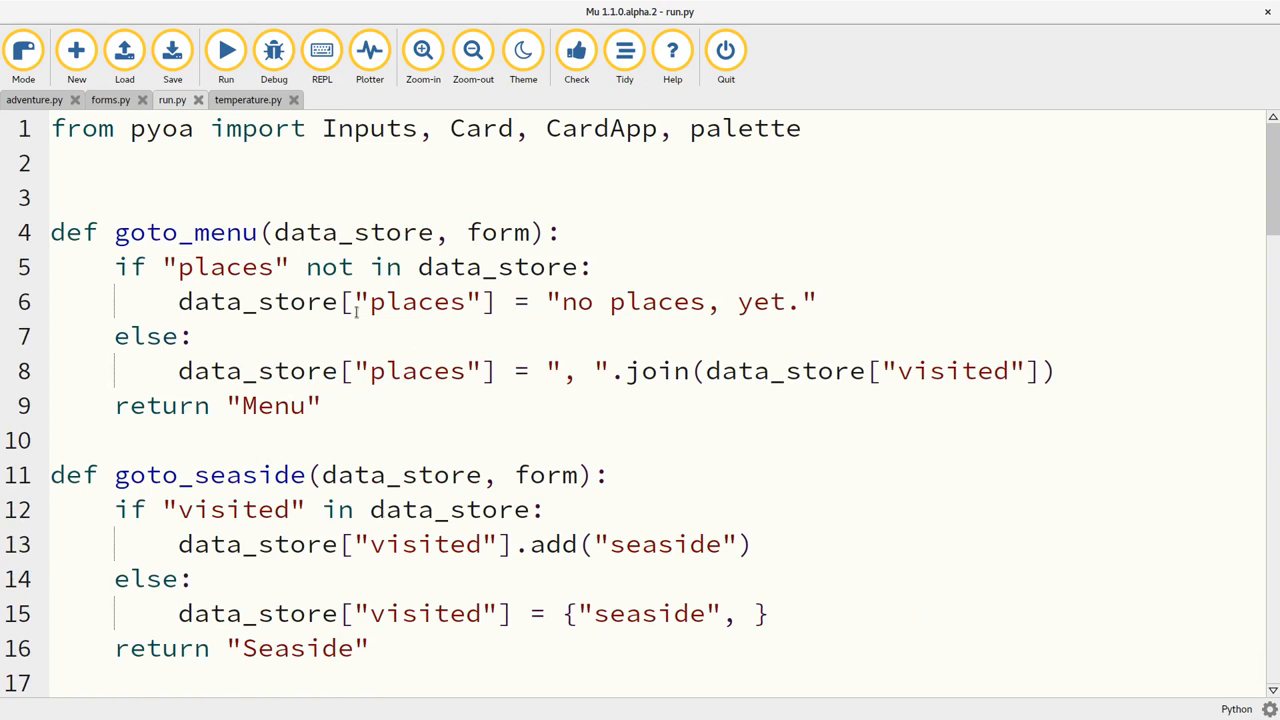
mouse_move(290, 216)
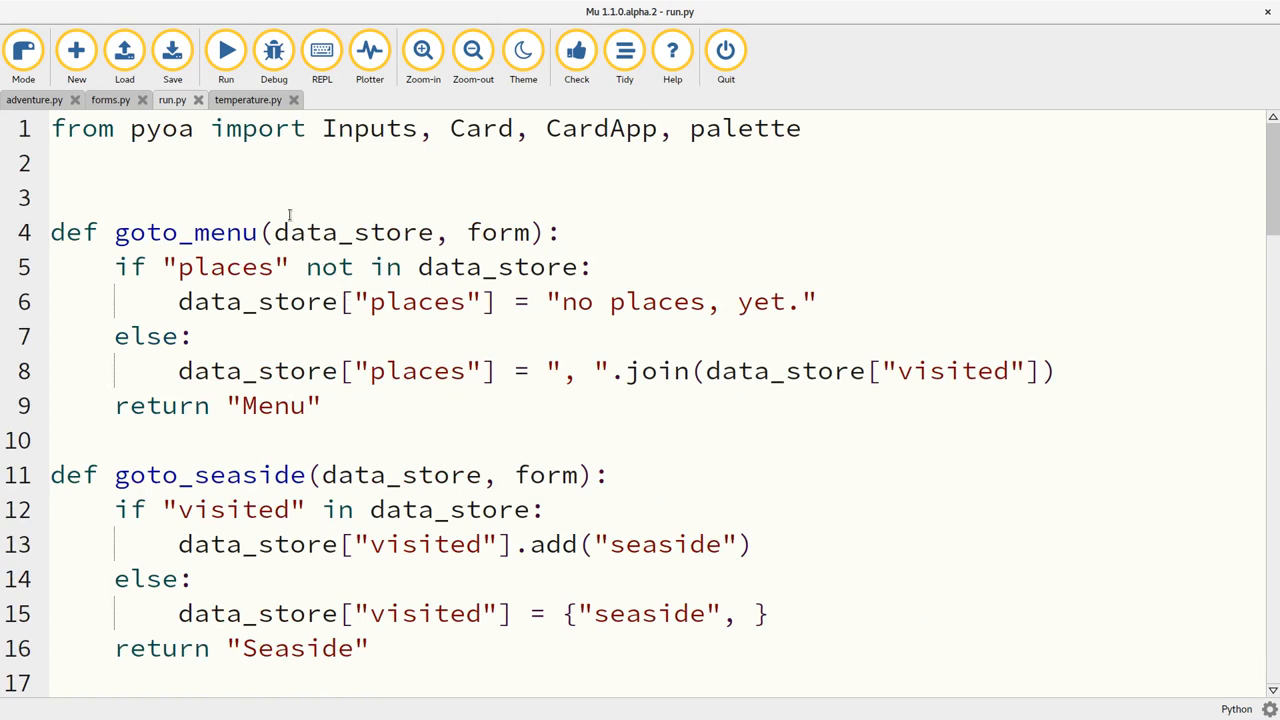
left_click(225, 50)
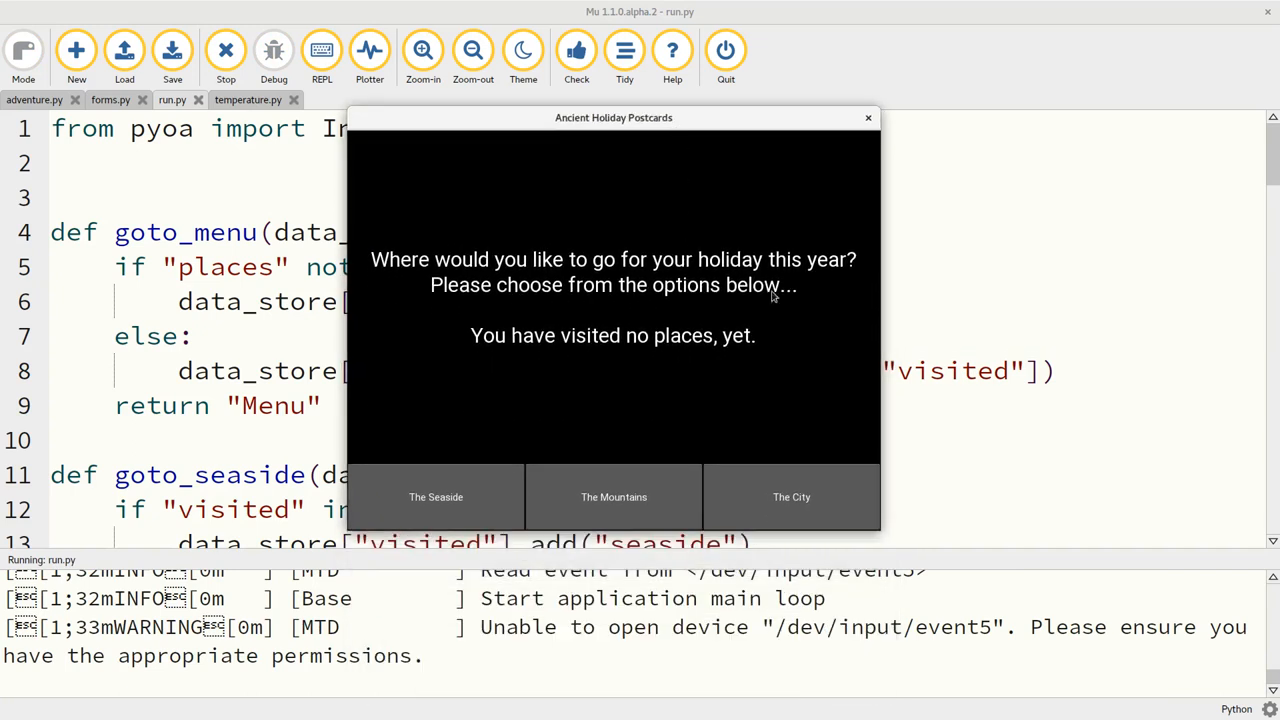
mouse_move(744, 346)
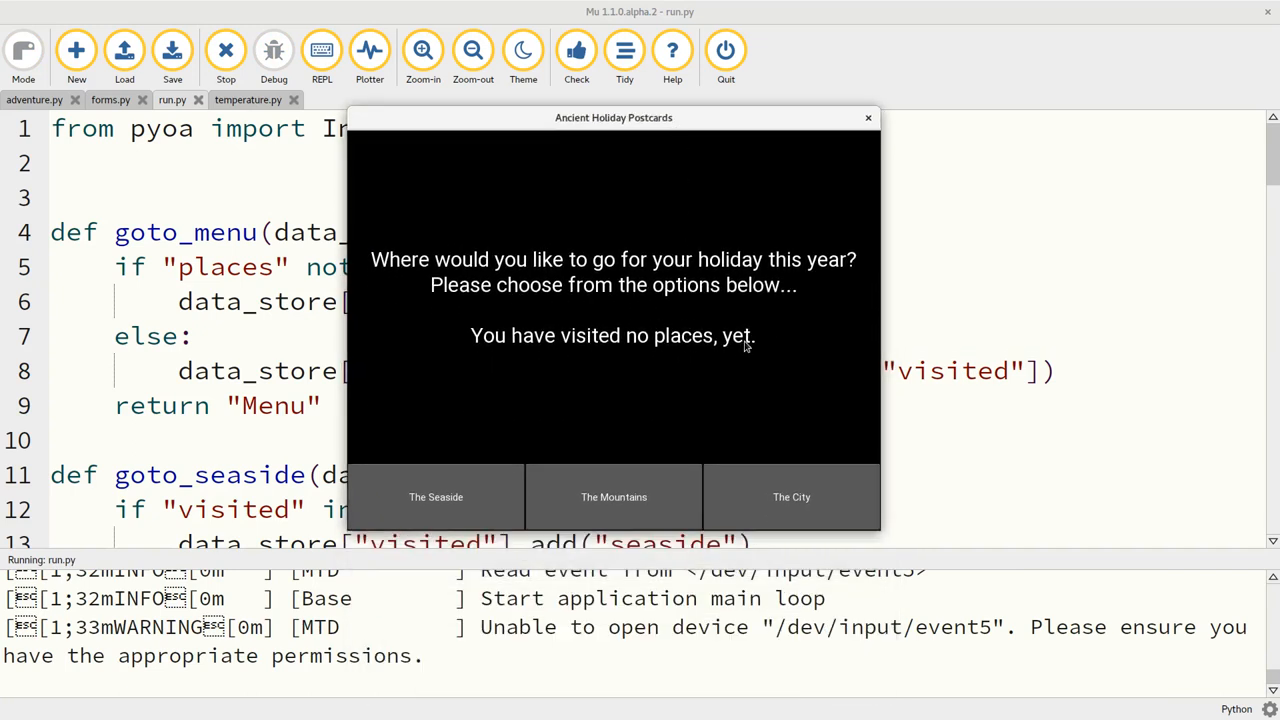
mouse_move(735, 338)
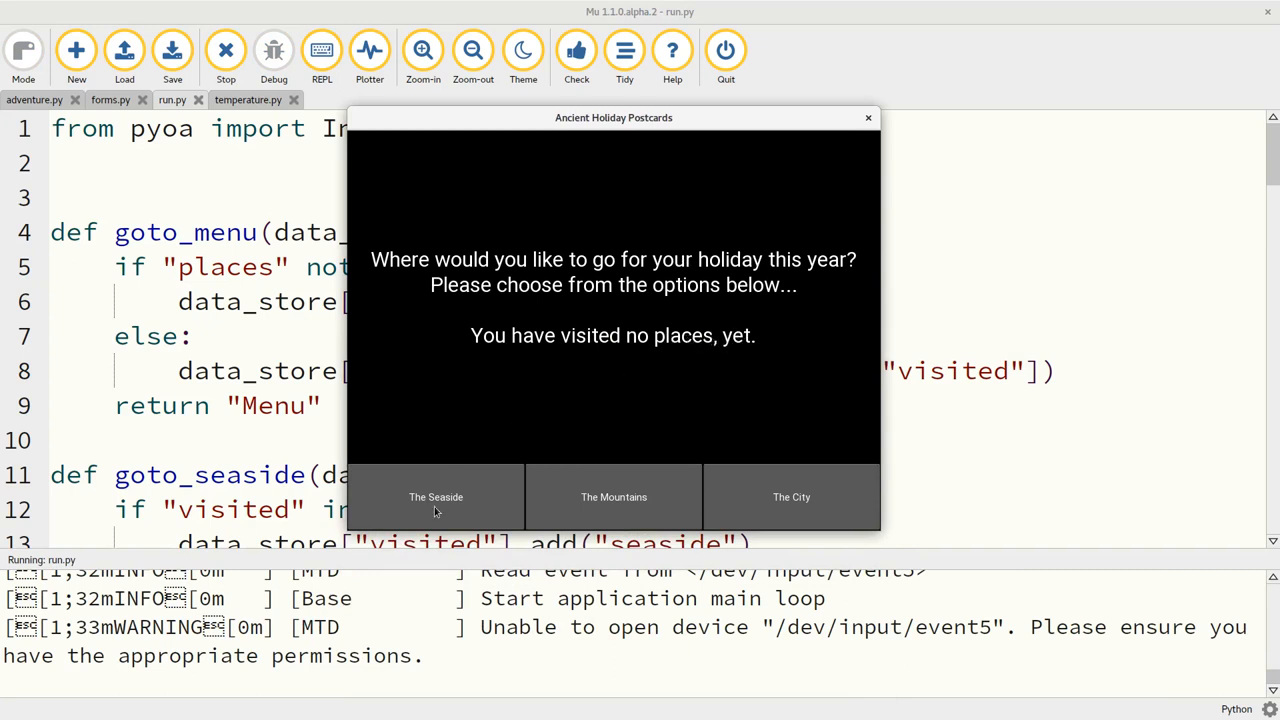
Visit the seaside, mountains and city postcards, returning to the menu between each, then stop.
left_click(436, 497)
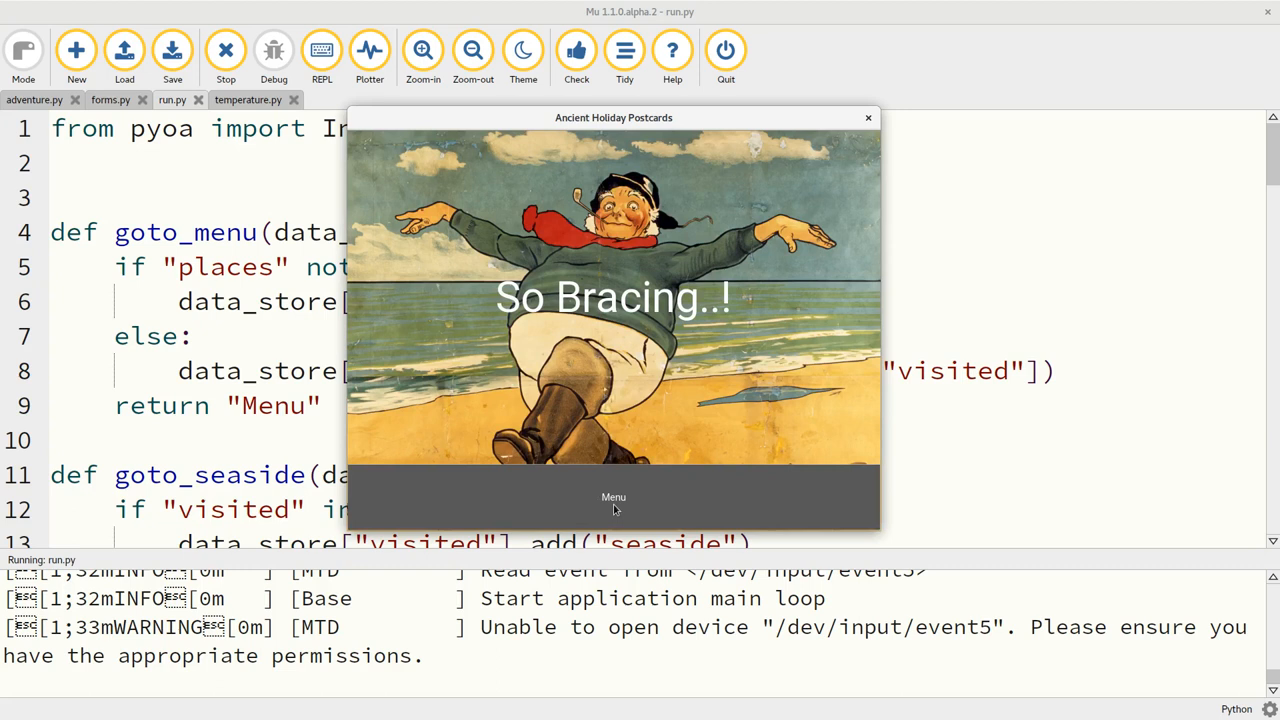
left_click(613, 497)
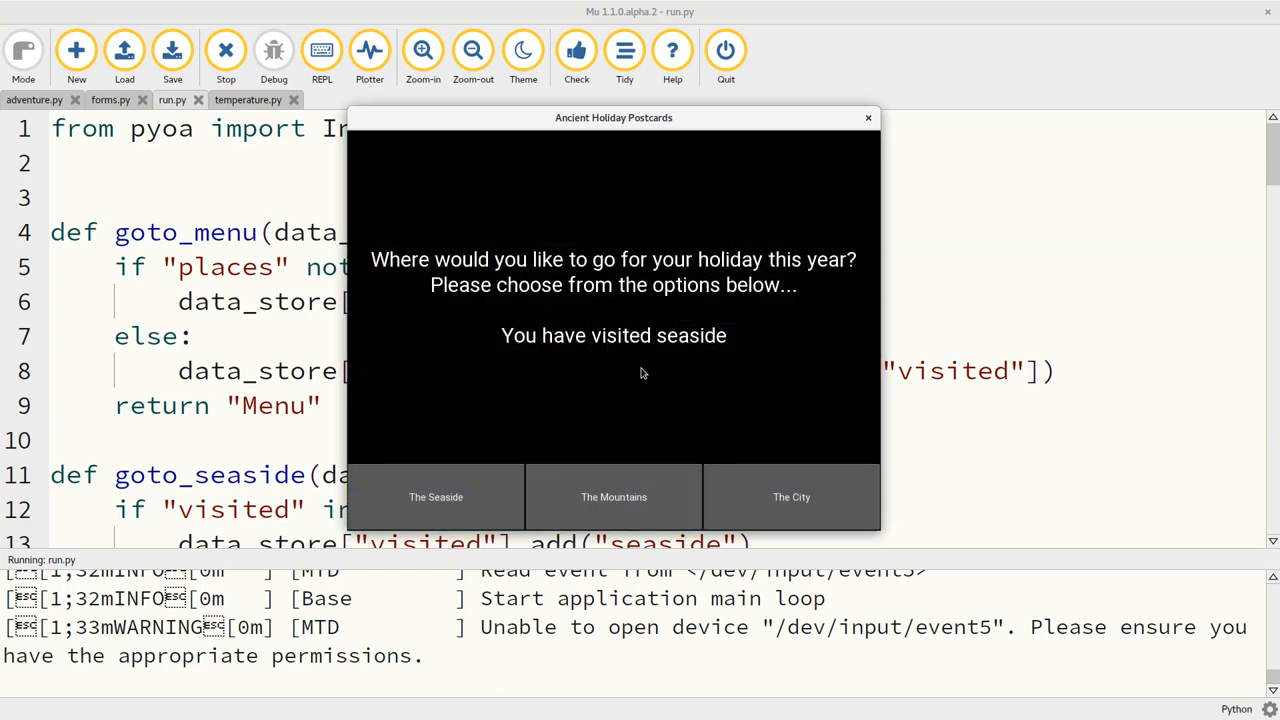
mouse_move(697, 368)
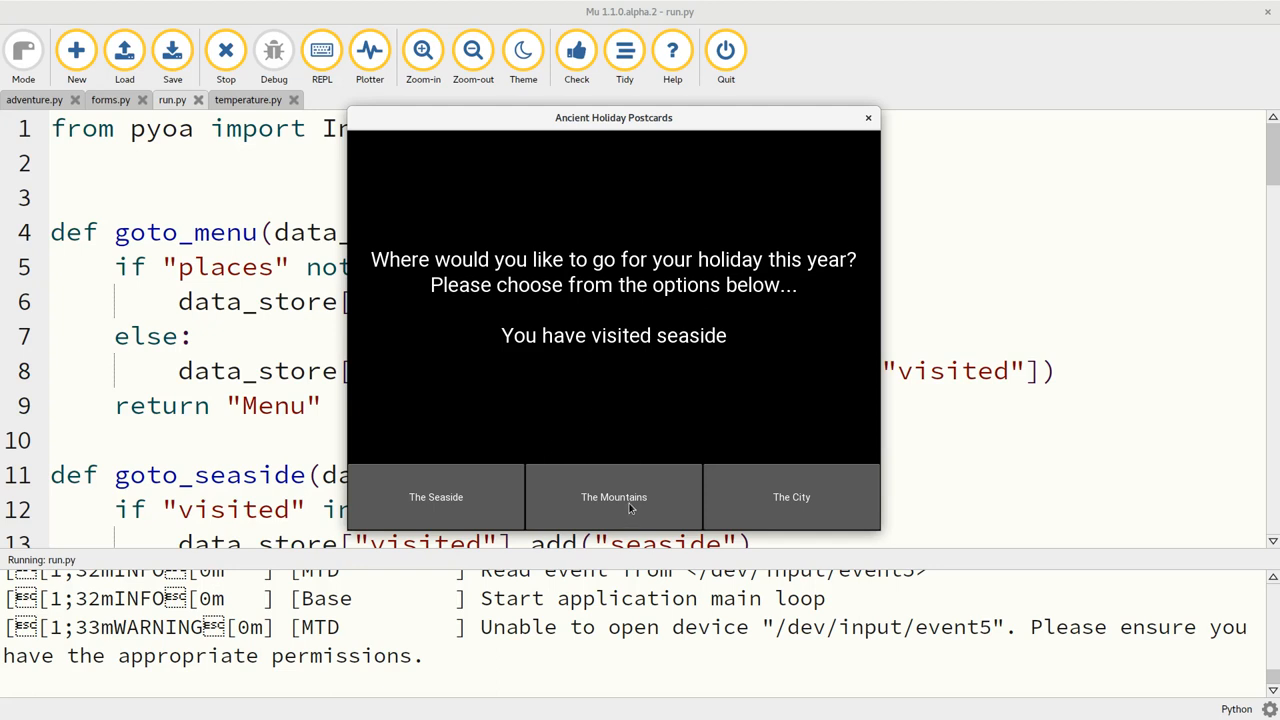
mouse_move(628, 503)
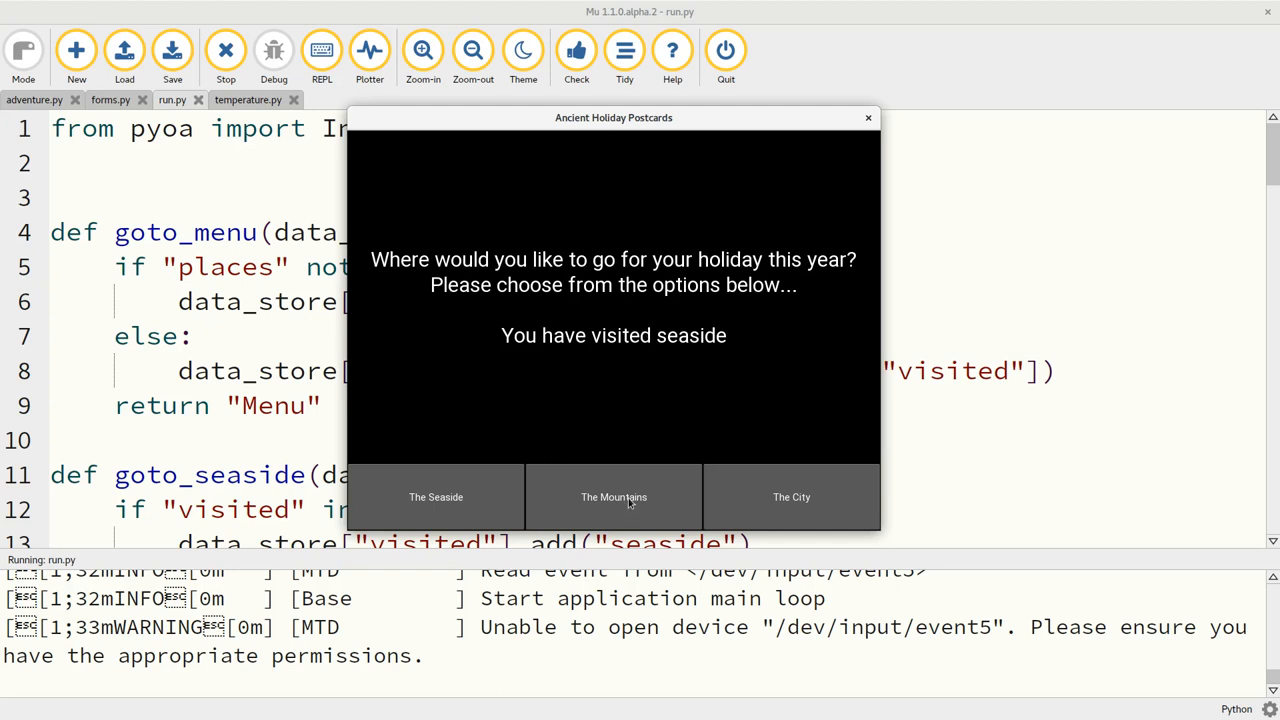
mouse_move(628, 497)
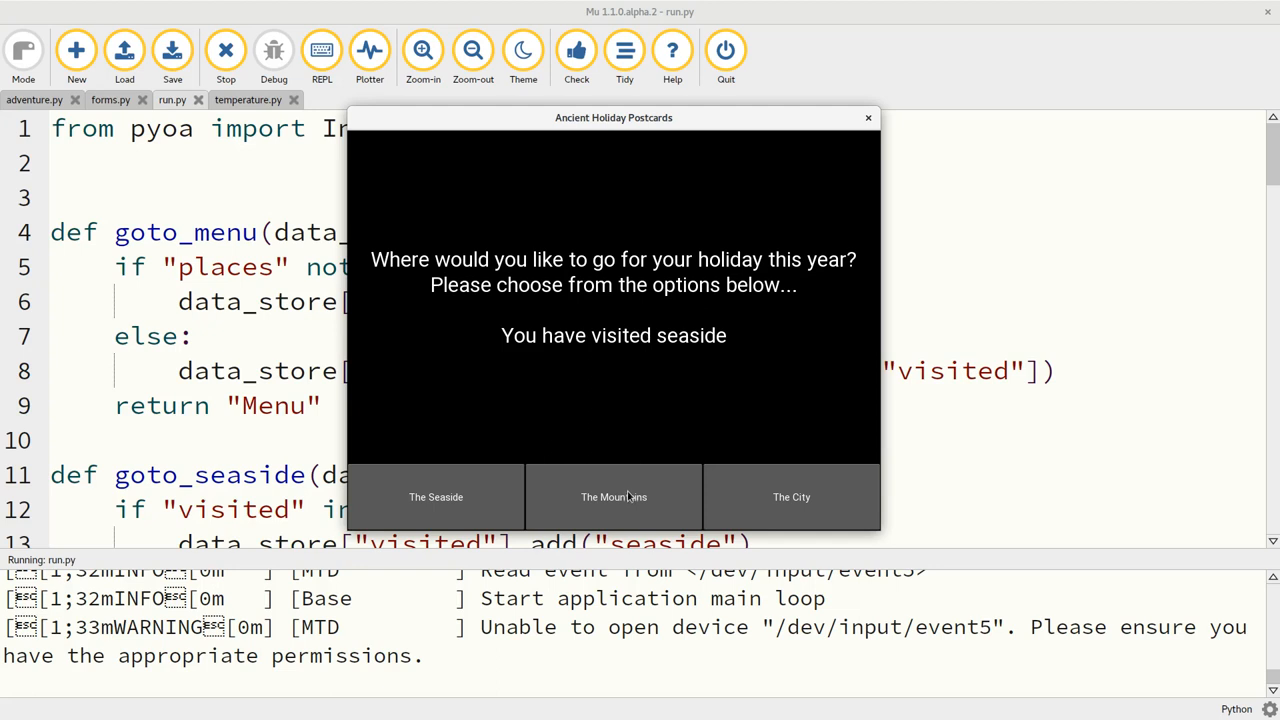
mouse_move(627, 495)
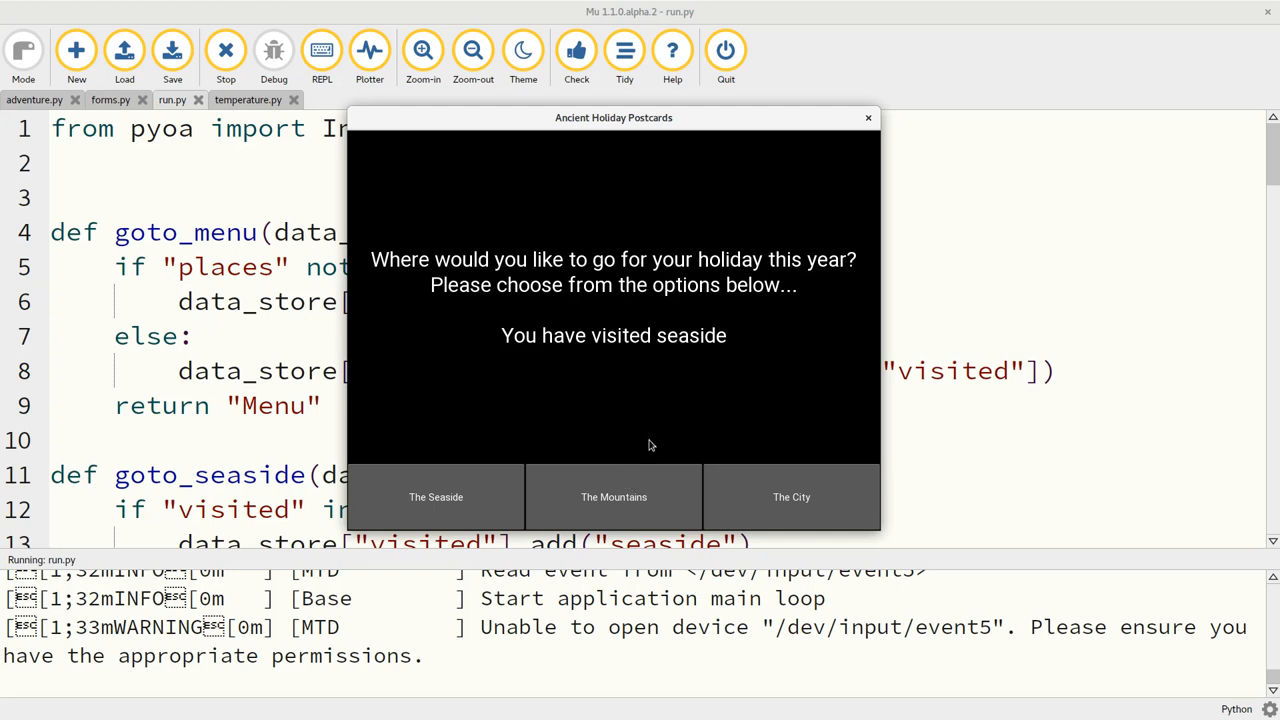
left_click(614, 497)
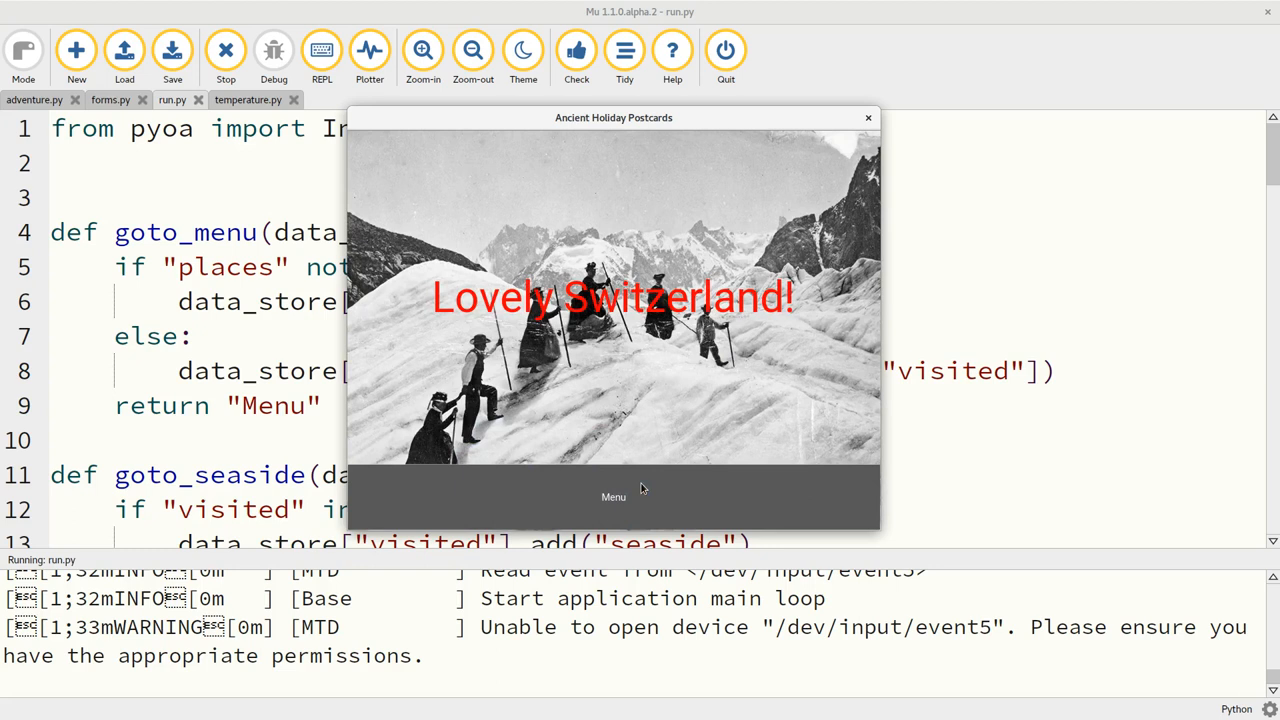
mouse_move(640, 489)
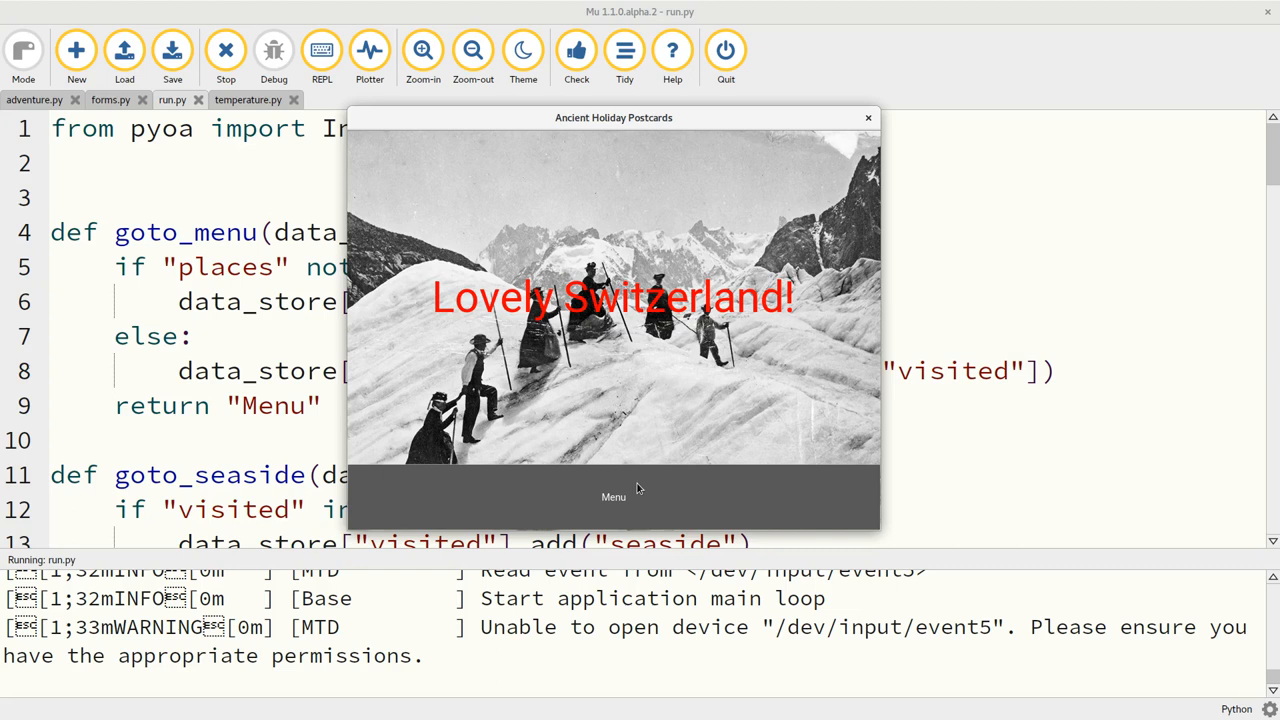
left_click(613, 497)
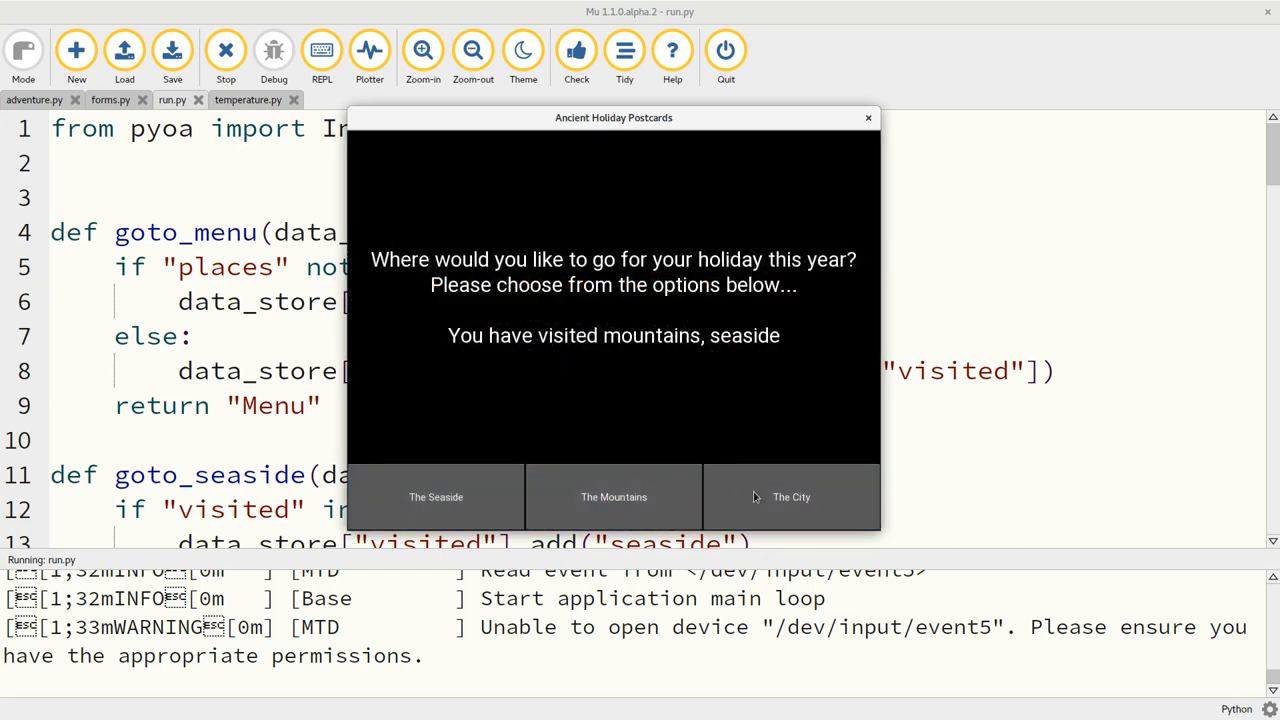
mouse_move(830, 507)
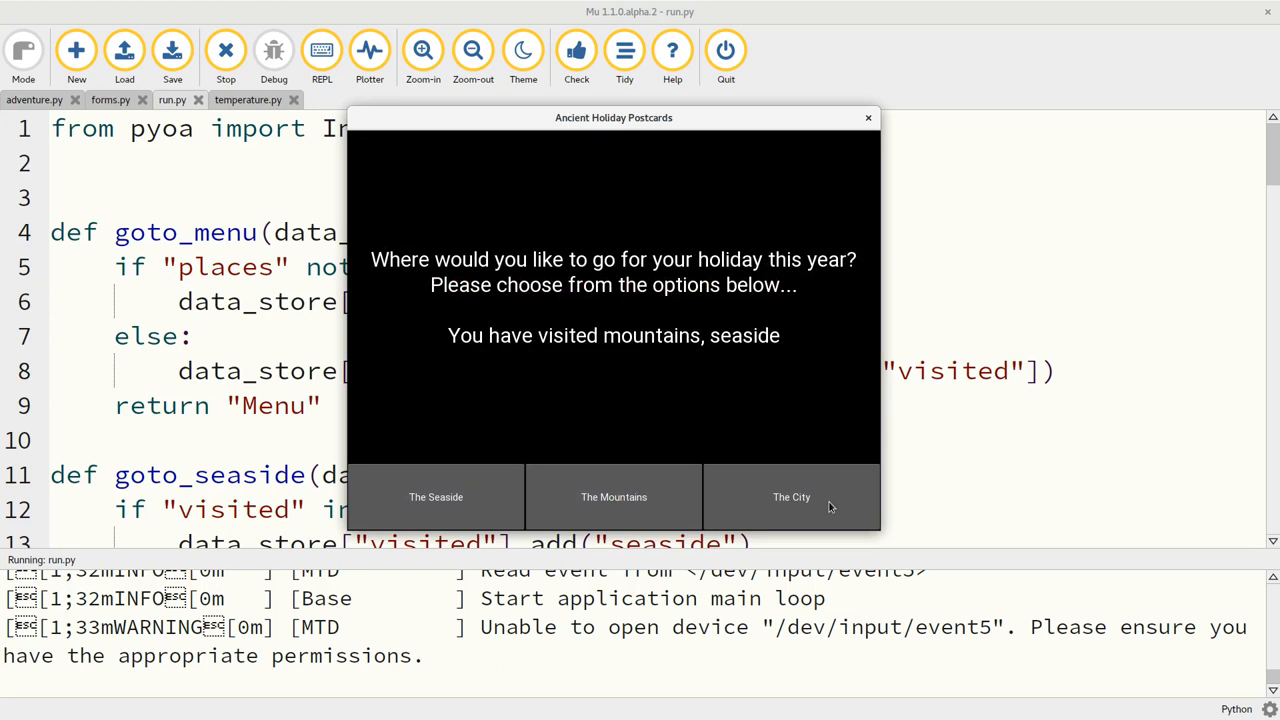
left_click(791, 497)
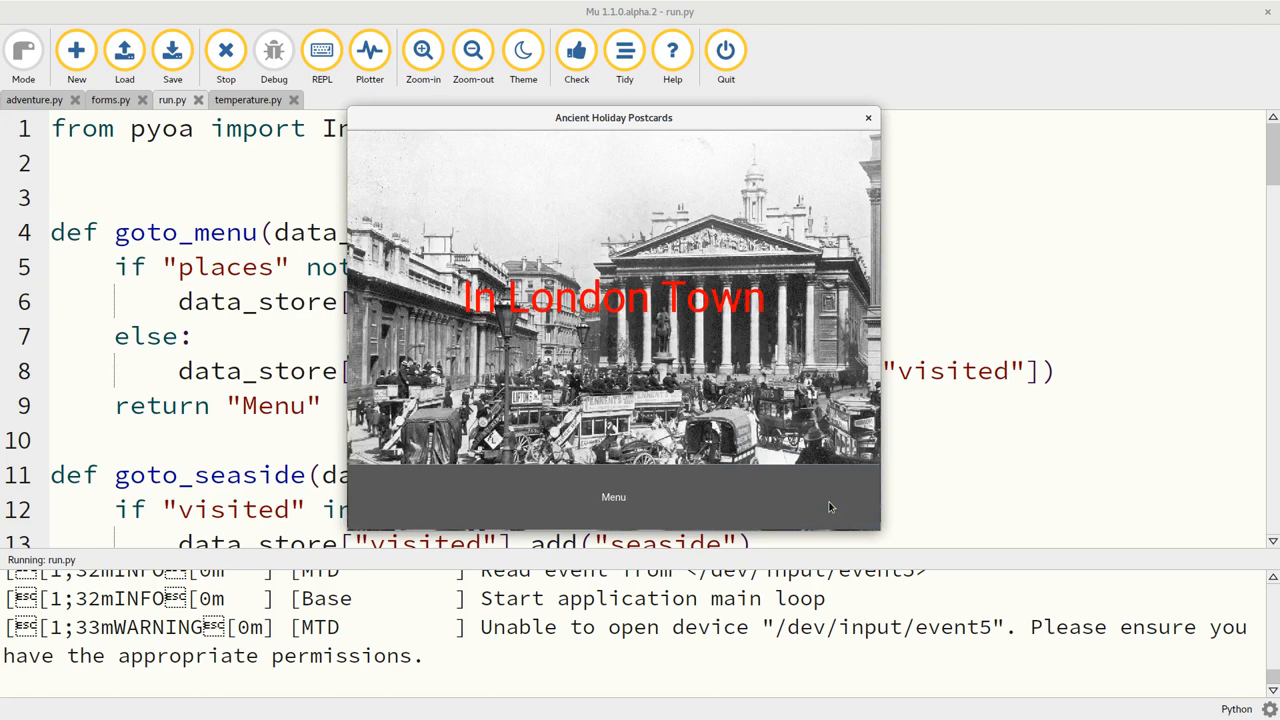
left_click(613, 497)
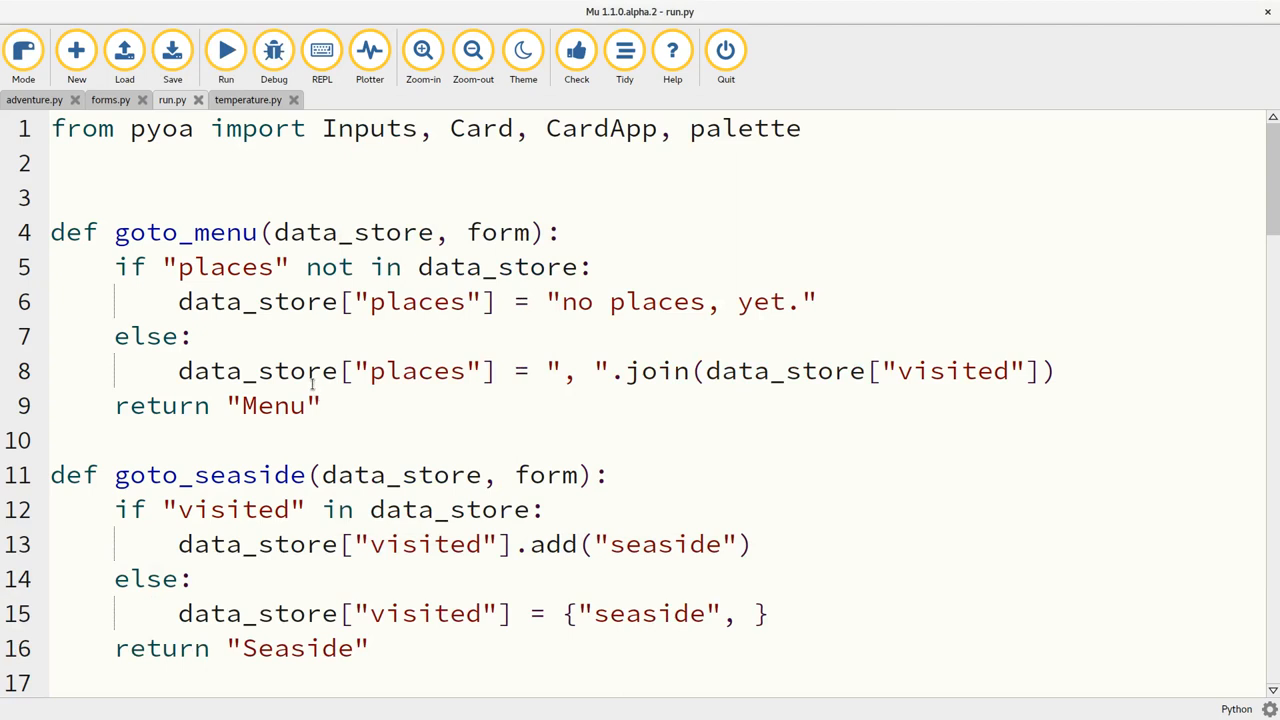
Show temperature.py with its to_c and to_f converter functions.
left_click(247, 99)
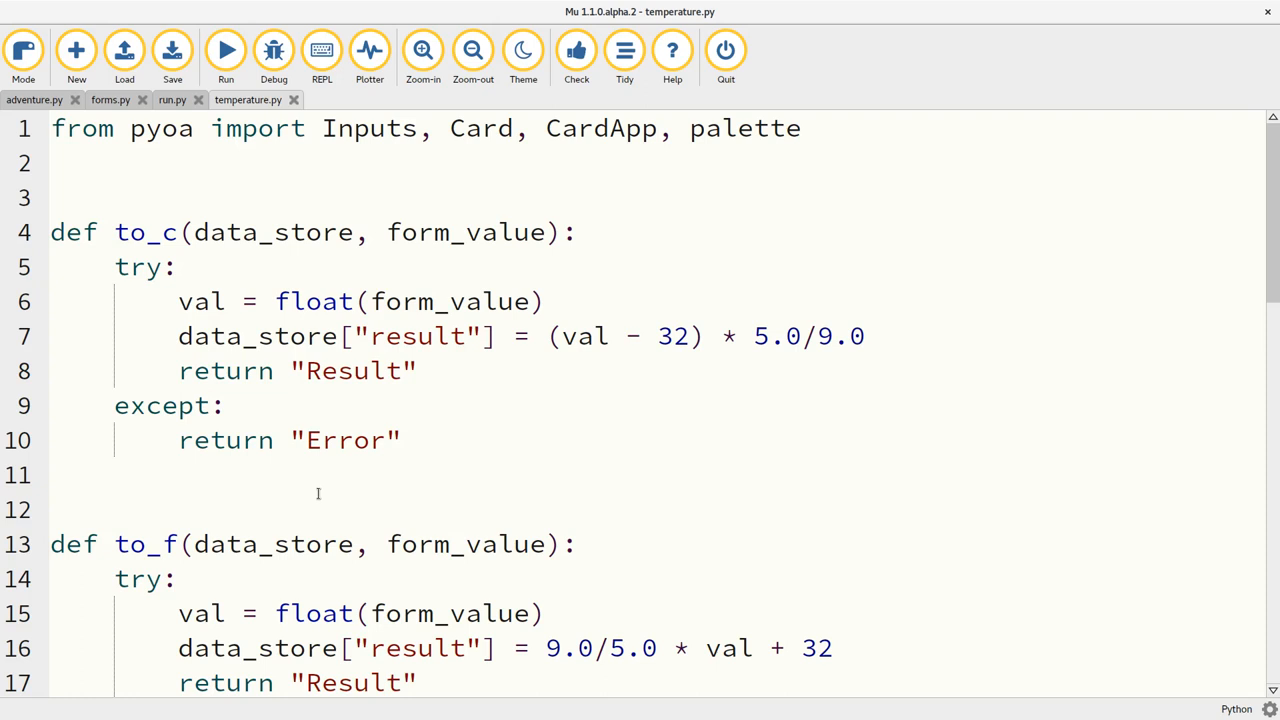
mouse_move(208, 520)
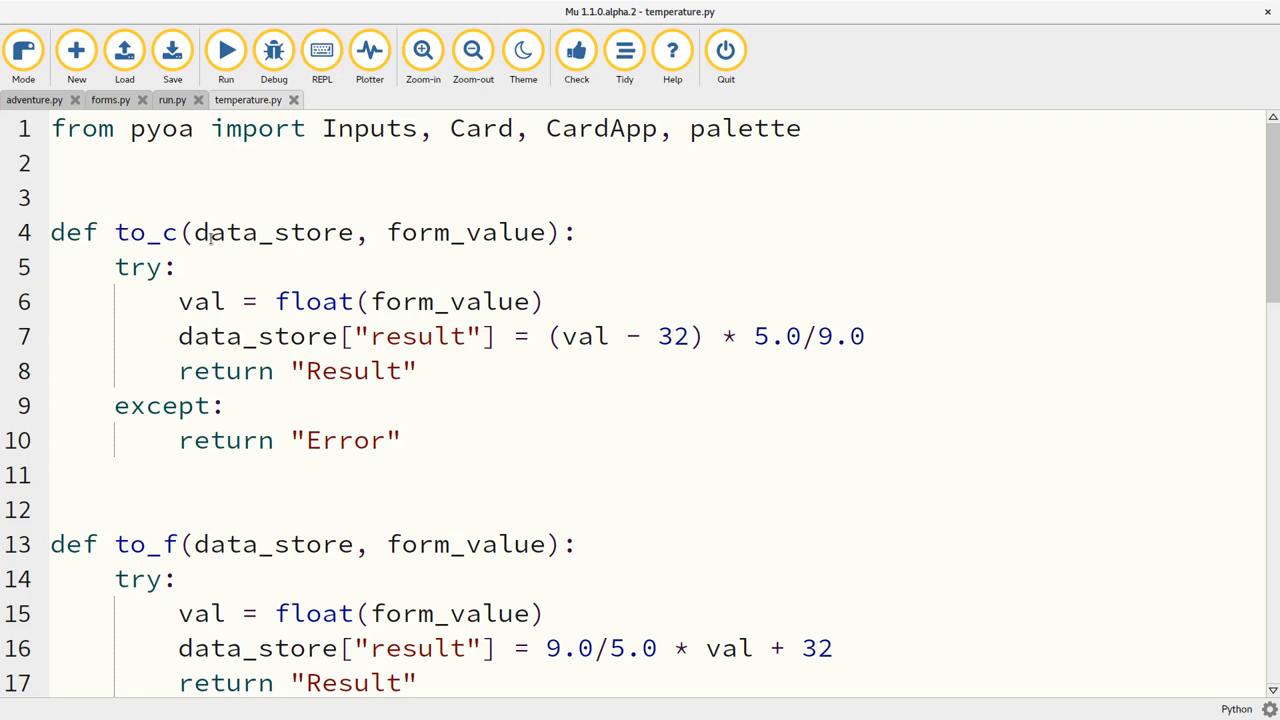
double_click(466, 232)
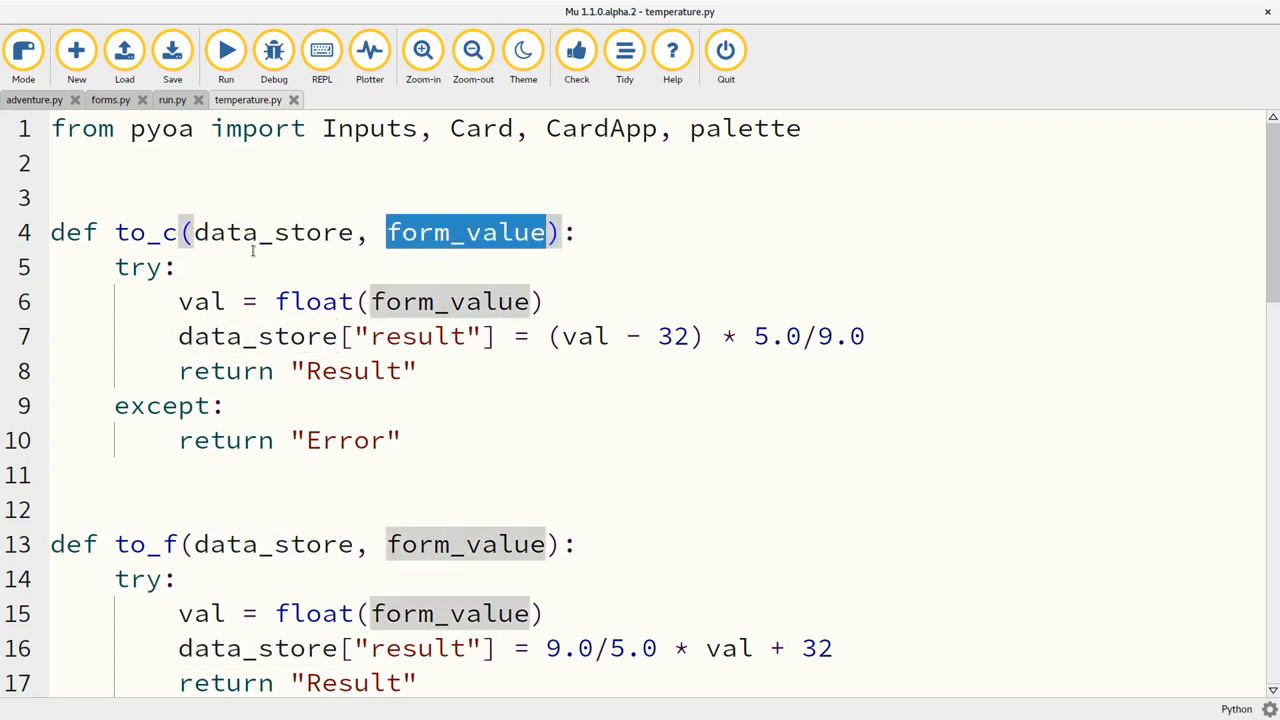
double_click(145, 232)
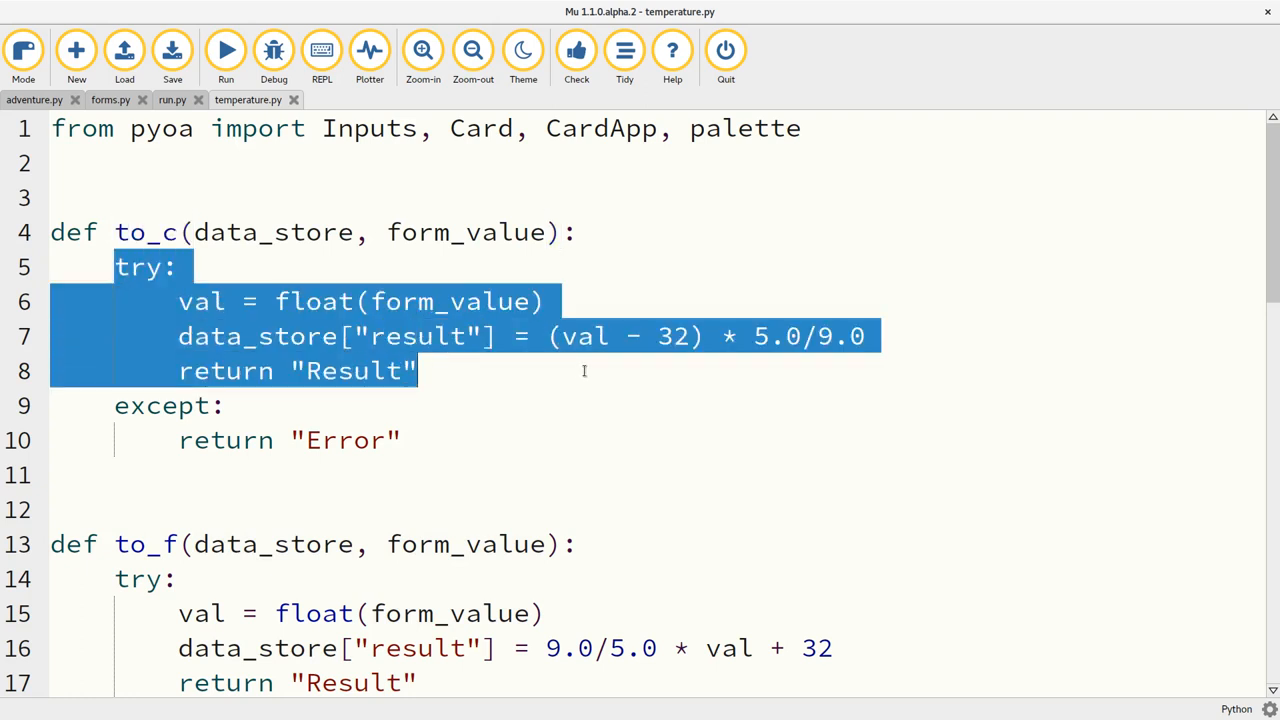
left_click(584, 371)
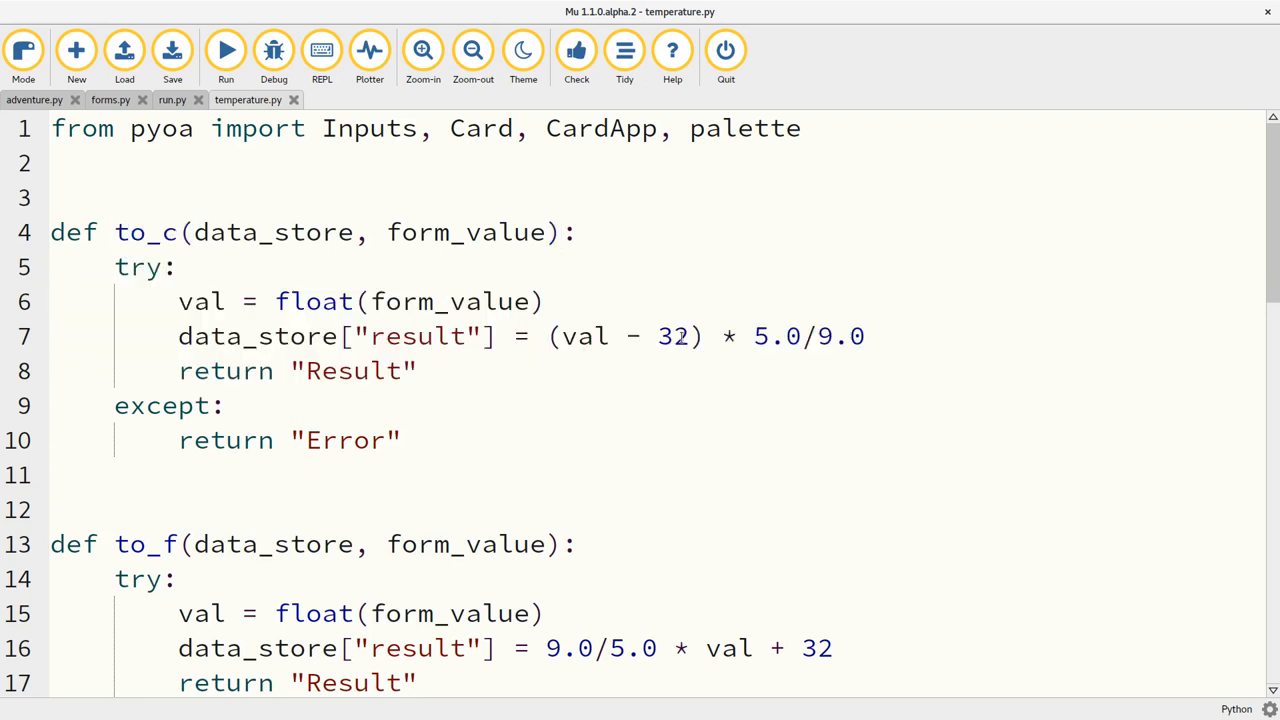
left_click(418, 371)
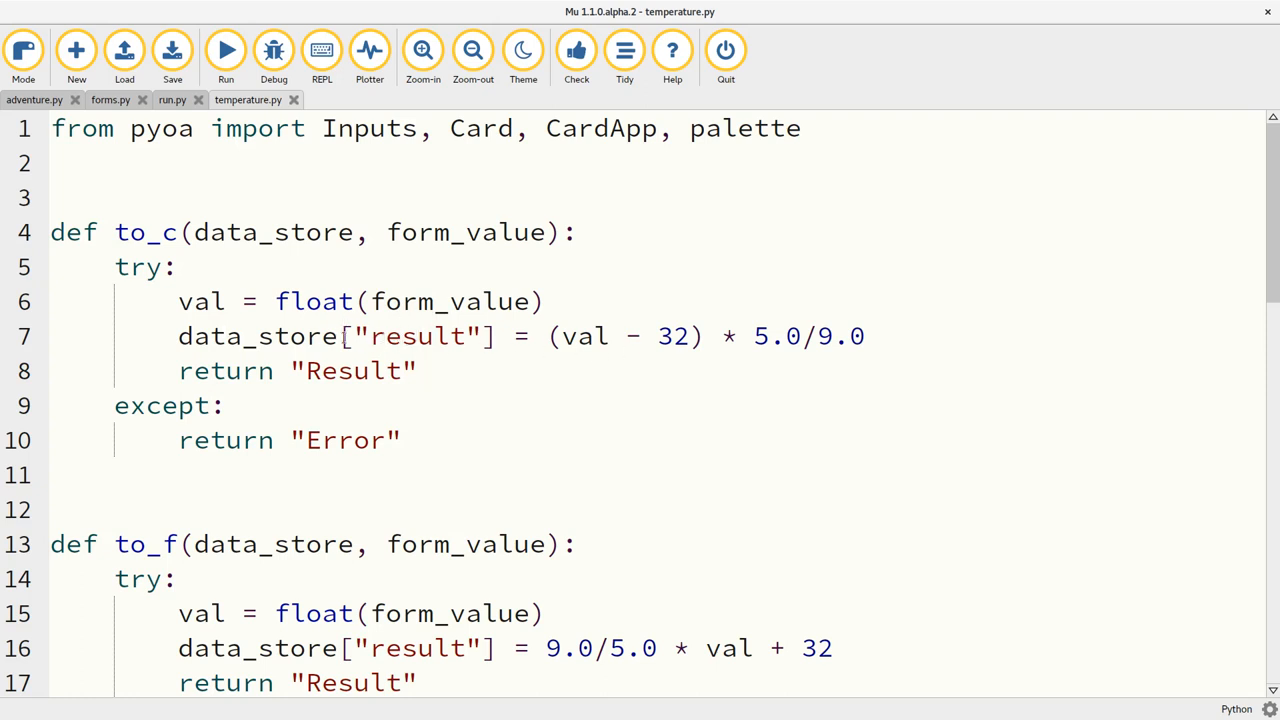
left_click(418, 371)
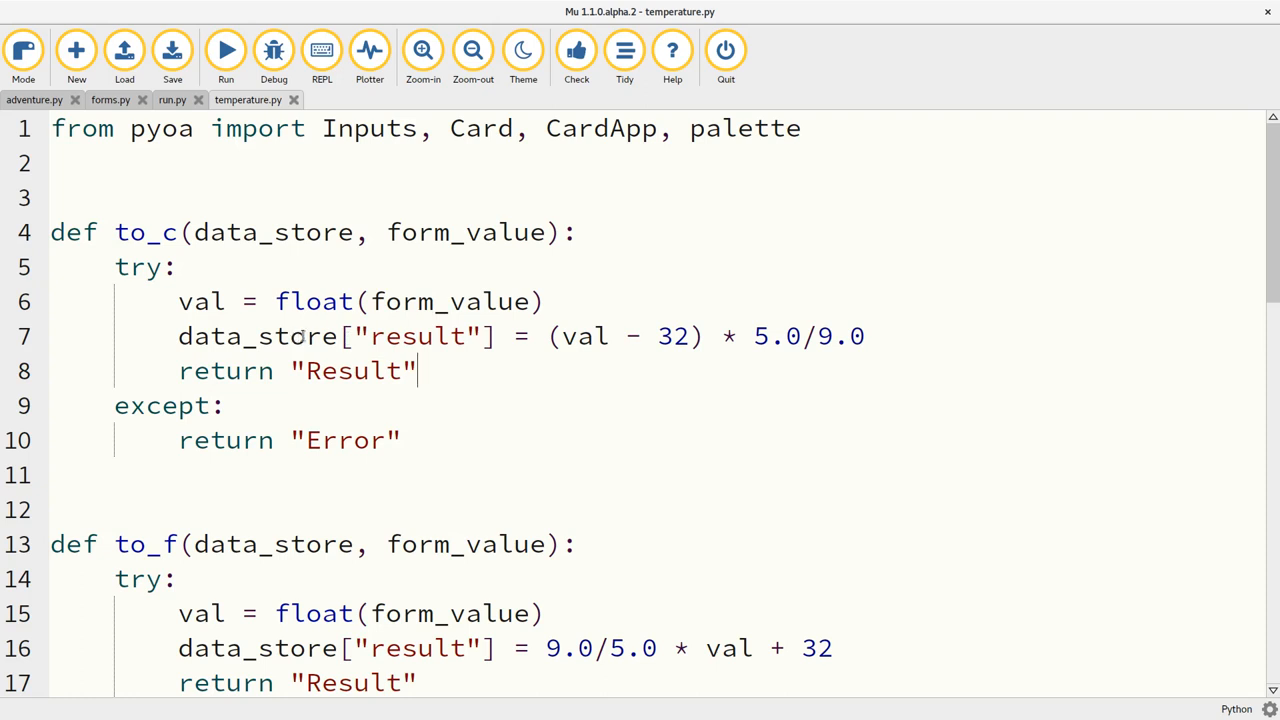
double_click(419, 336)
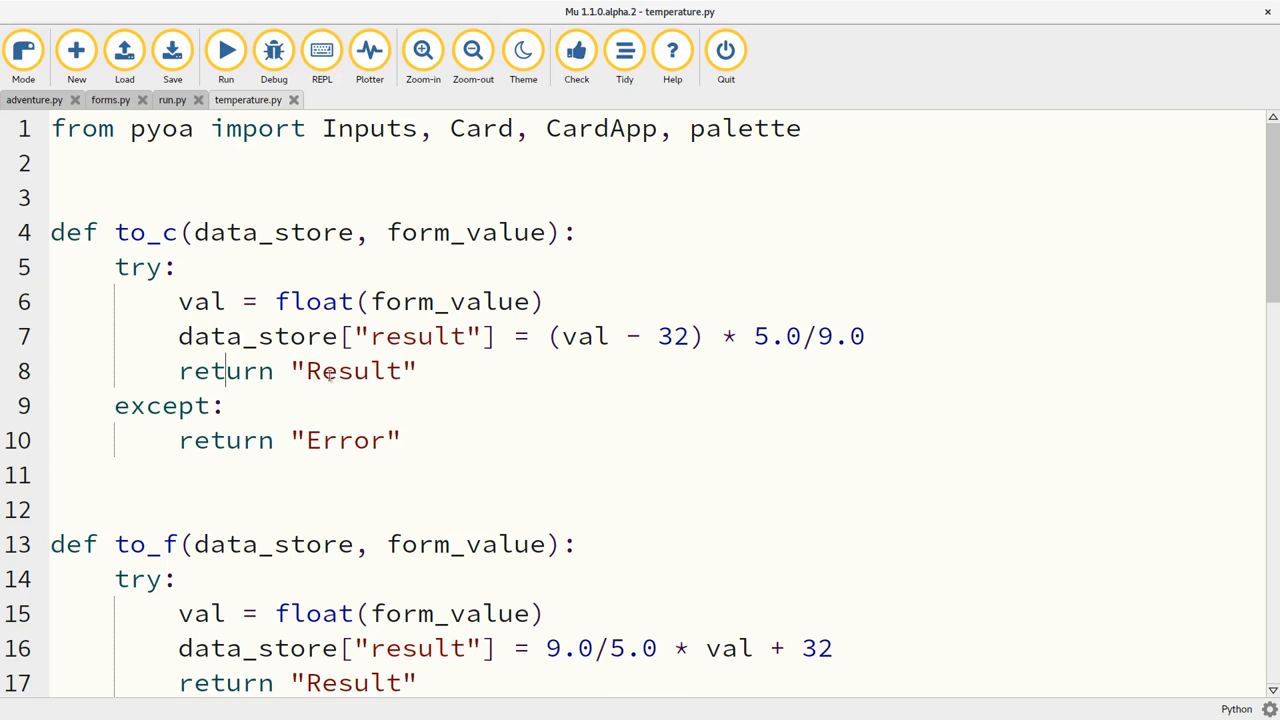
double_click(352, 371)
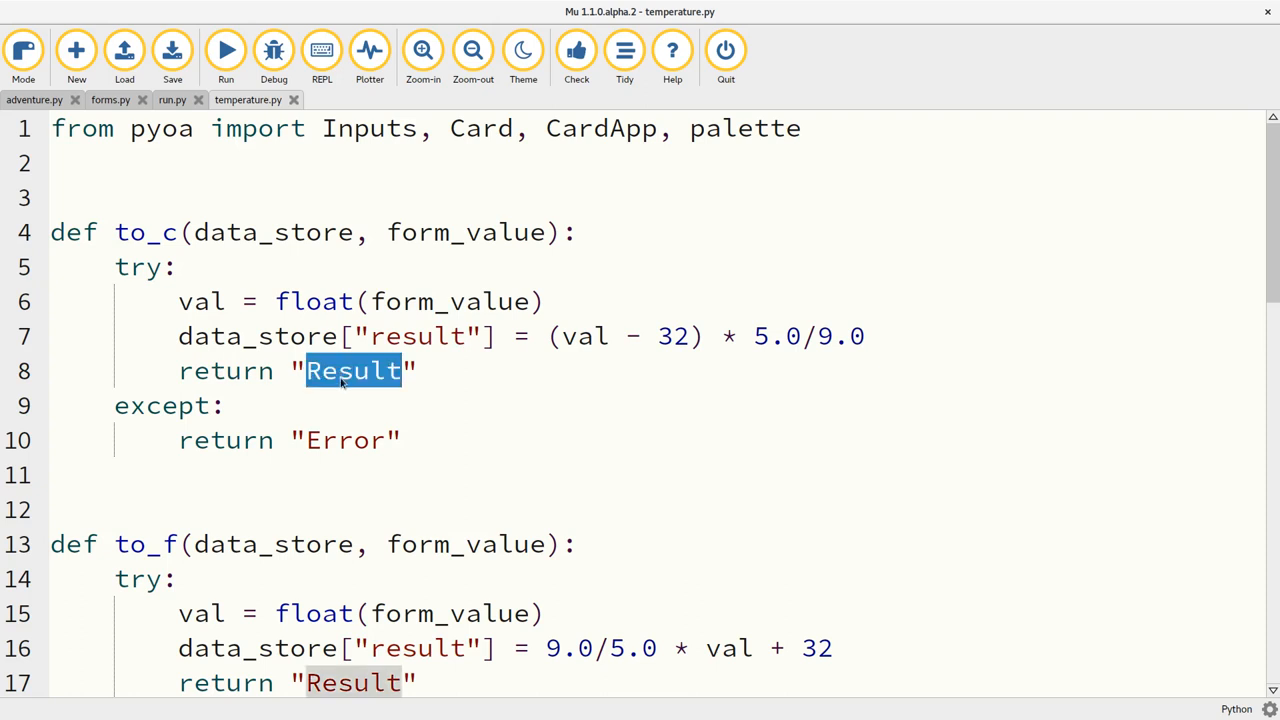
double_click(345, 440)
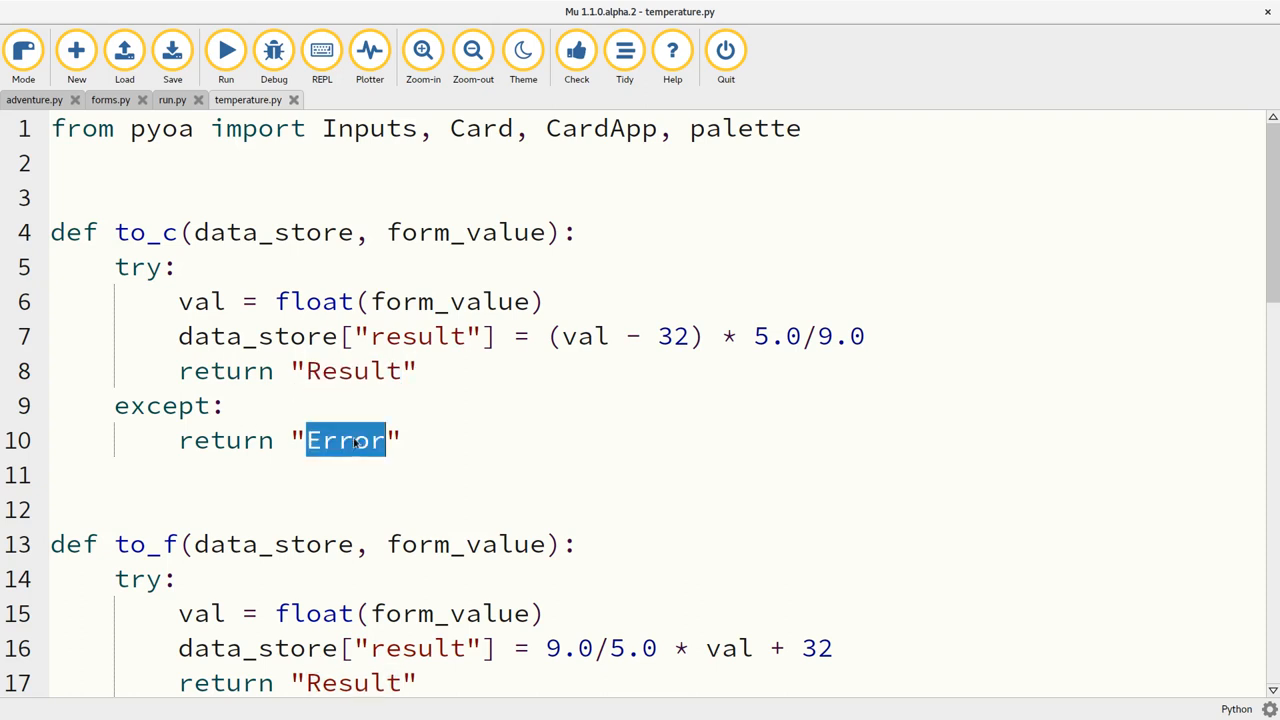
scroll("down", 3)
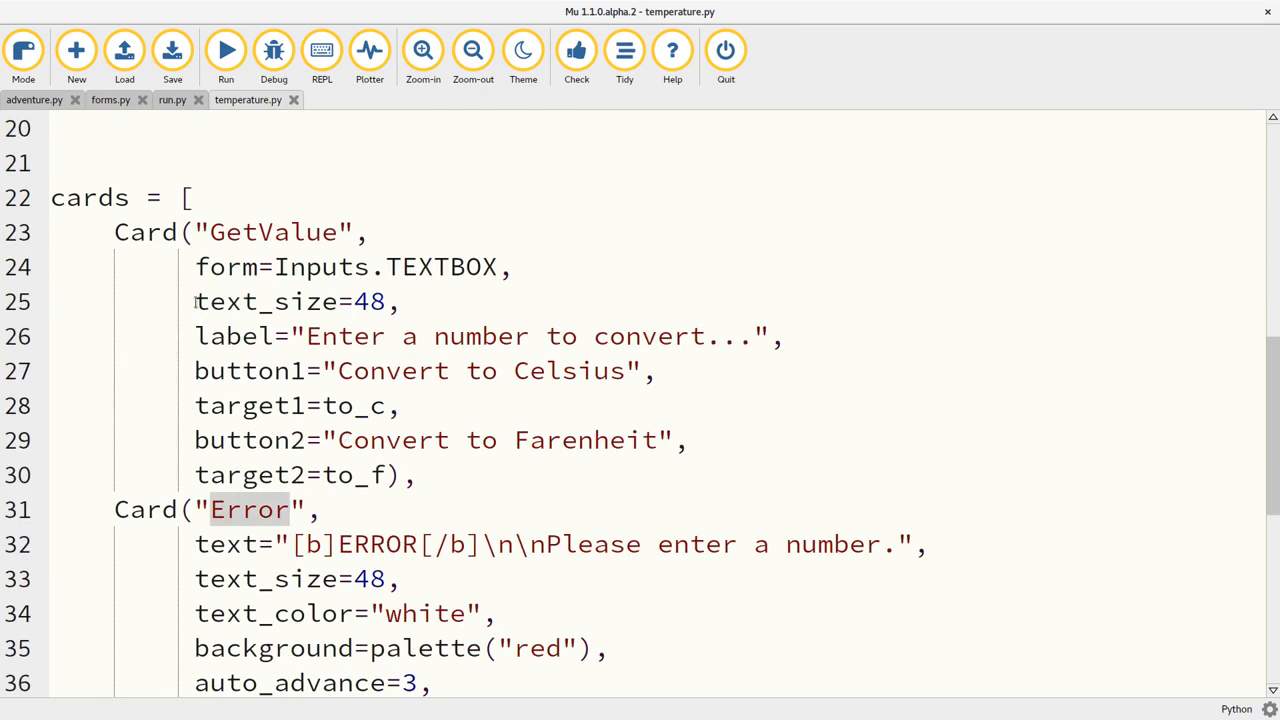
left_click_drag(114, 231, 417, 475)
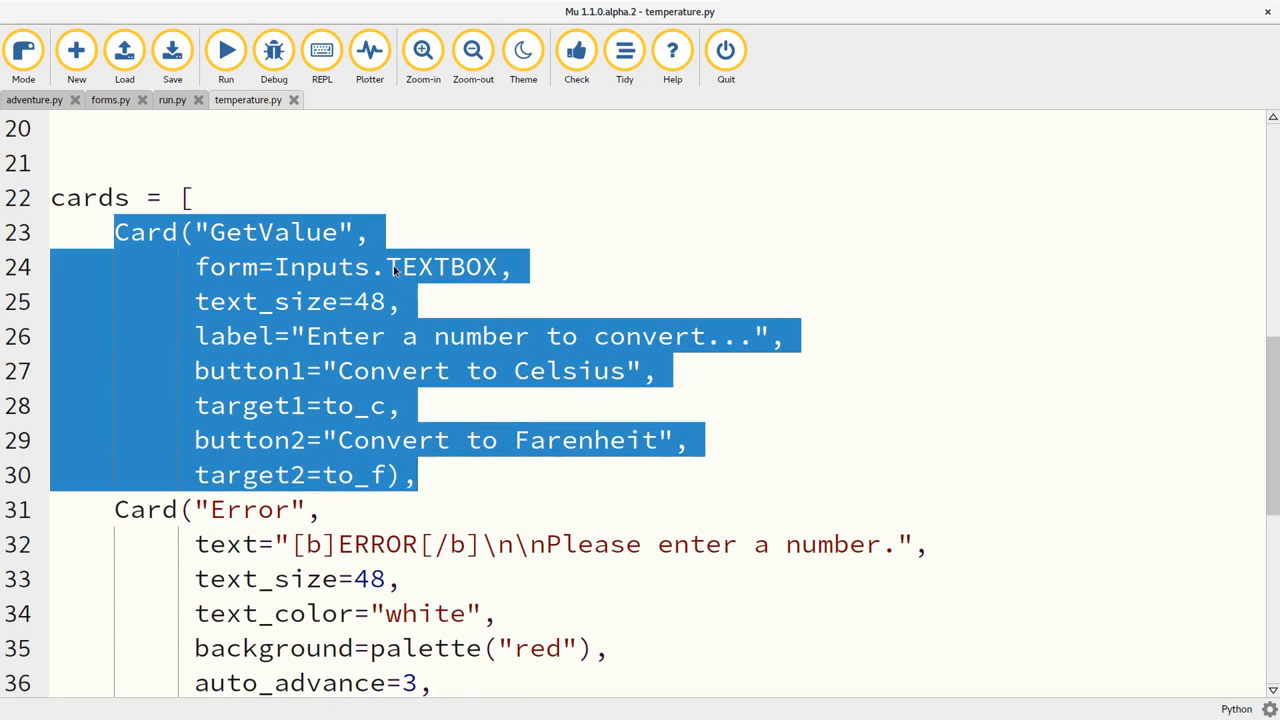
double_click(440, 267)
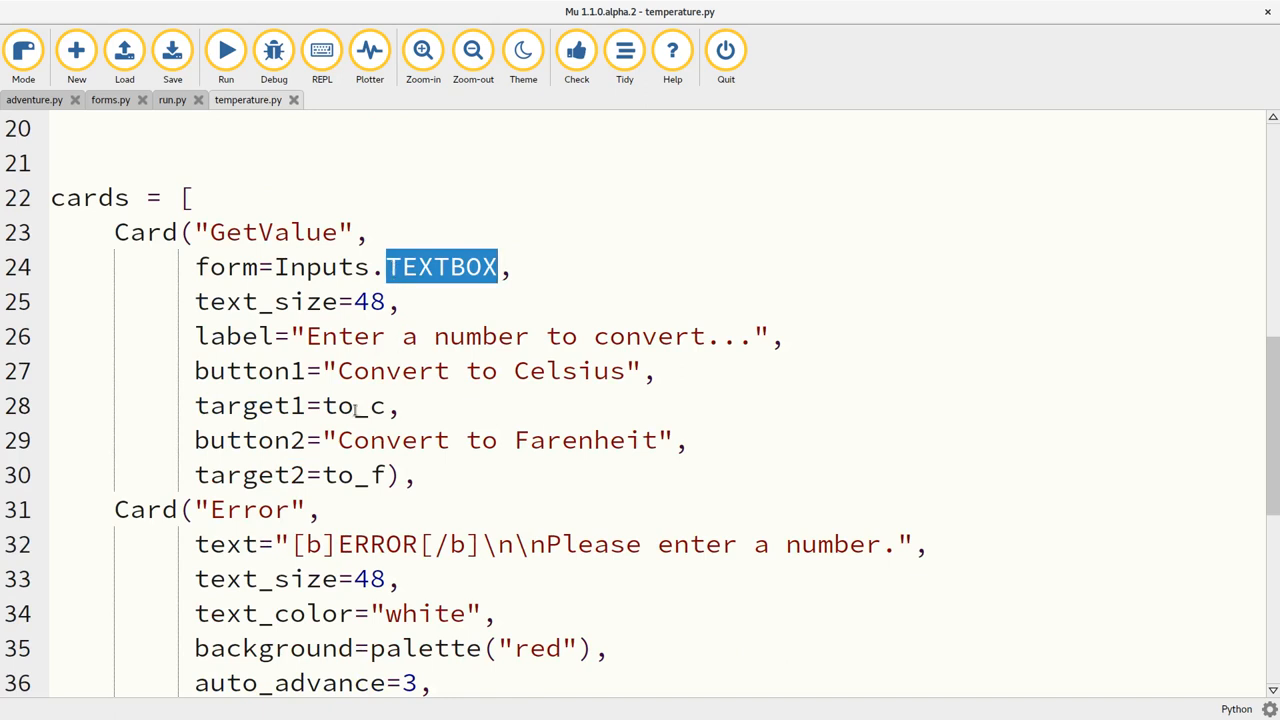
double_click(393, 371)
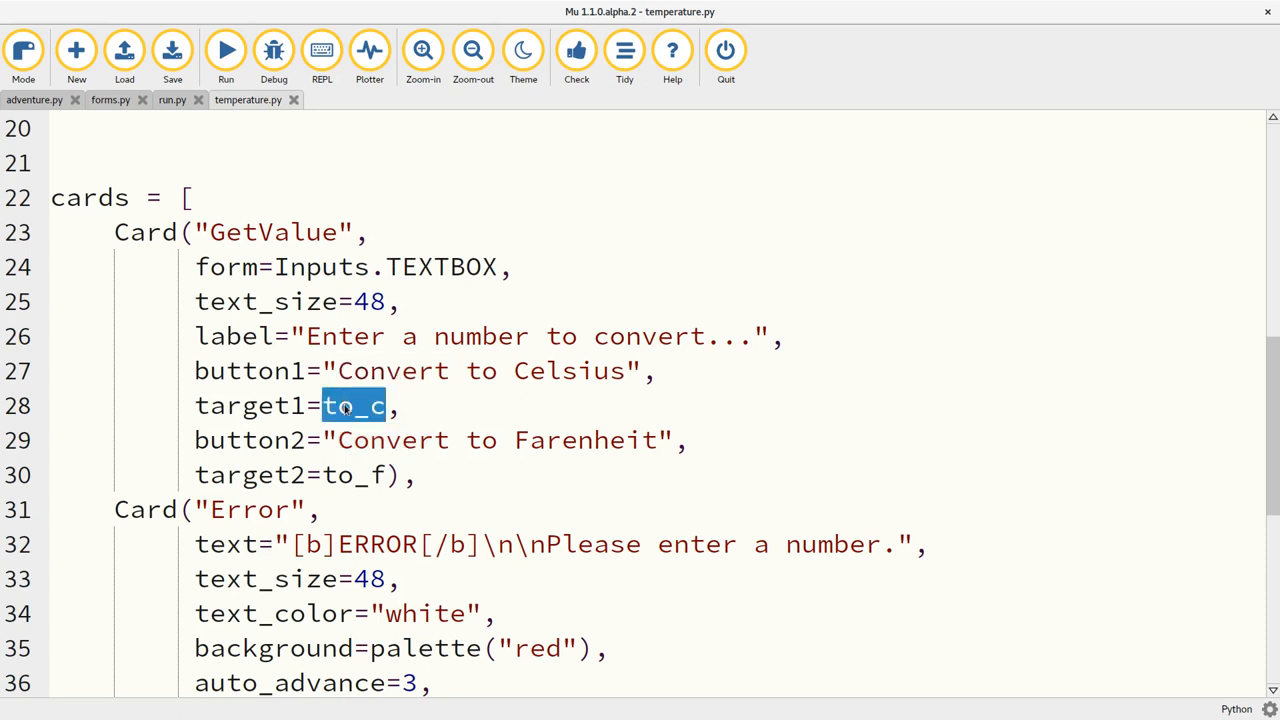
scroll("down", 3)
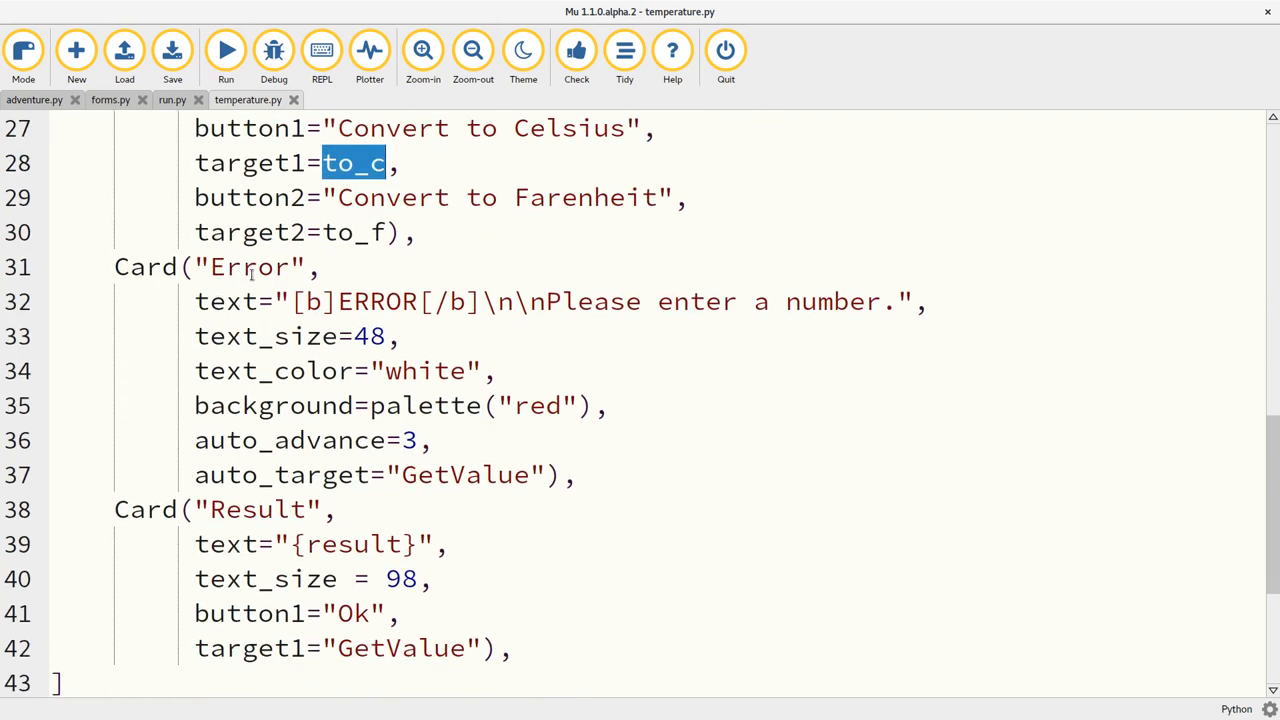
double_click(289, 440)
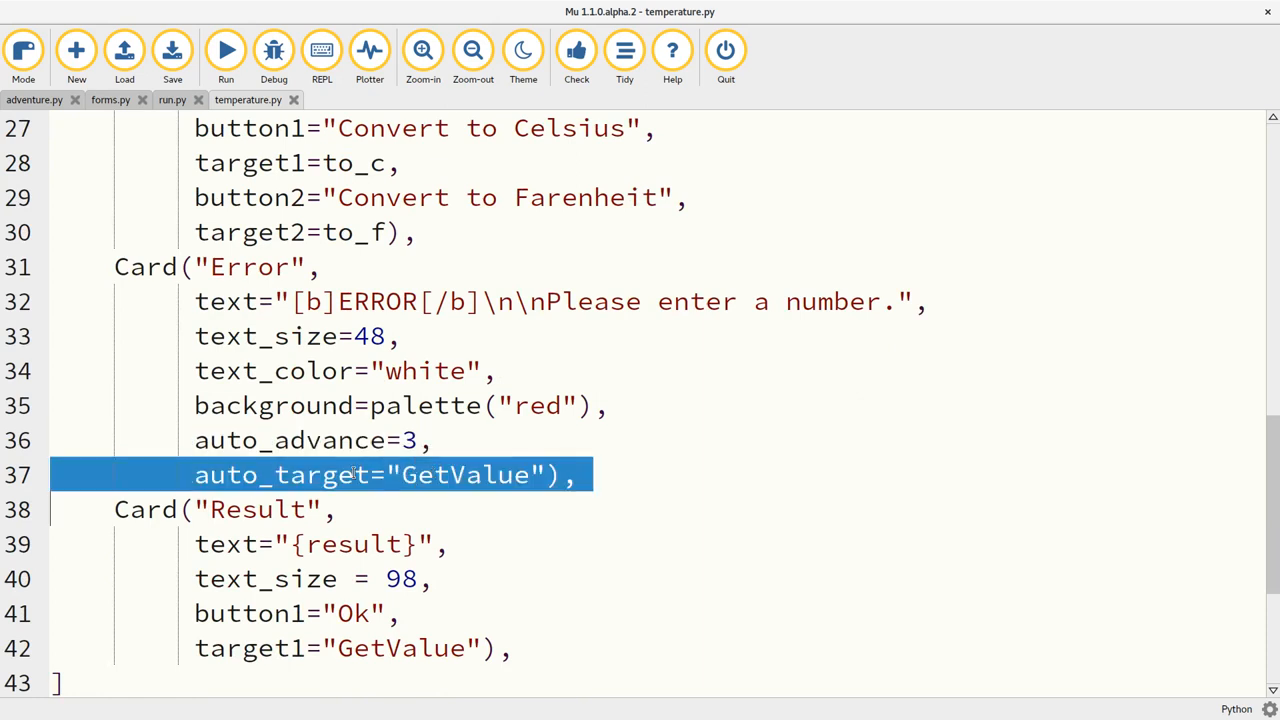
scroll("down", 3)
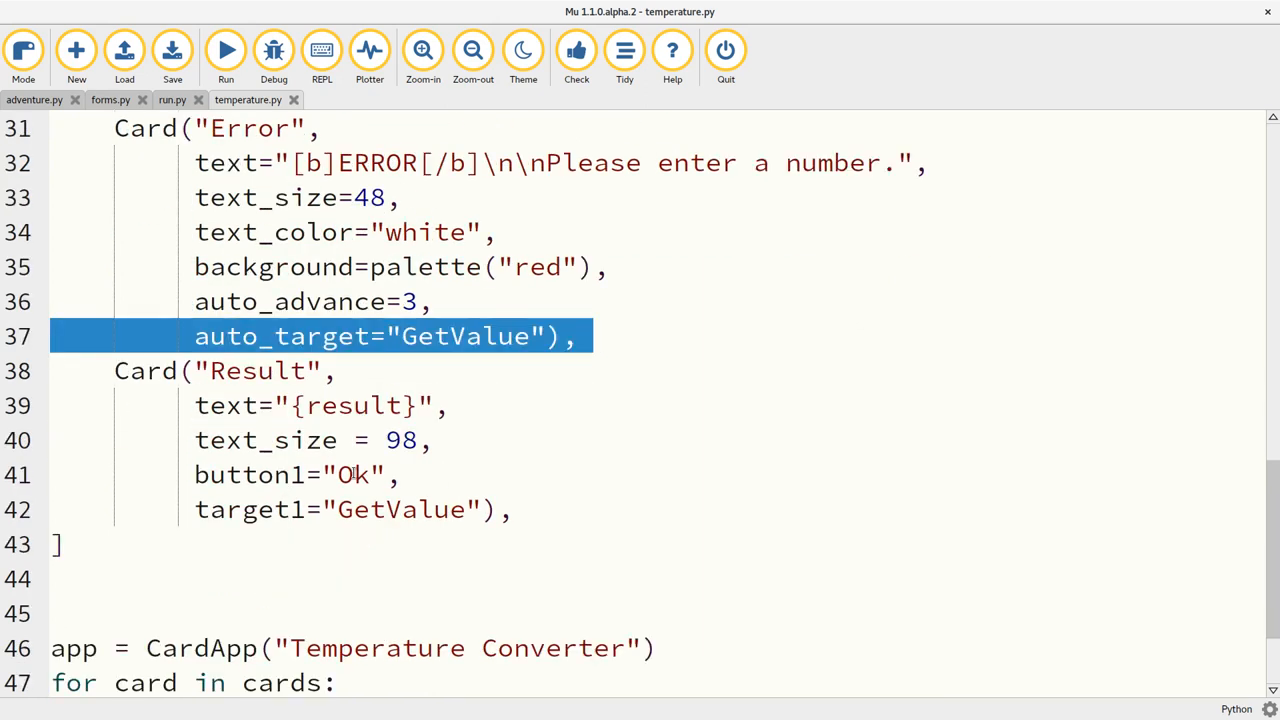
scroll("down", 3)
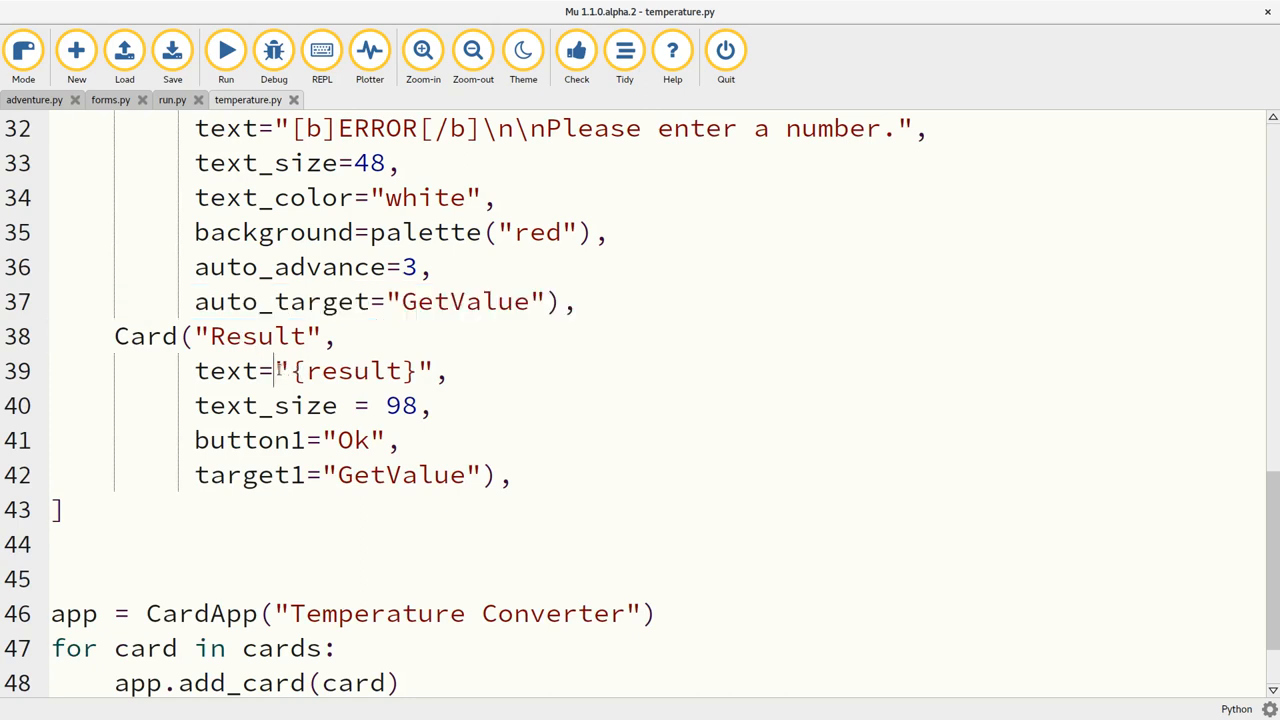
double_click(352, 371)
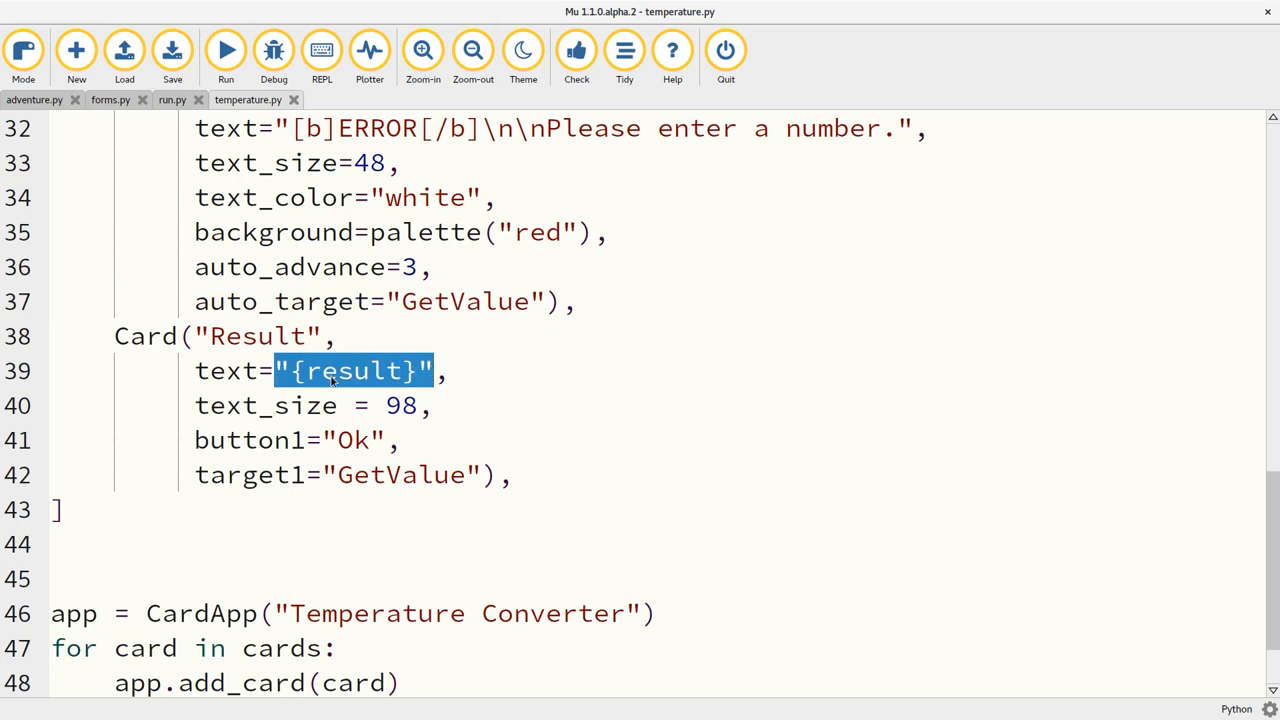
double_click(355, 371)
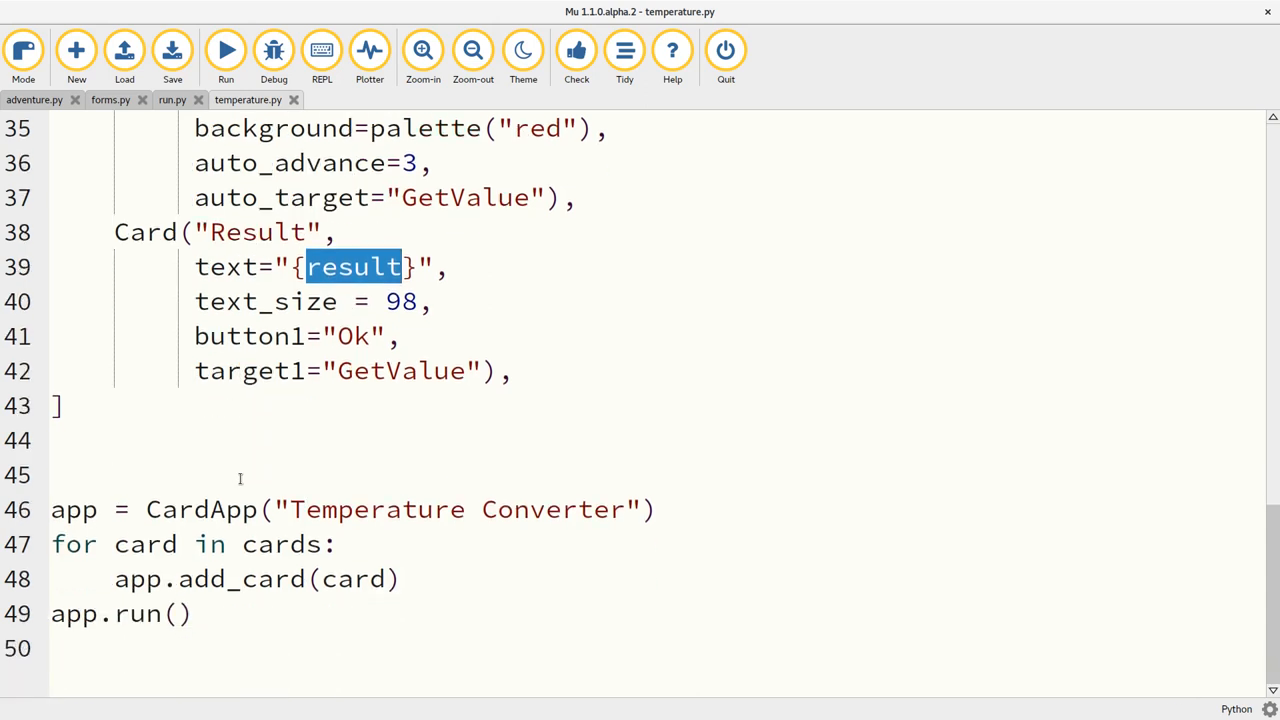
mouse_move(172, 469)
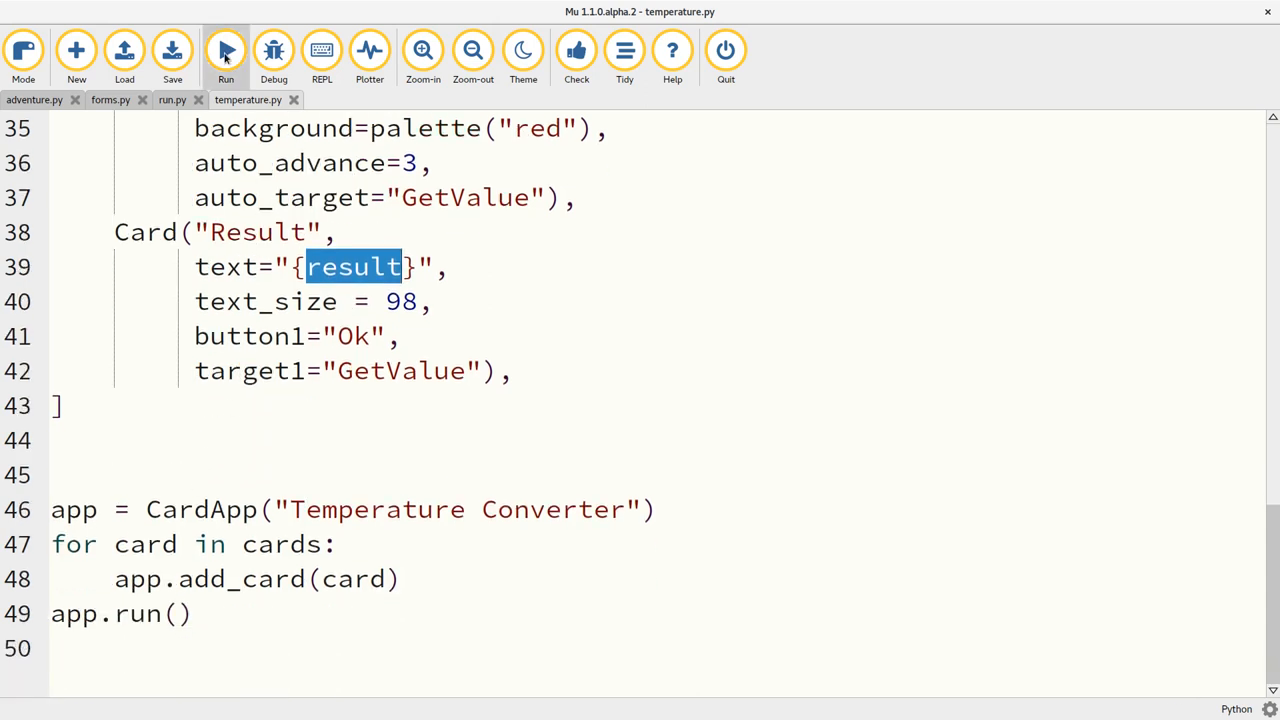
Run the Temperature Converter and convert 36 to Celsius, getting 2.2222.
left_click(225, 50)
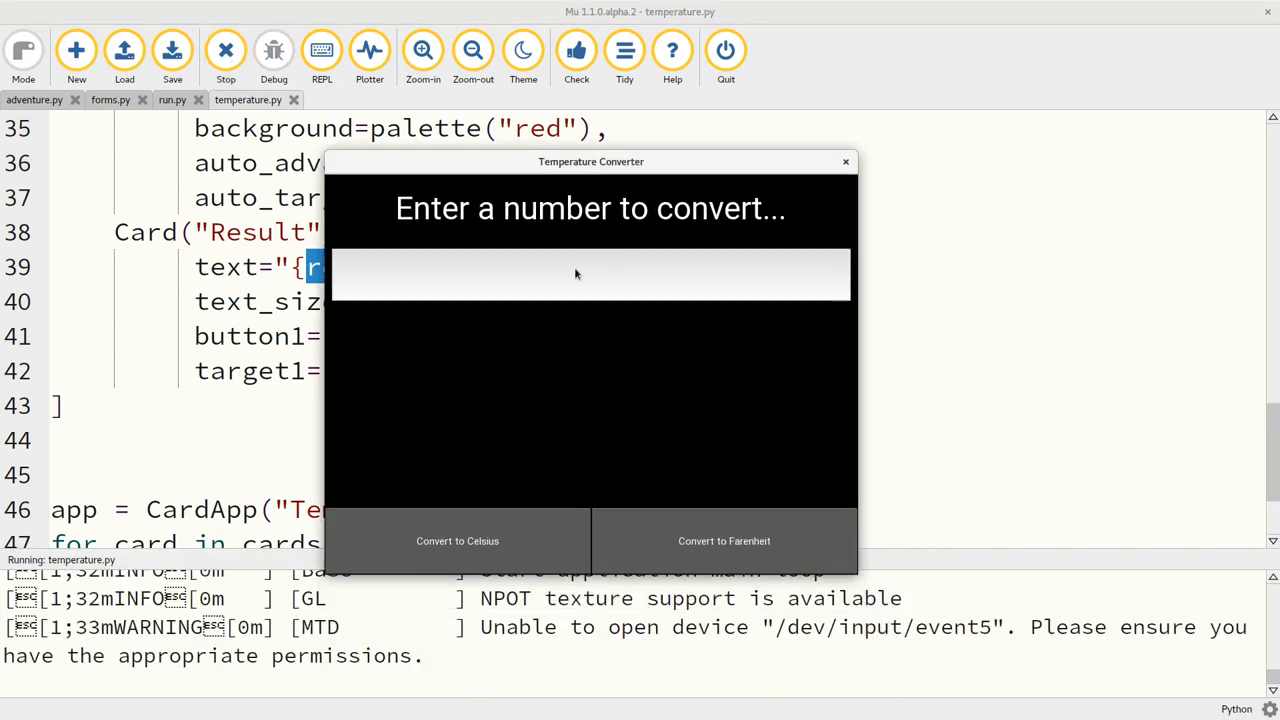
type("36")
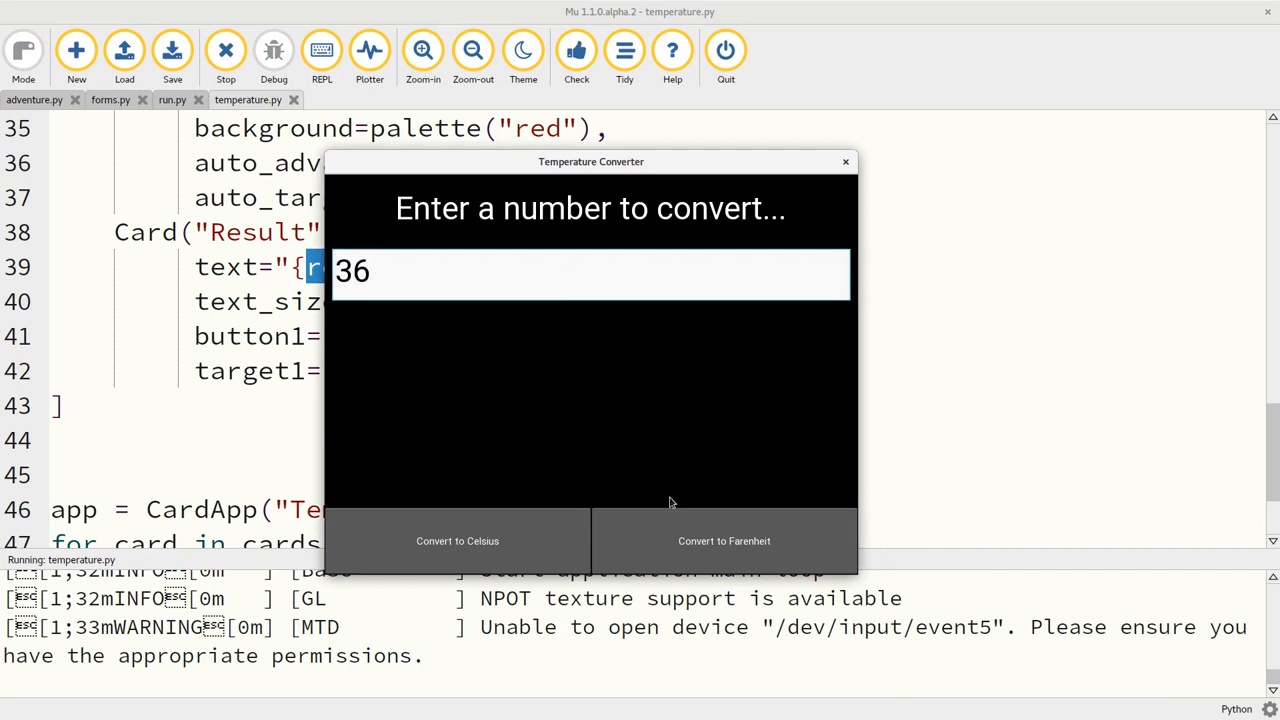
mouse_move(682, 535)
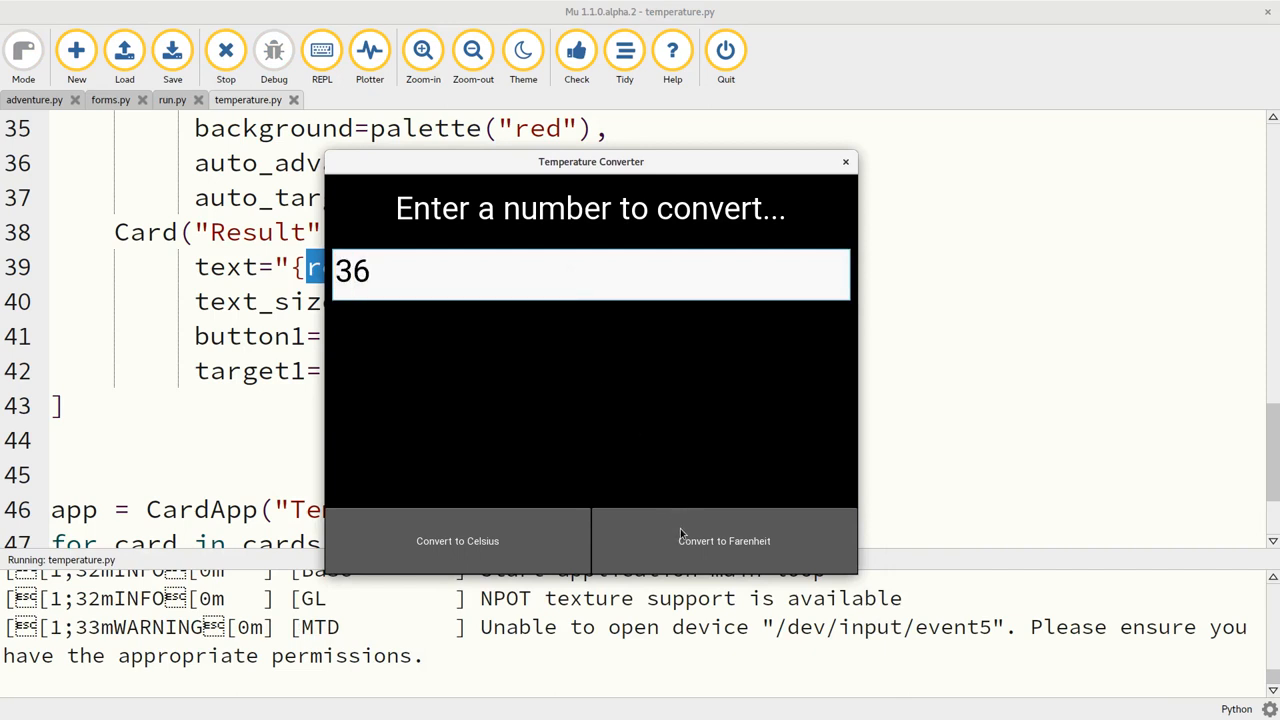
left_click(723, 541)
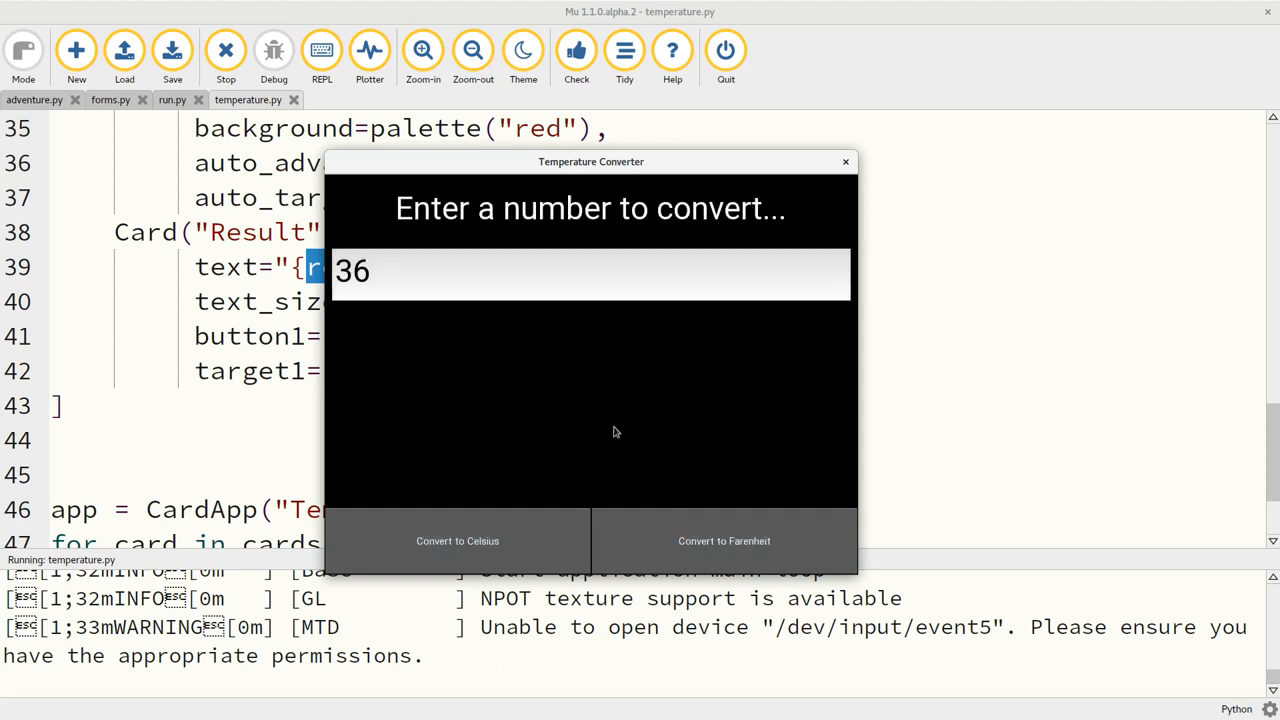
mouse_move(475, 537)
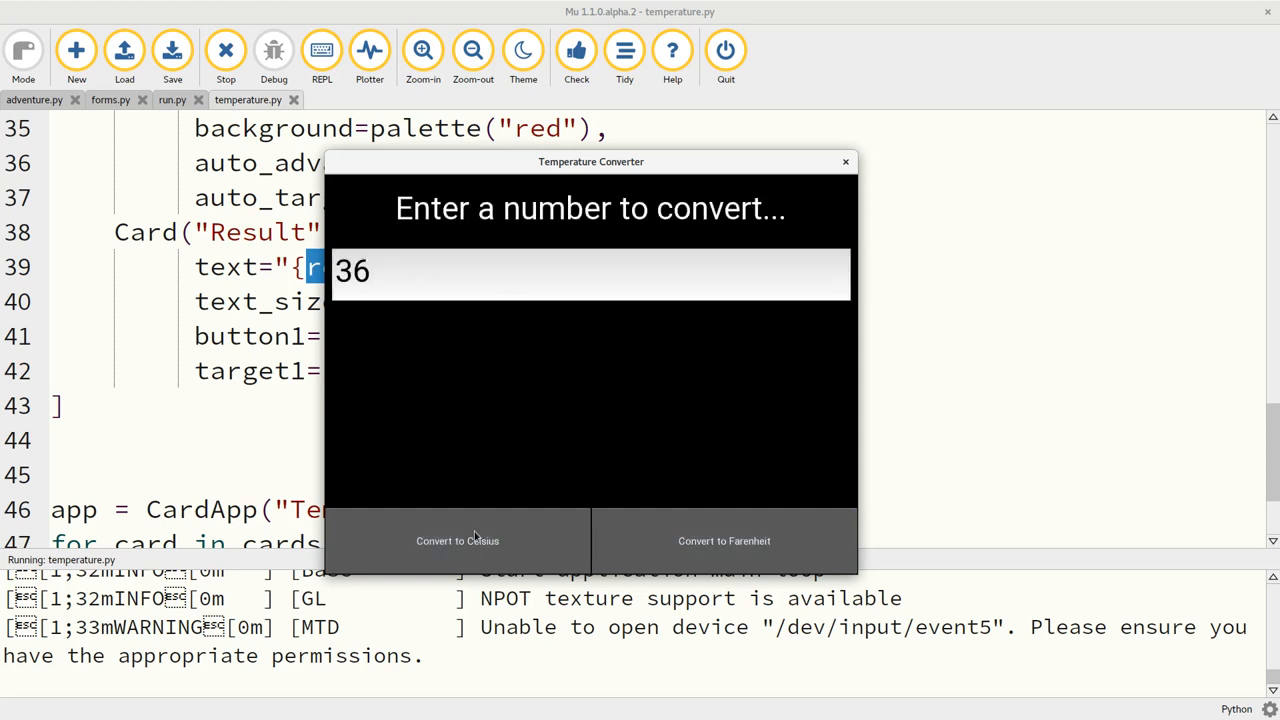
left_click(457, 541)
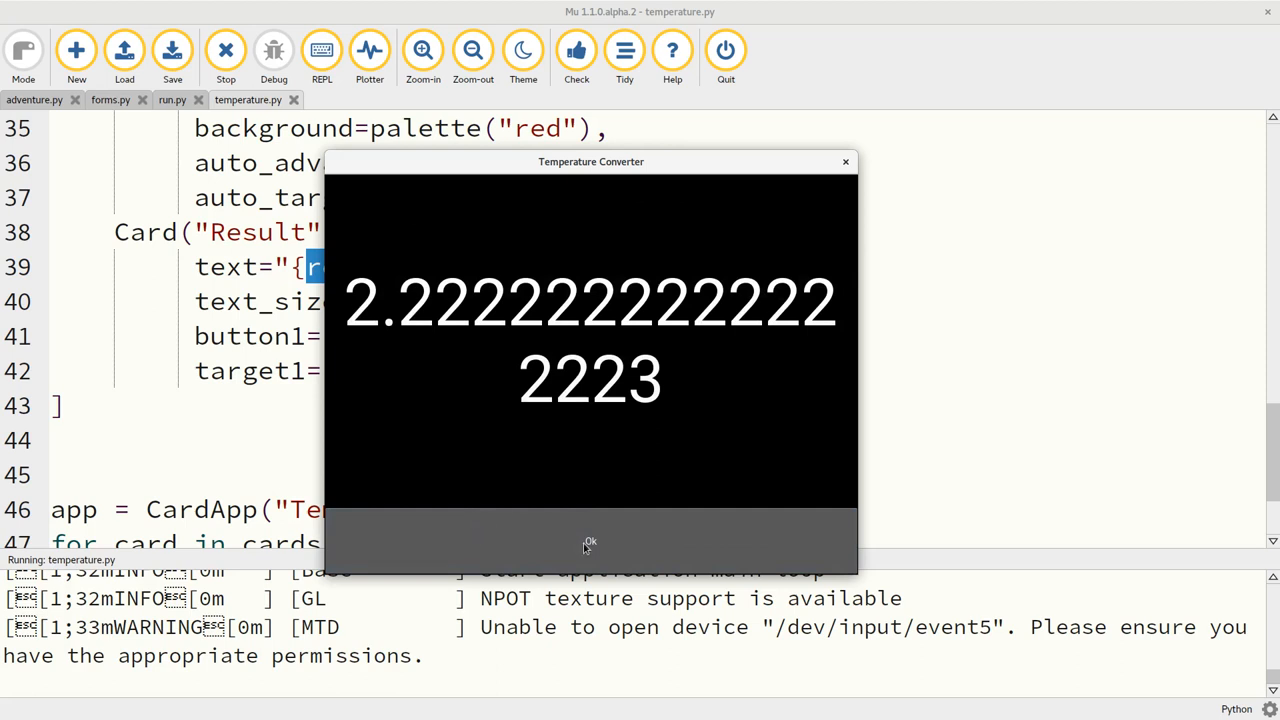
Return to the entry card, change the input to '36hello' and try converting to Fahrenheit.
left_click(590, 541)
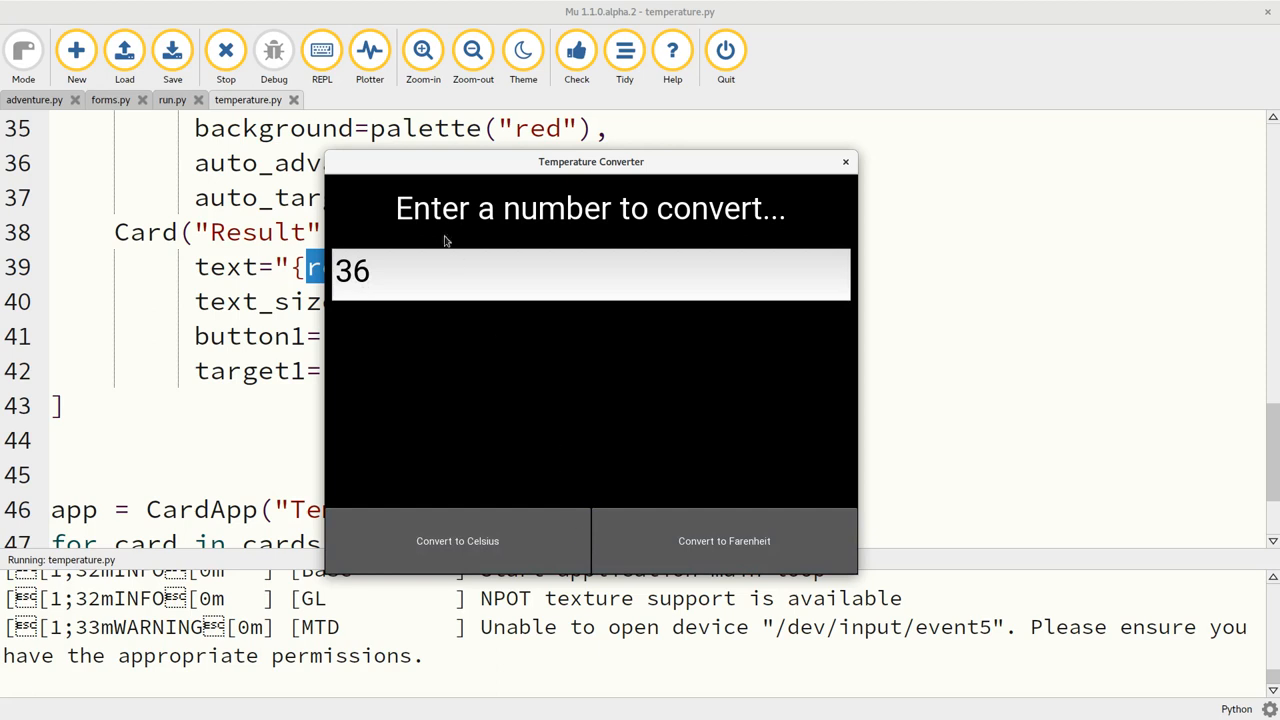
type("hel")
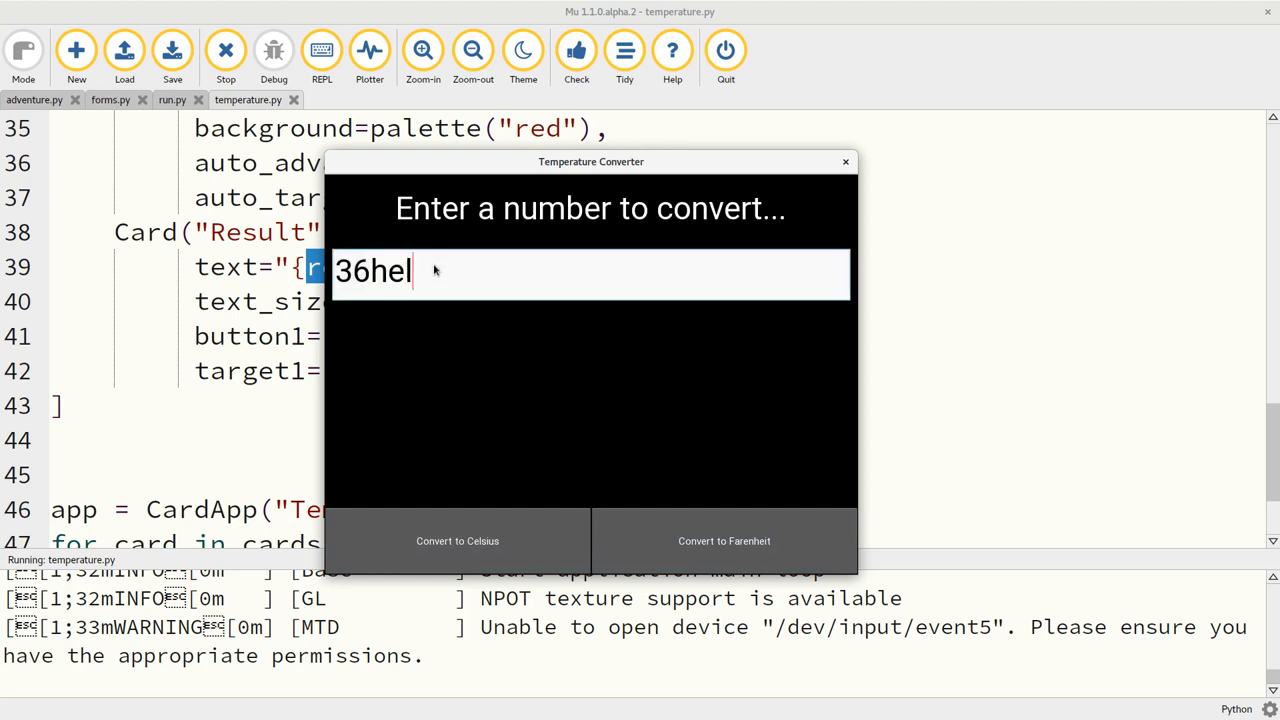
type("lo")
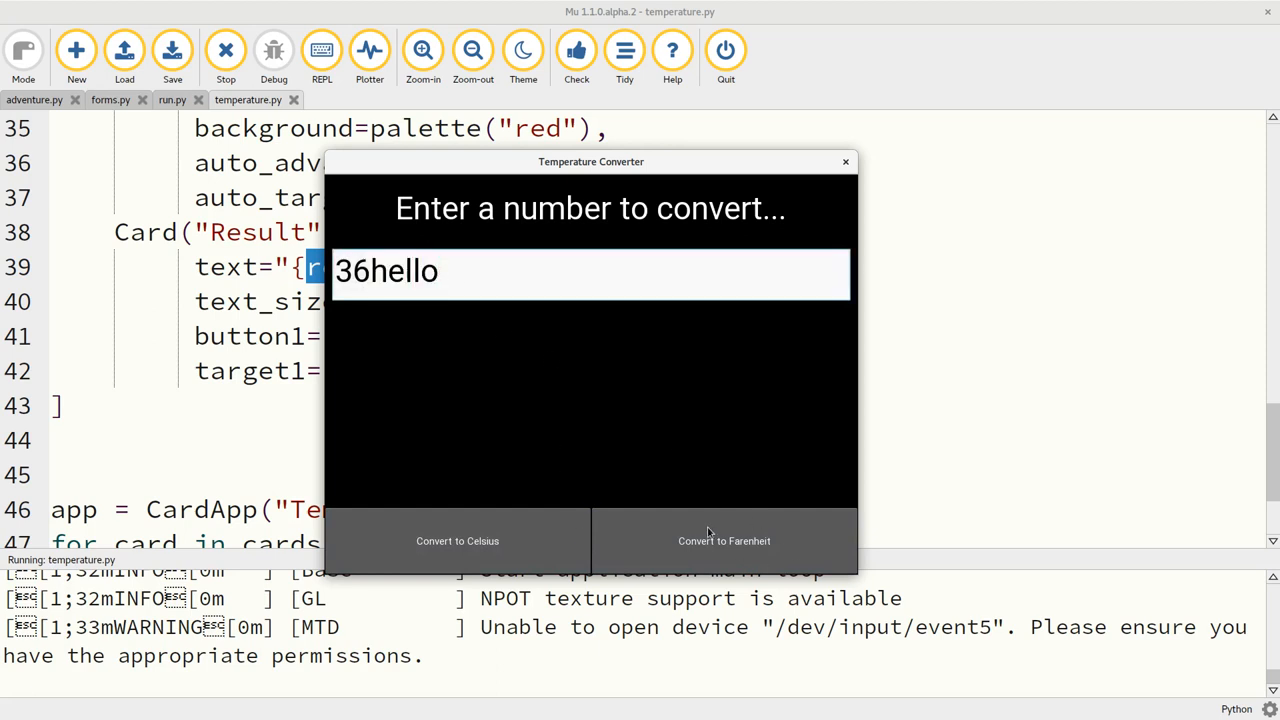
left_click(724, 541)
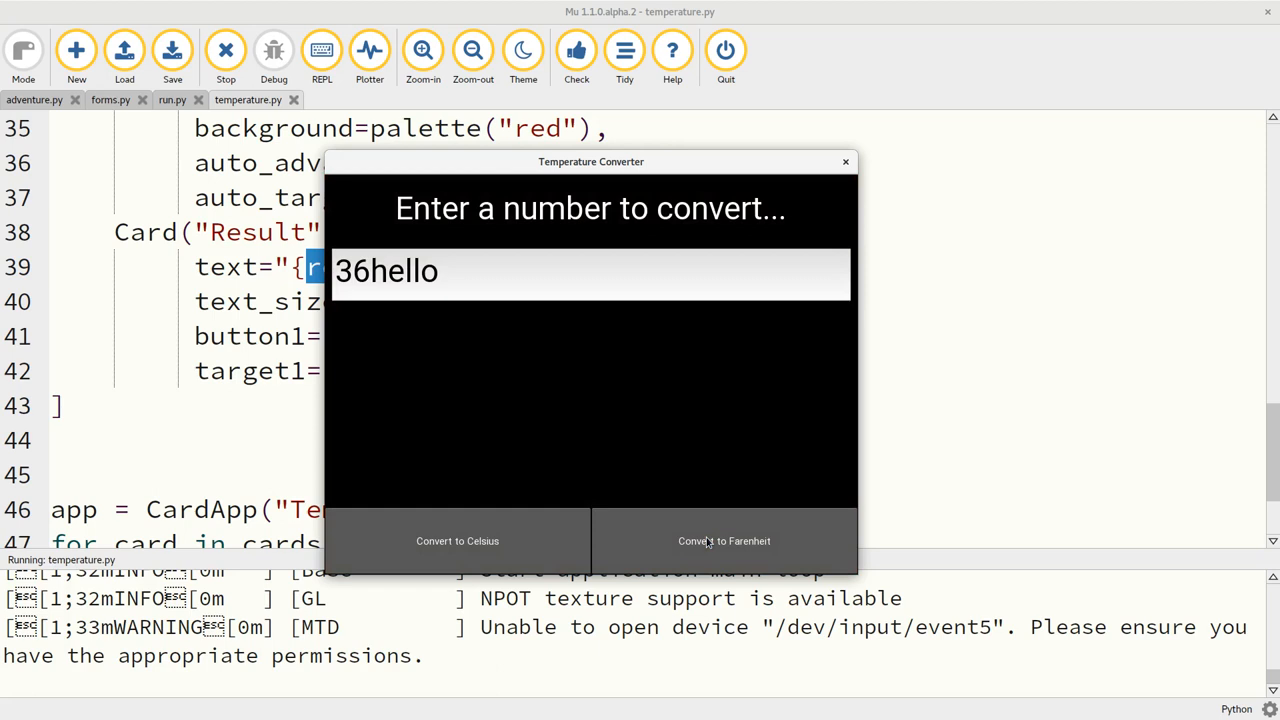
mouse_move(458, 281)
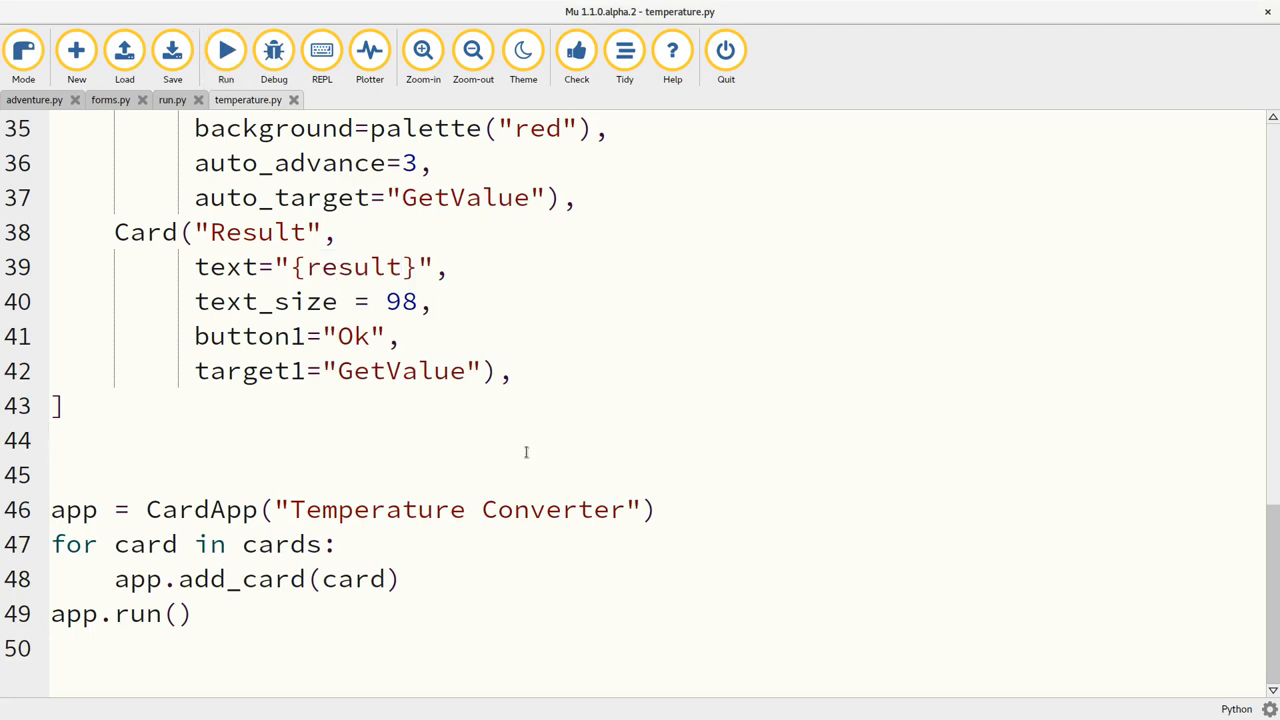
left_click(52, 440)
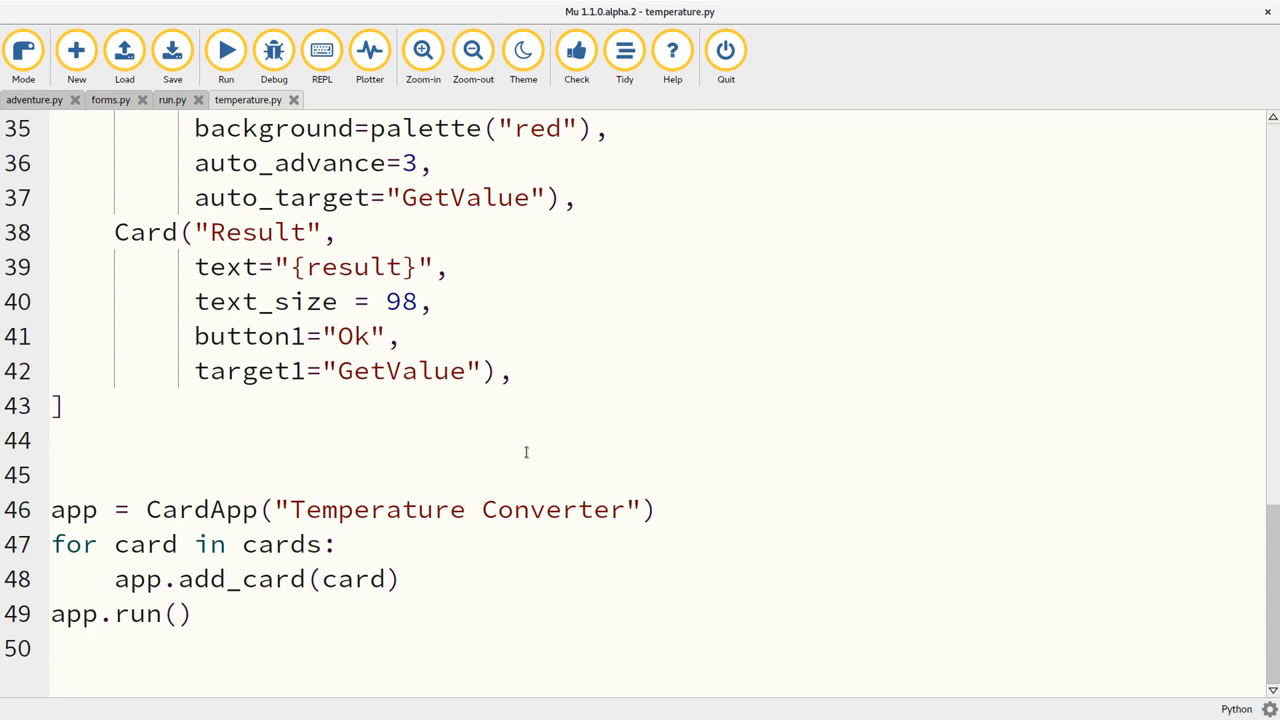
left_click(51, 440)
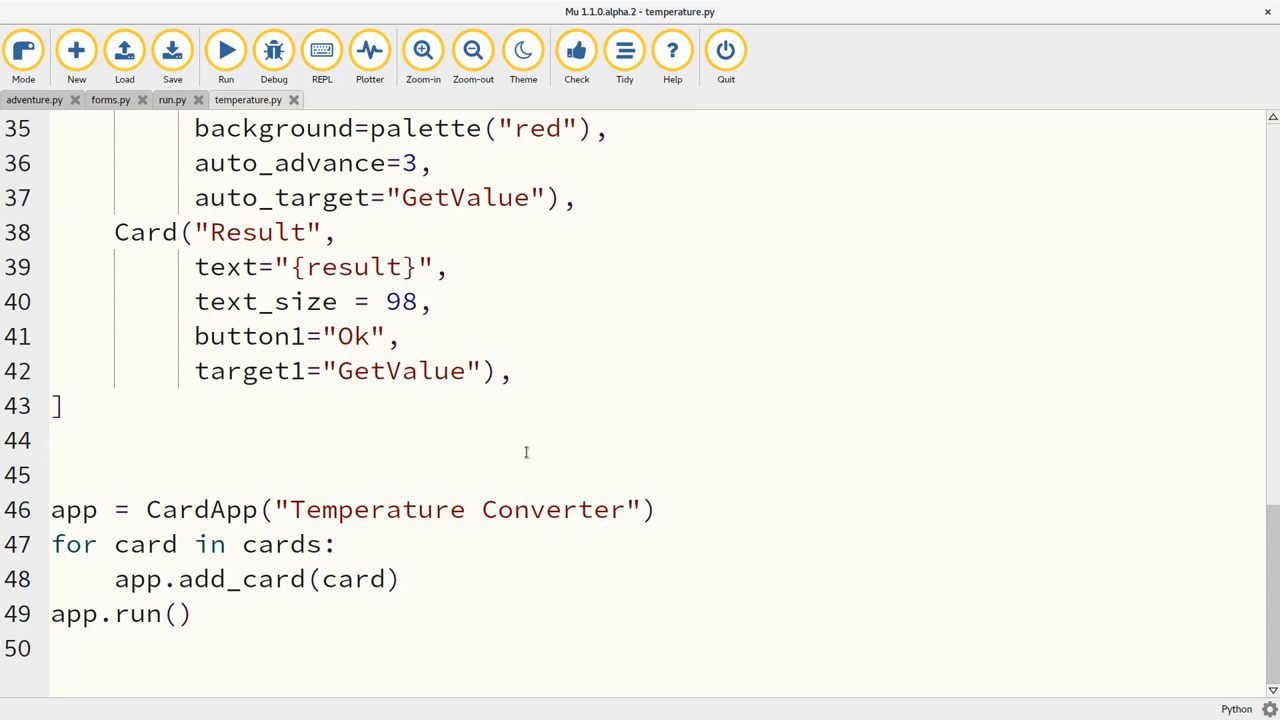
left_click(52, 440)
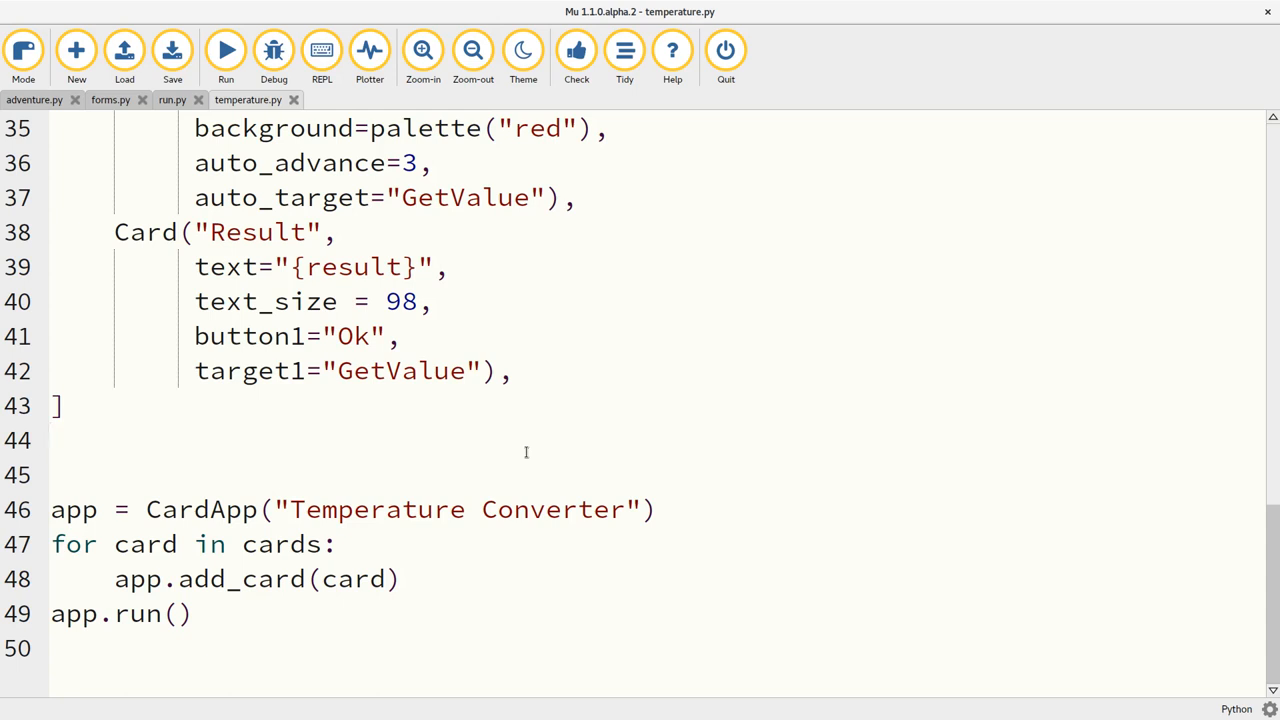
left_click(52, 440)
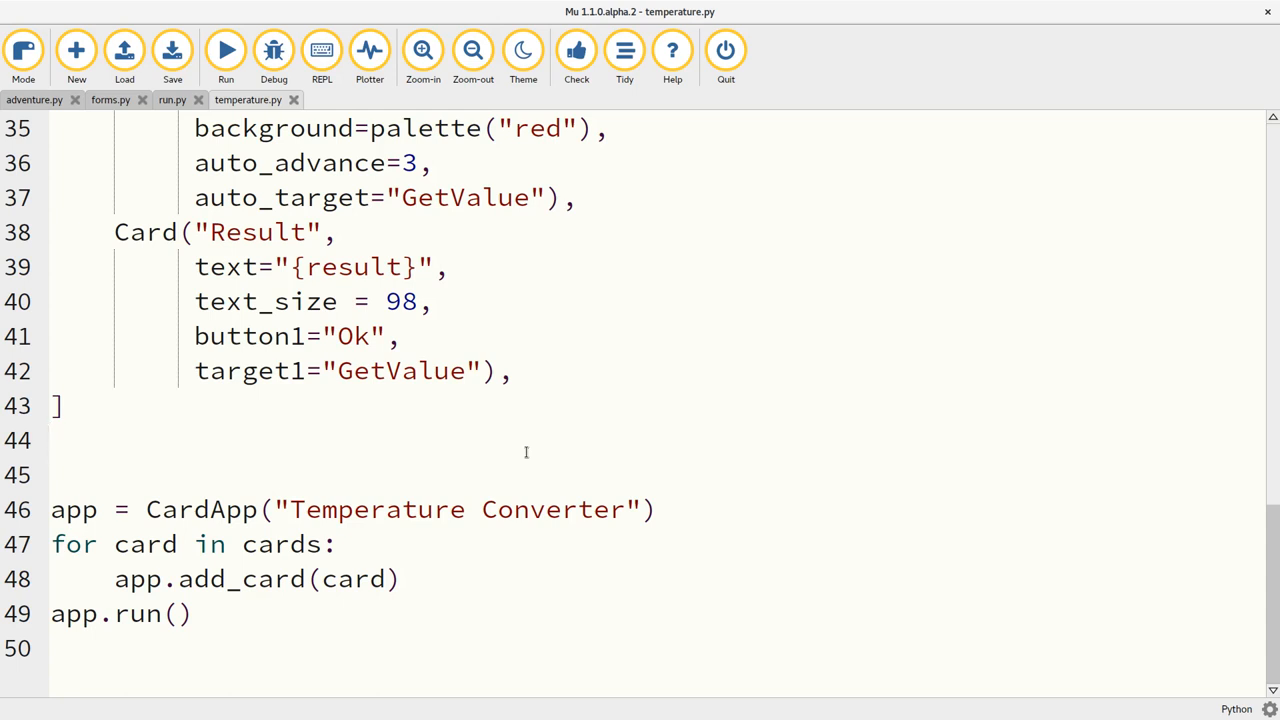
left_click(52, 440)
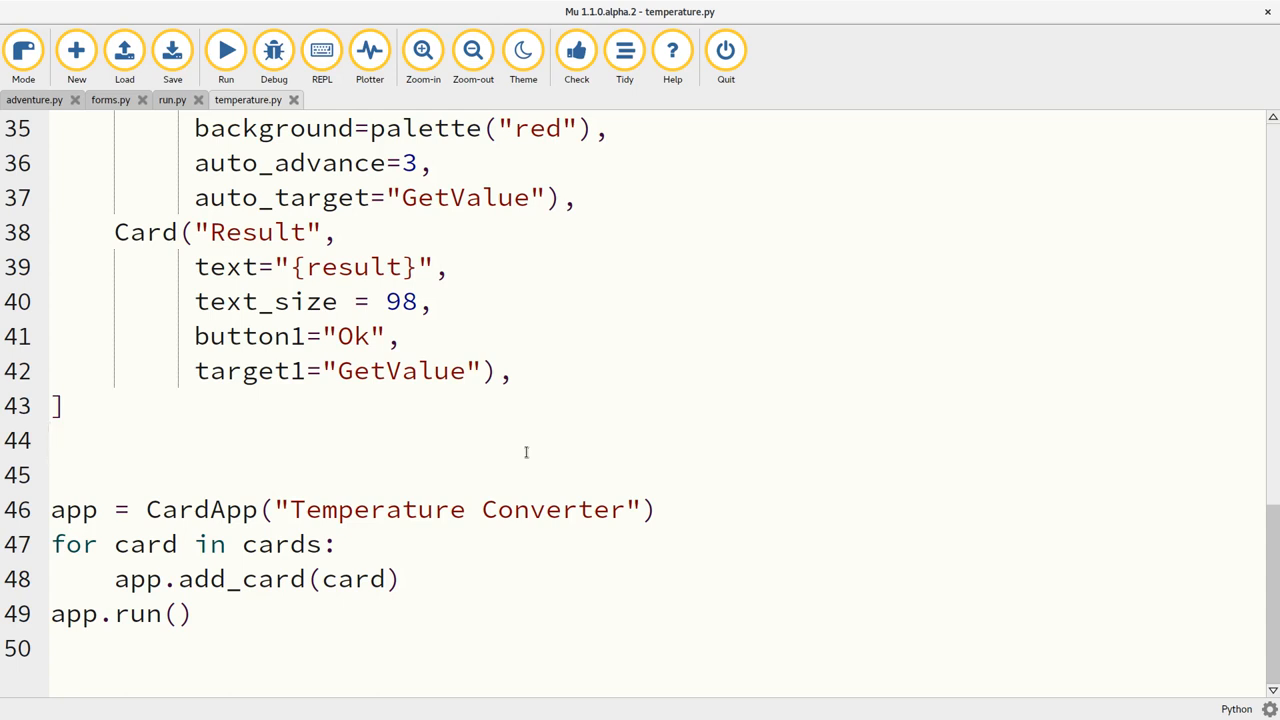
left_click(52, 440)
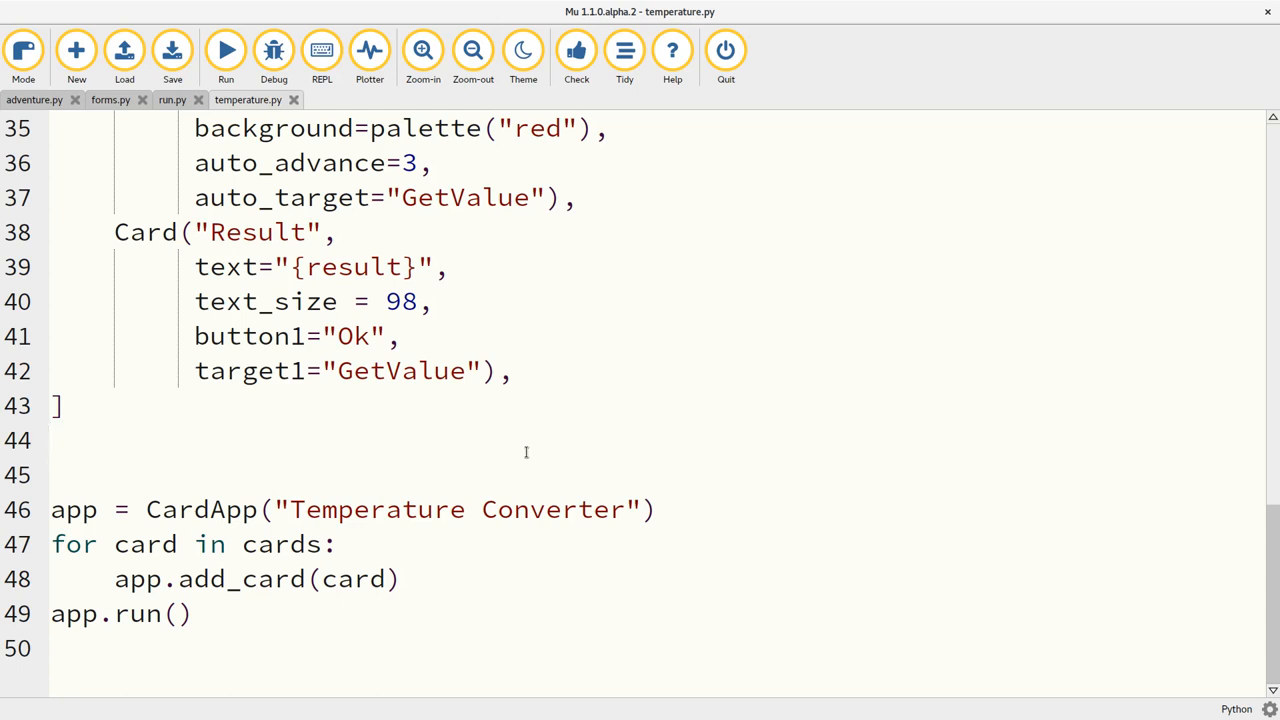
left_click(52, 440)
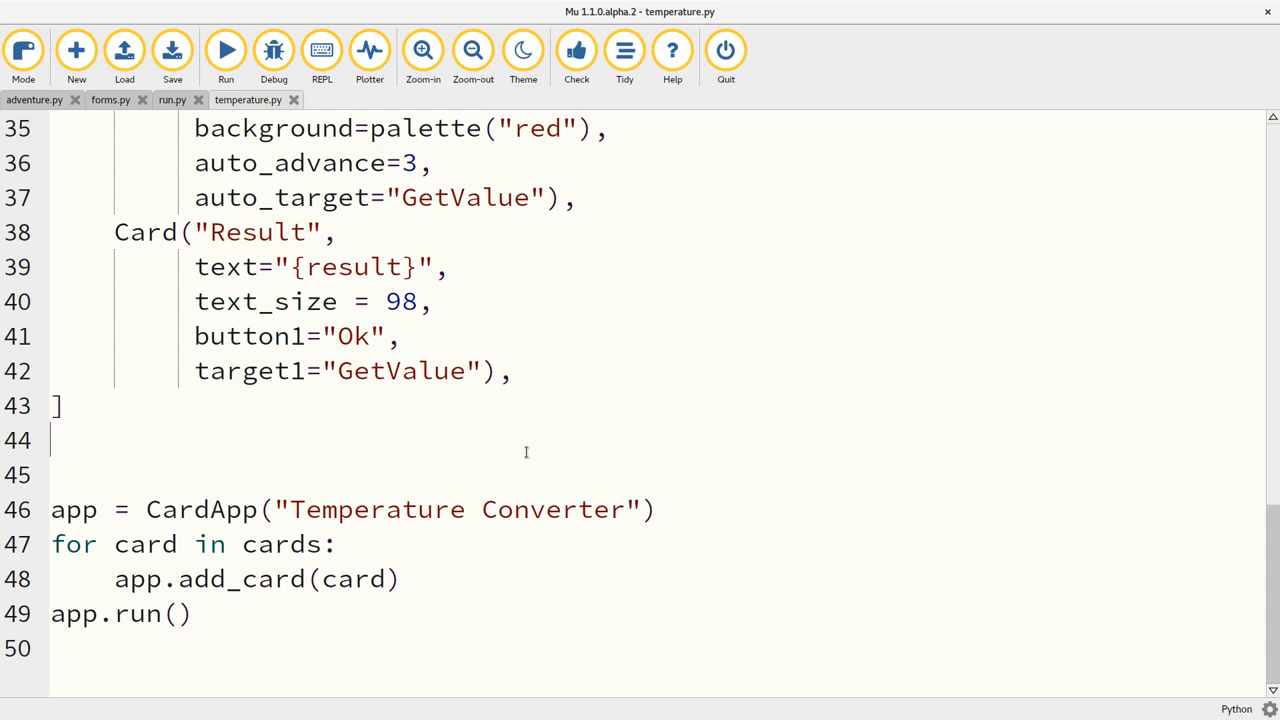